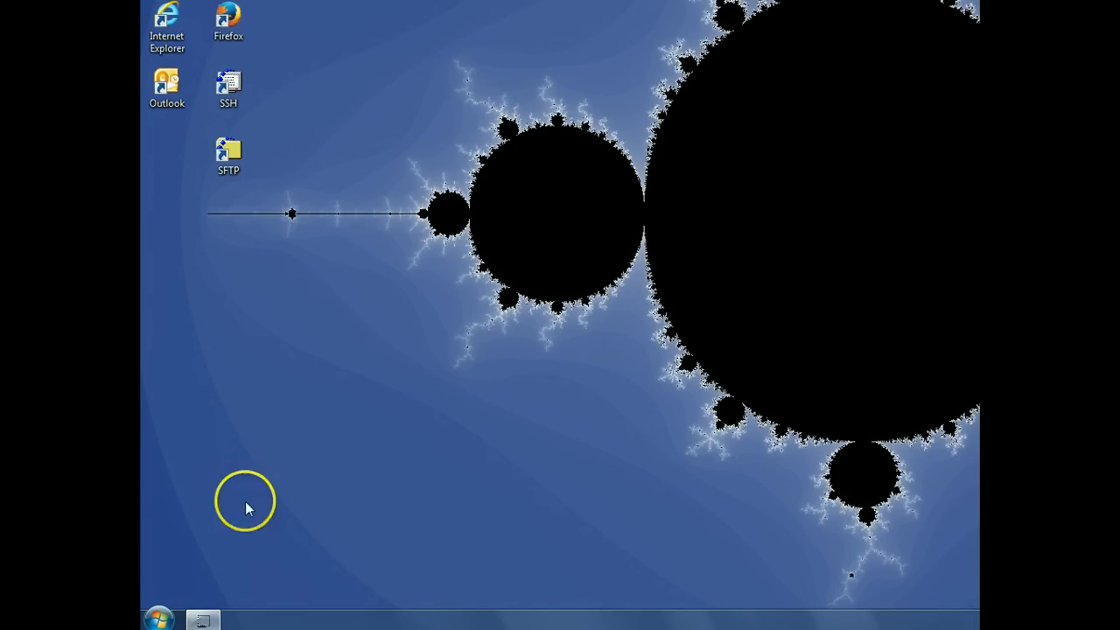
Step: Launch Keil µVision4 from the Start Menu's All Programs list
click(158, 619)
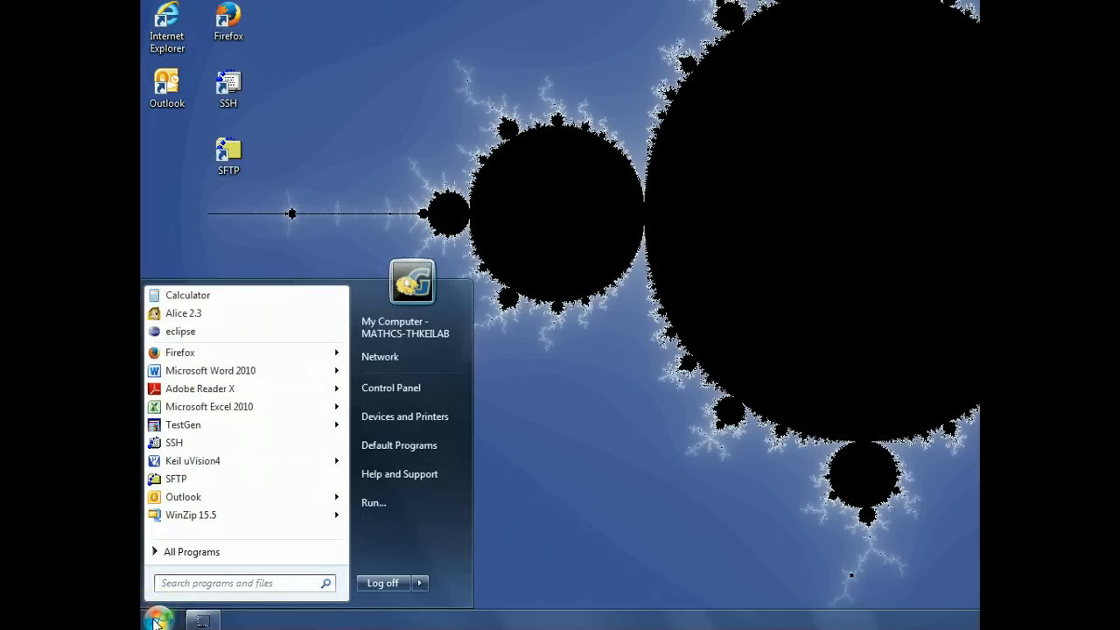
click(190, 551)
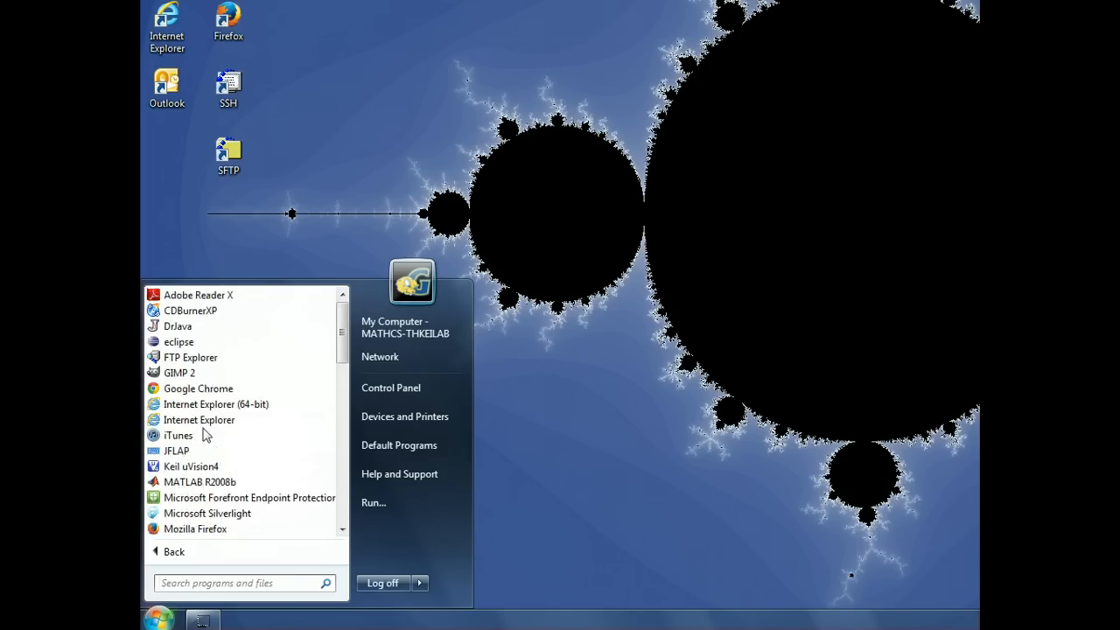
mouse_move(175, 451)
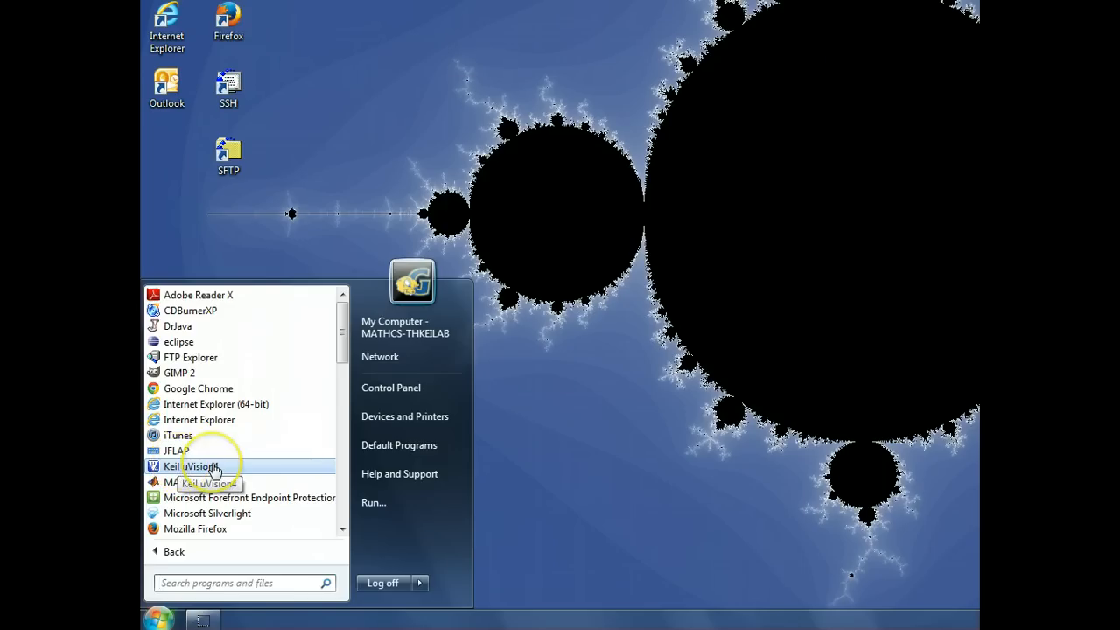
click(189, 466)
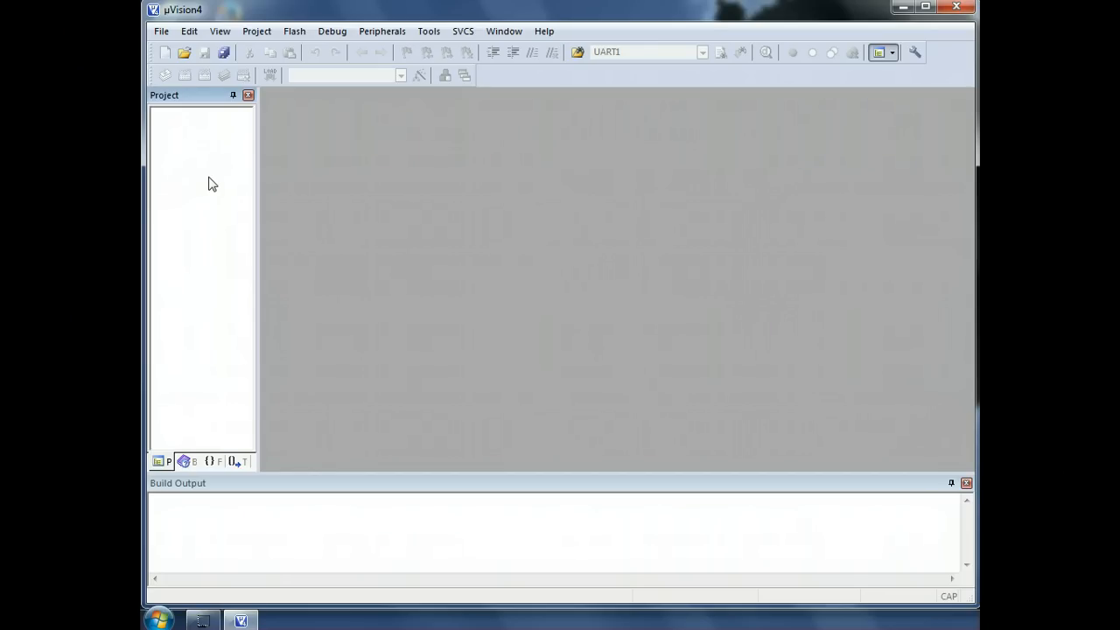
Step: Start a new µVision project and navigate up to the ARM folder
click(255, 32)
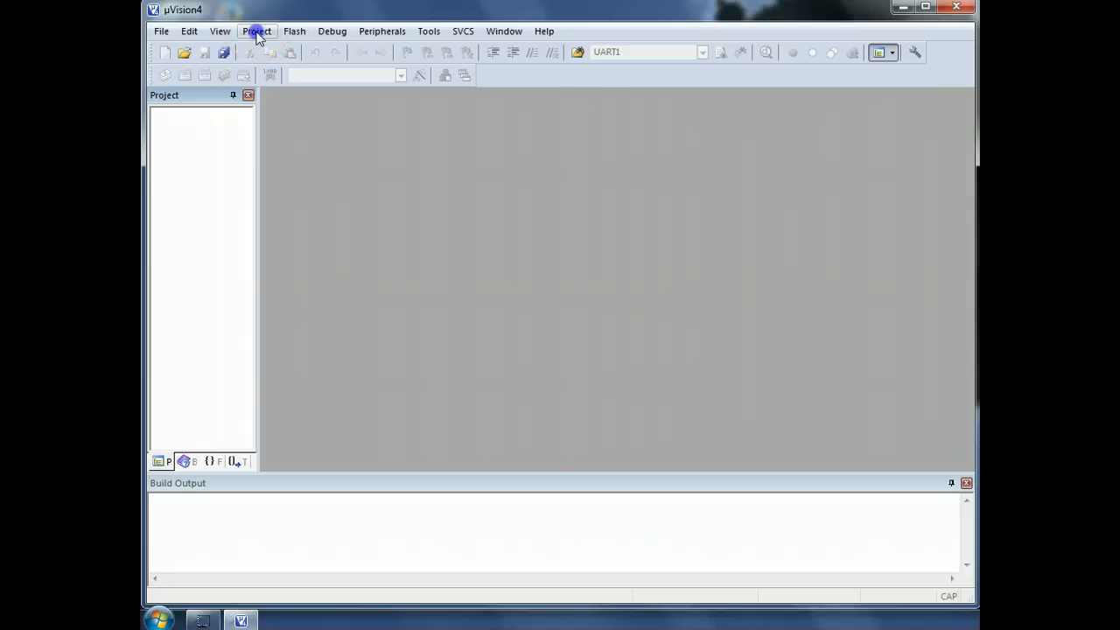
click(255, 32)
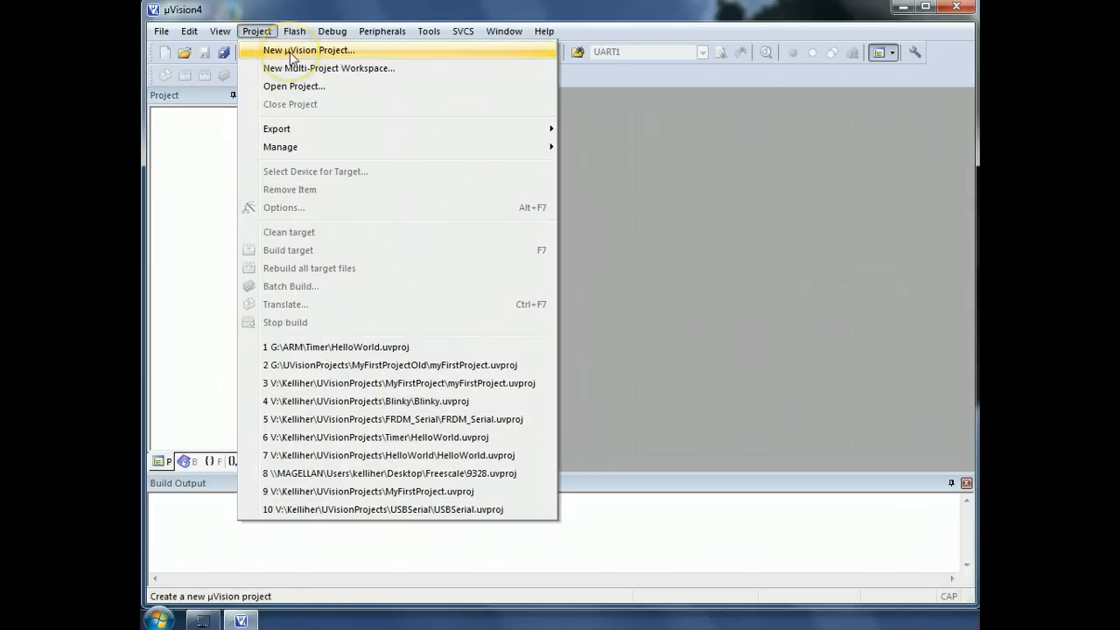
click(308, 49)
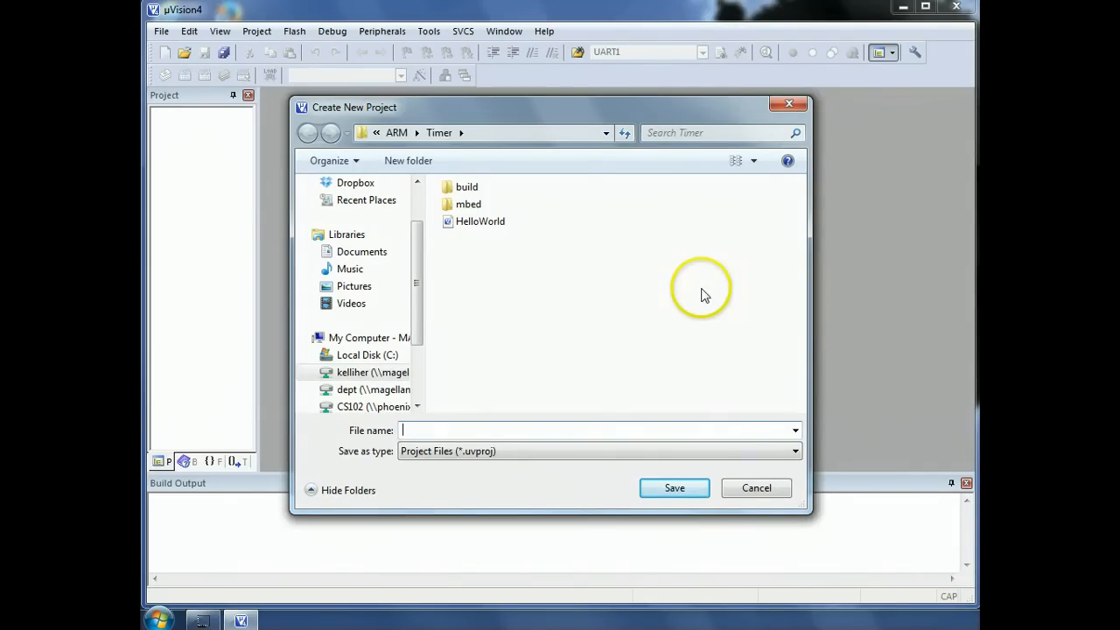
mouse_move(690, 273)
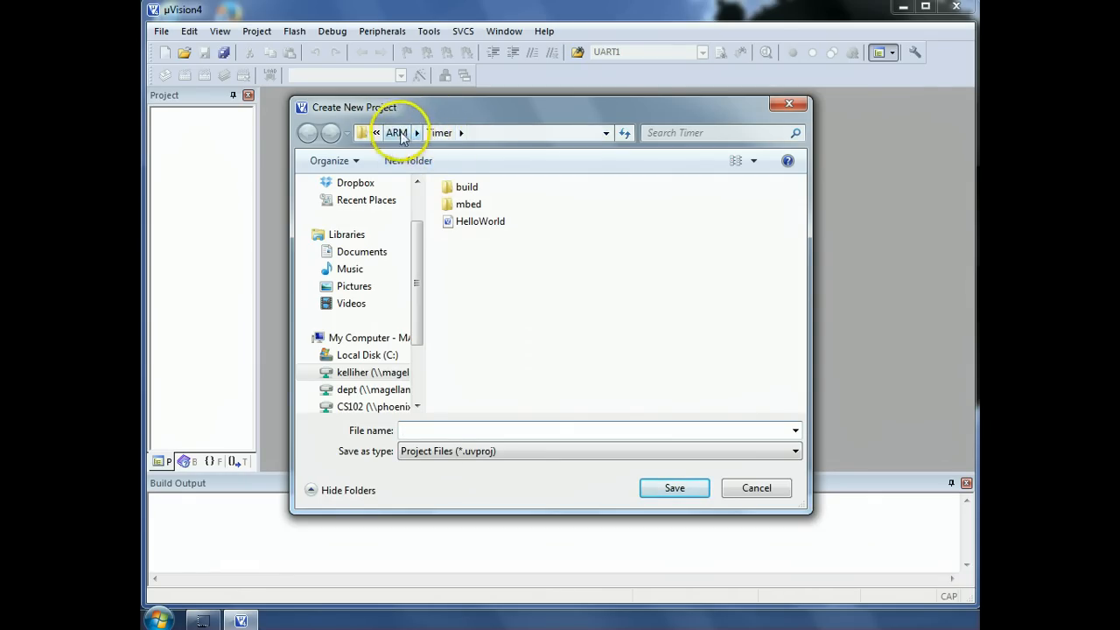
click(395, 133)
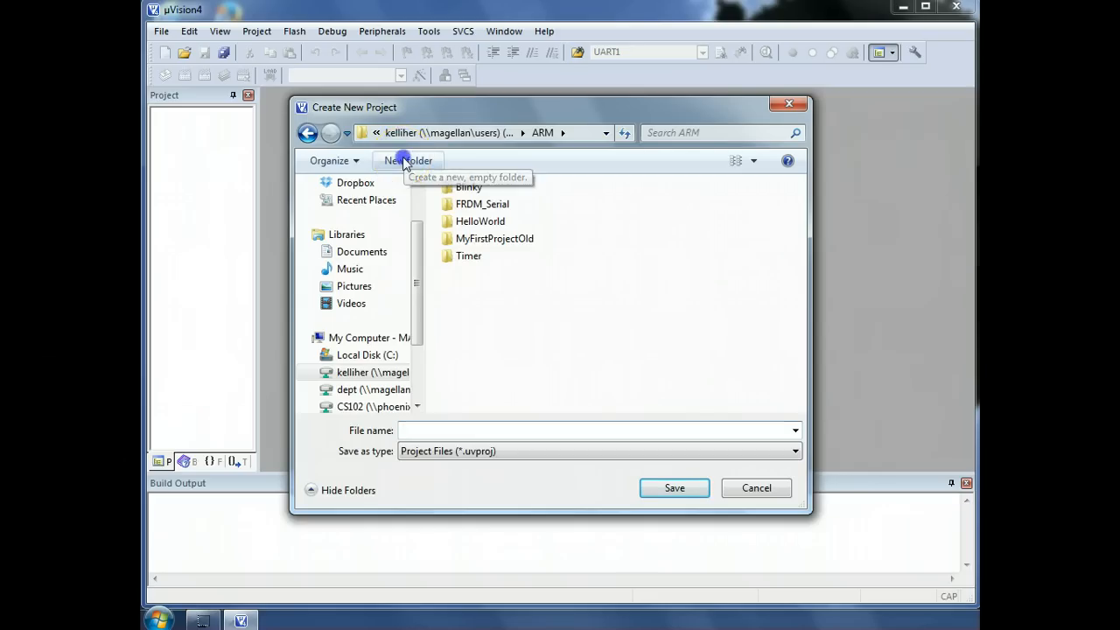
Step: Create an Example folder inside ARM and enter the project file name example
click(406, 161)
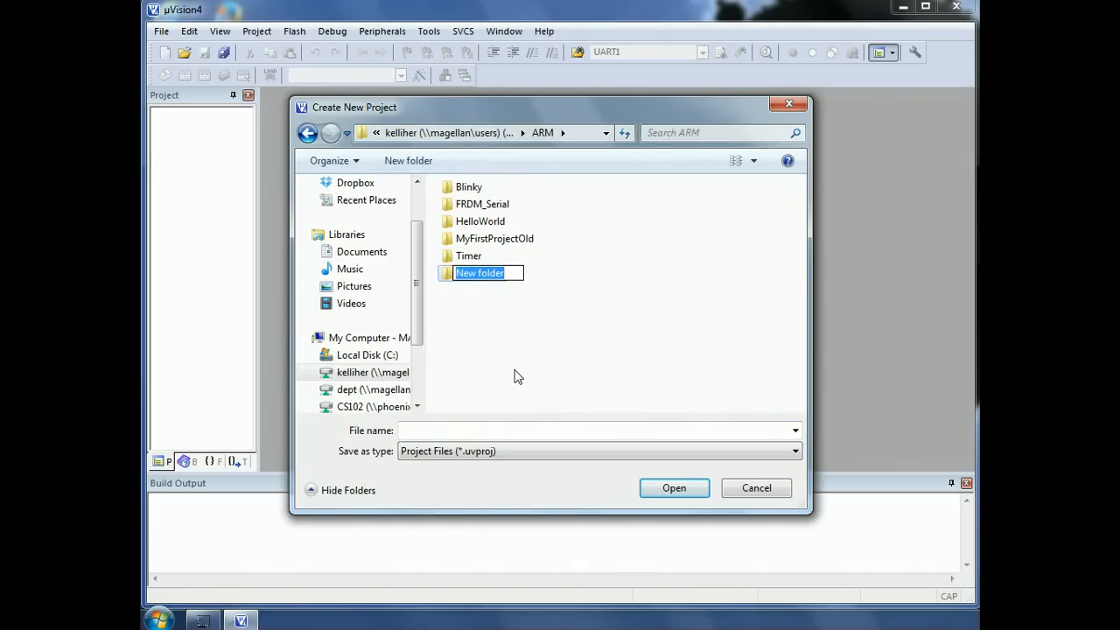
text(E)
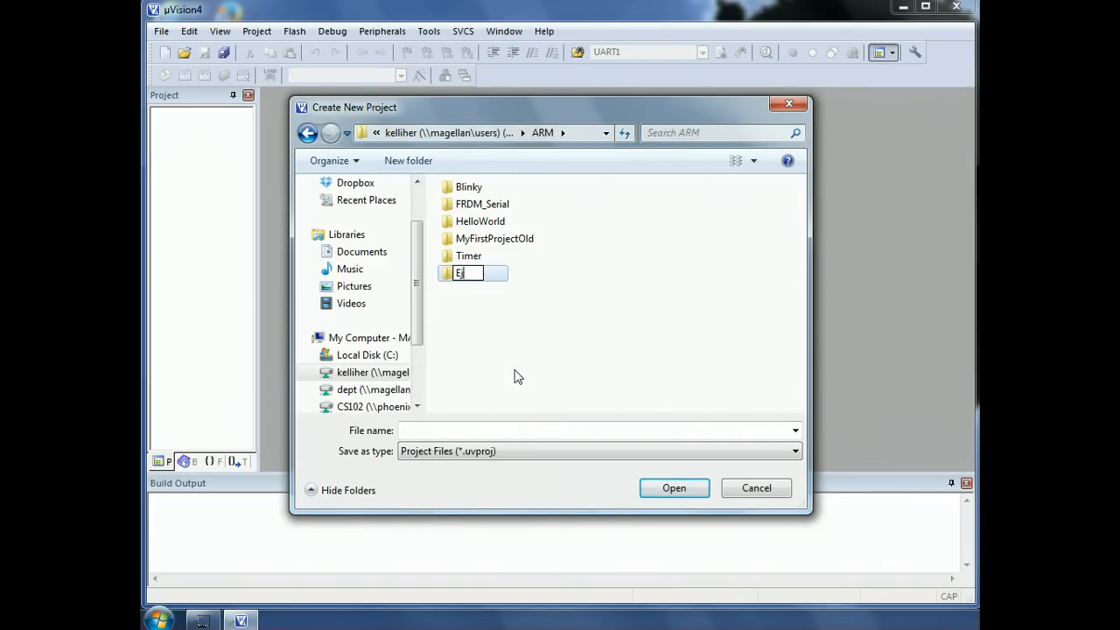
text(xample)
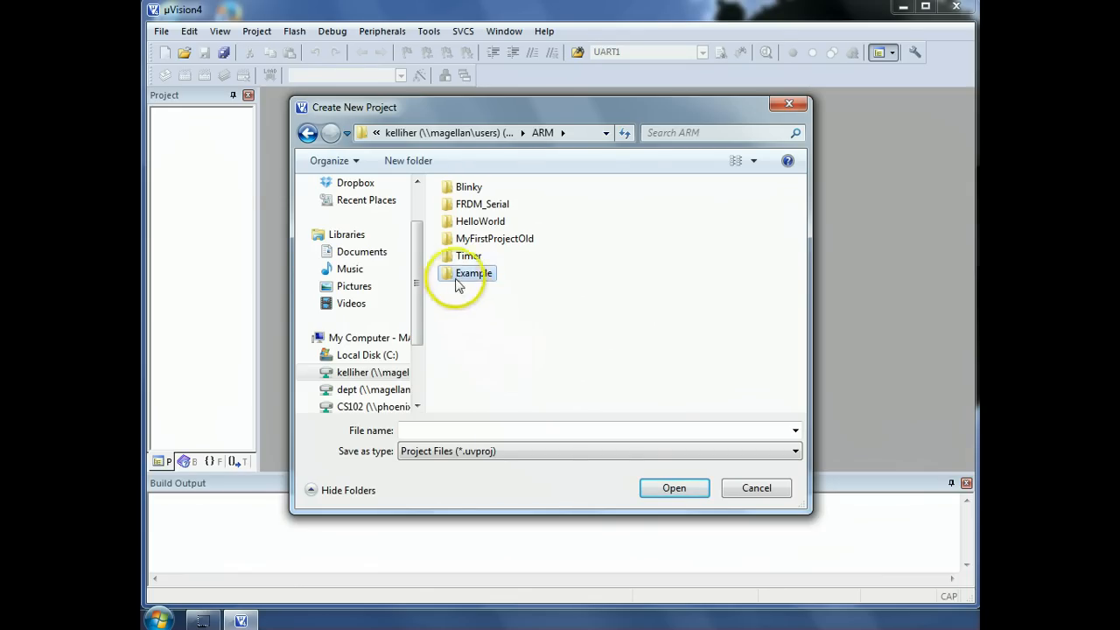
double_click(466, 273)
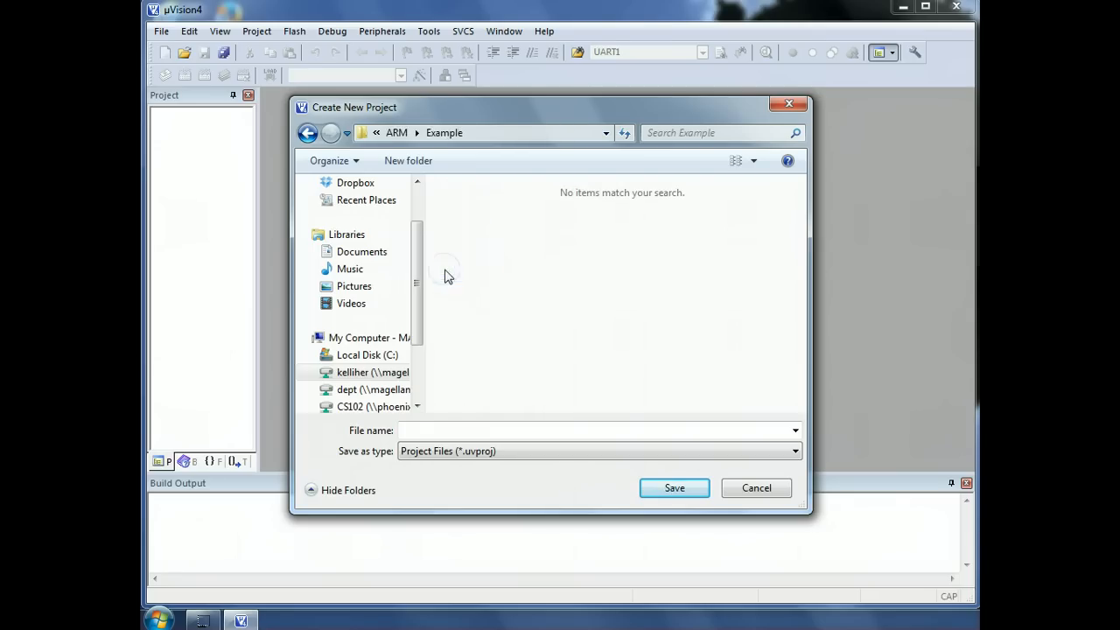
click(501, 430)
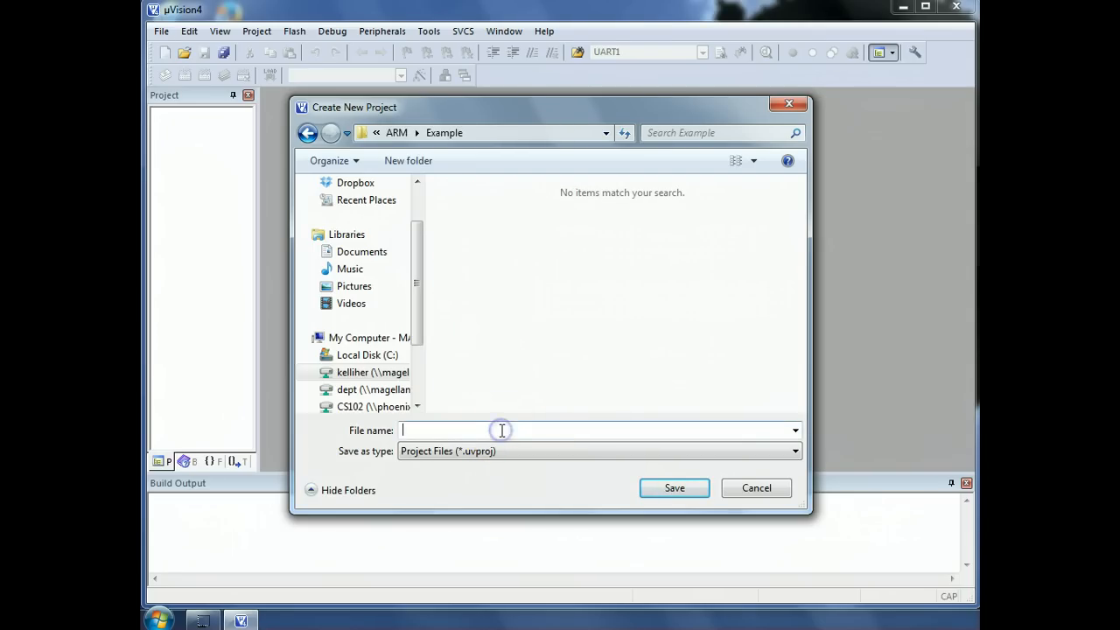
text(example)
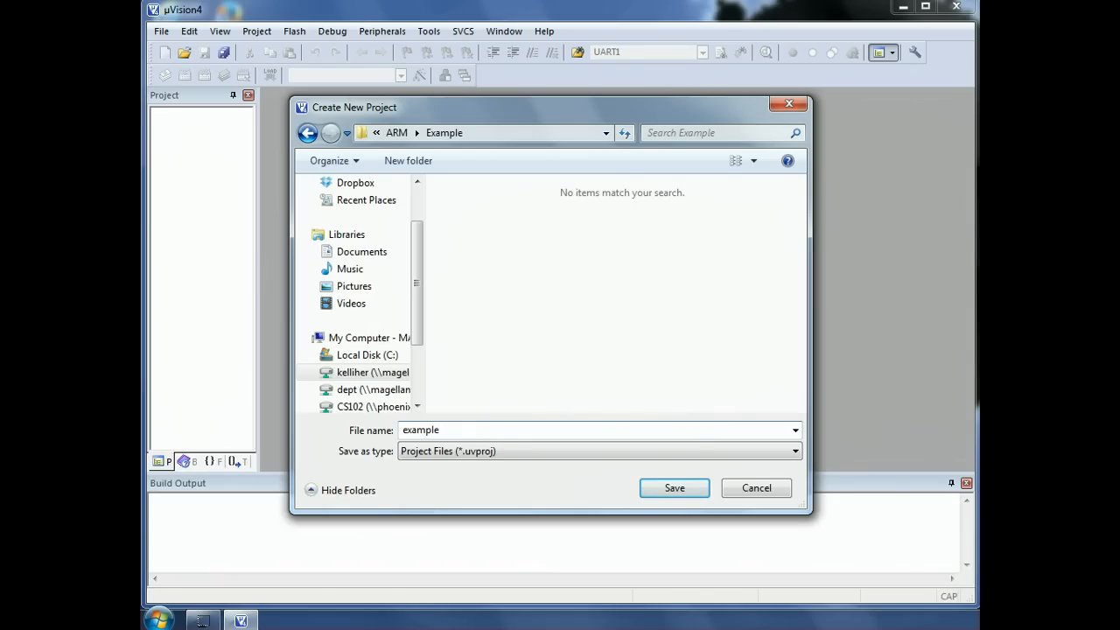
mouse_move(546, 385)
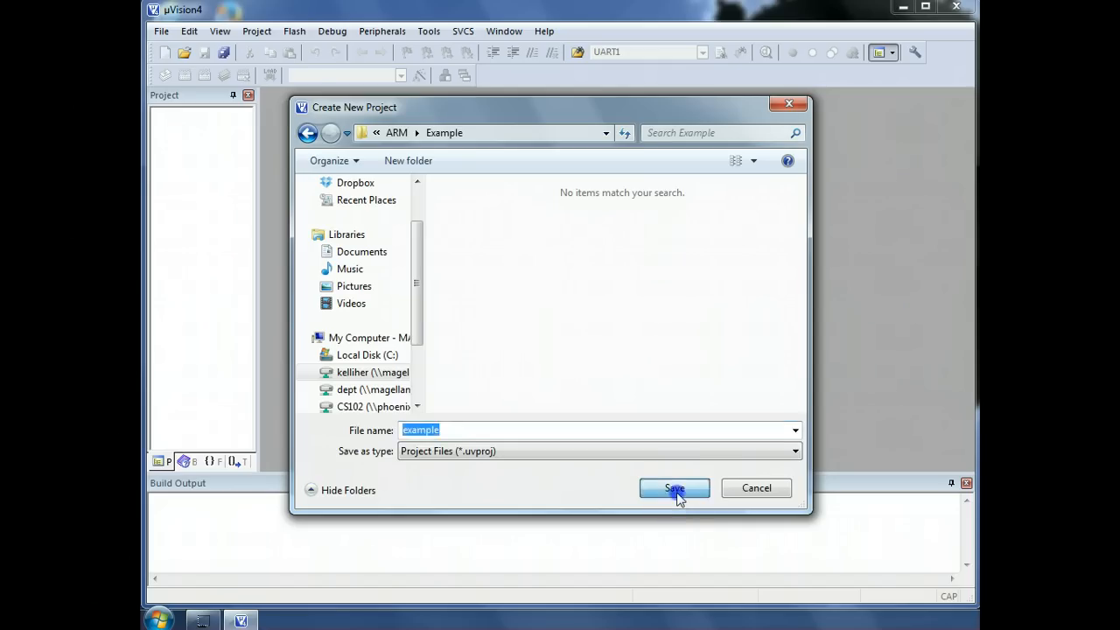
Step: Save the example project and choose ARM7 (Big Endian) as its target device
click(674, 486)
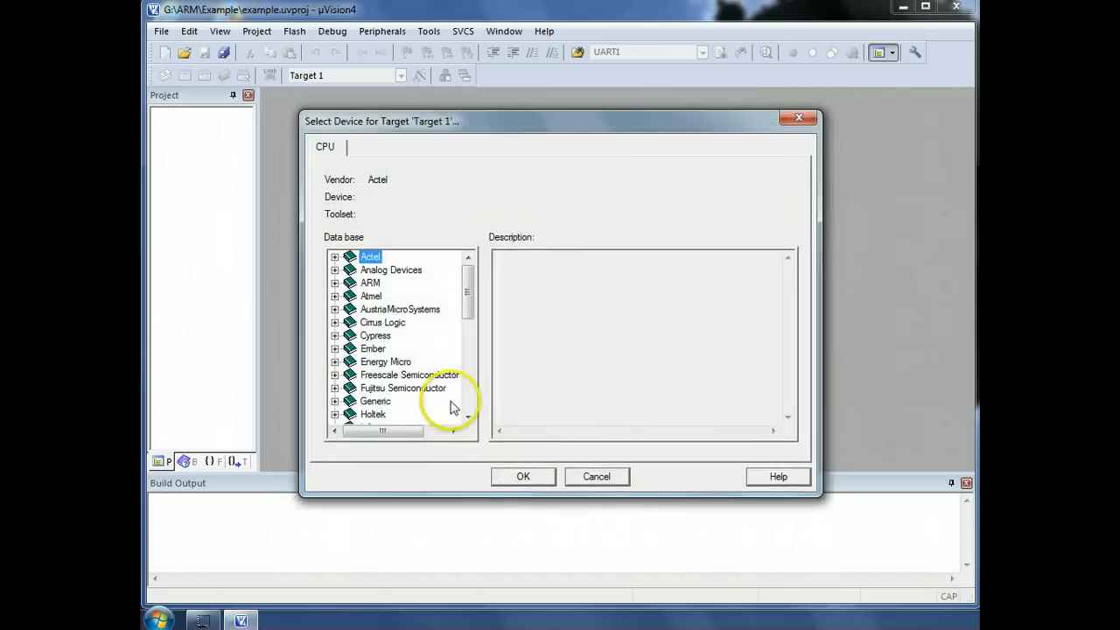
mouse_move(437, 331)
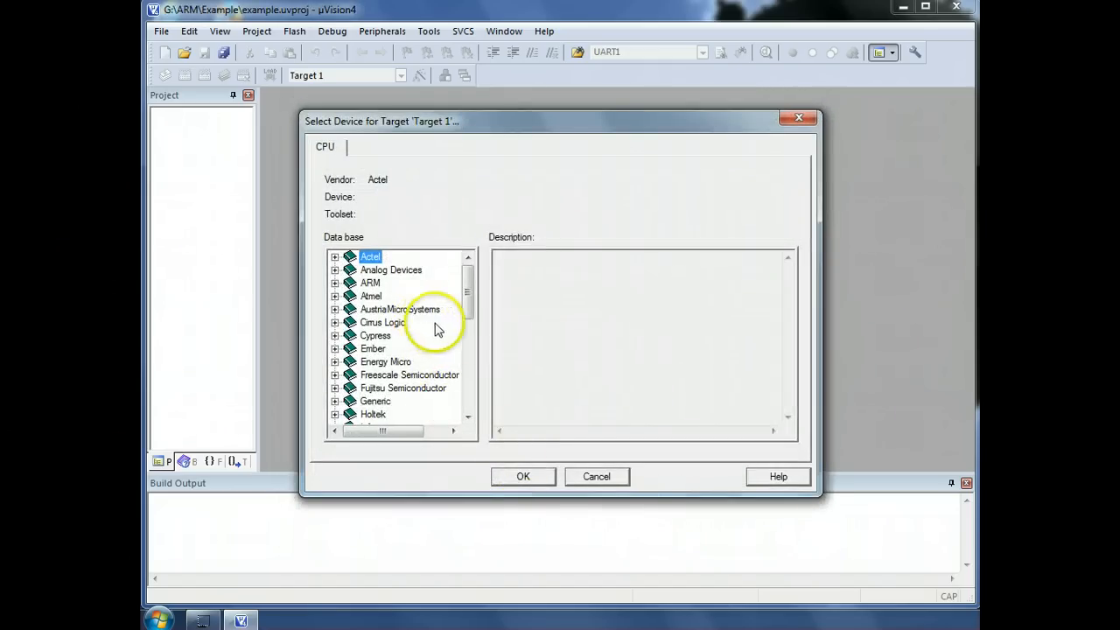
mouse_move(357, 296)
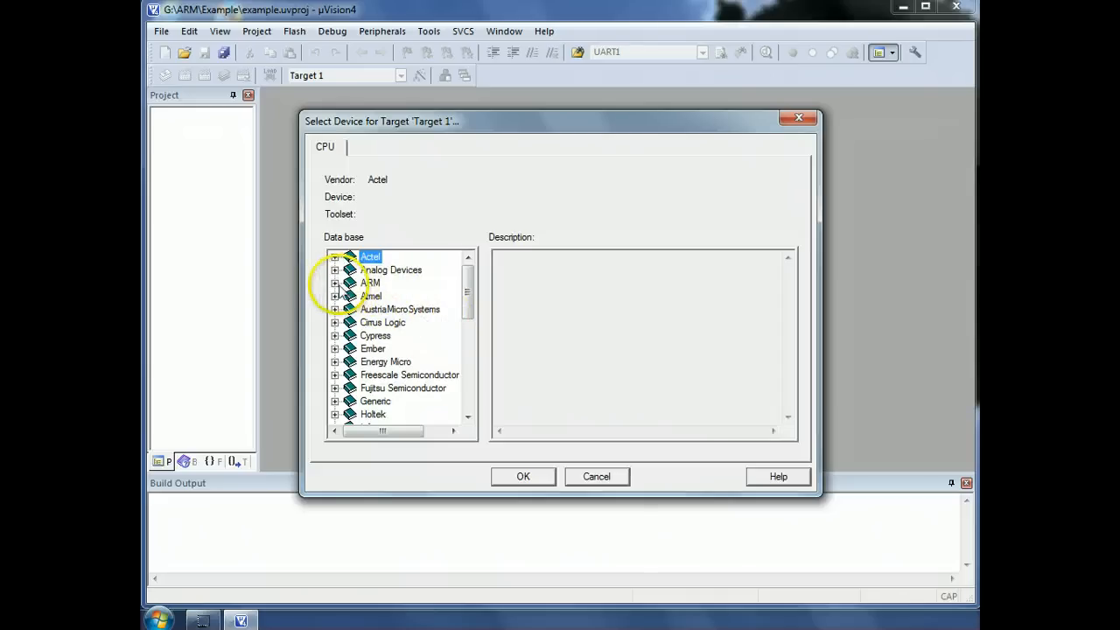
click(336, 284)
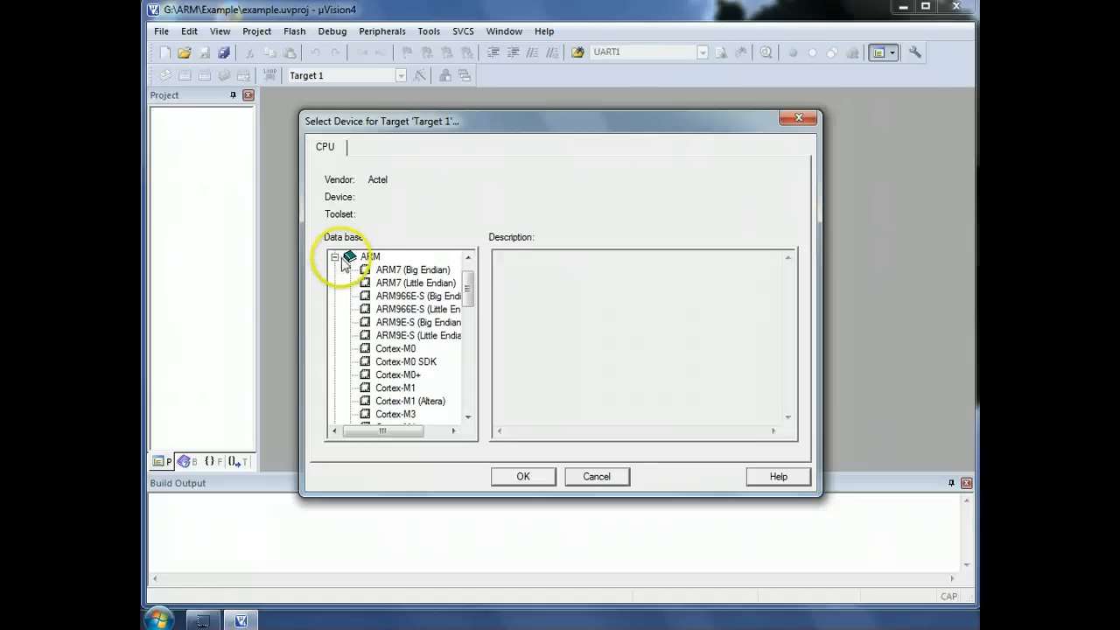
click(412, 270)
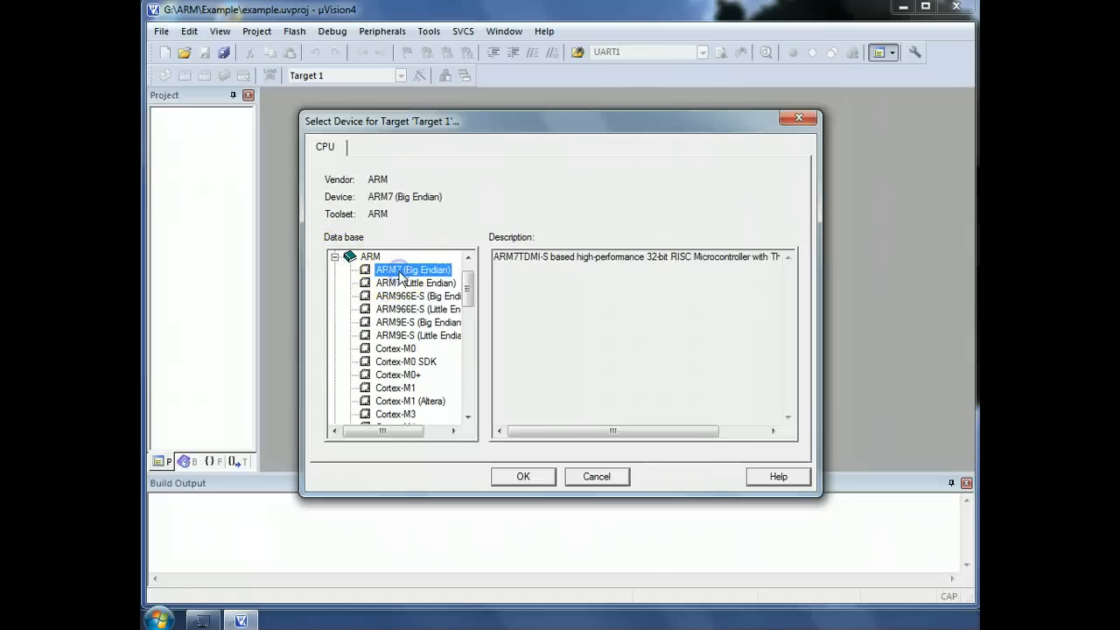
mouse_move(393, 281)
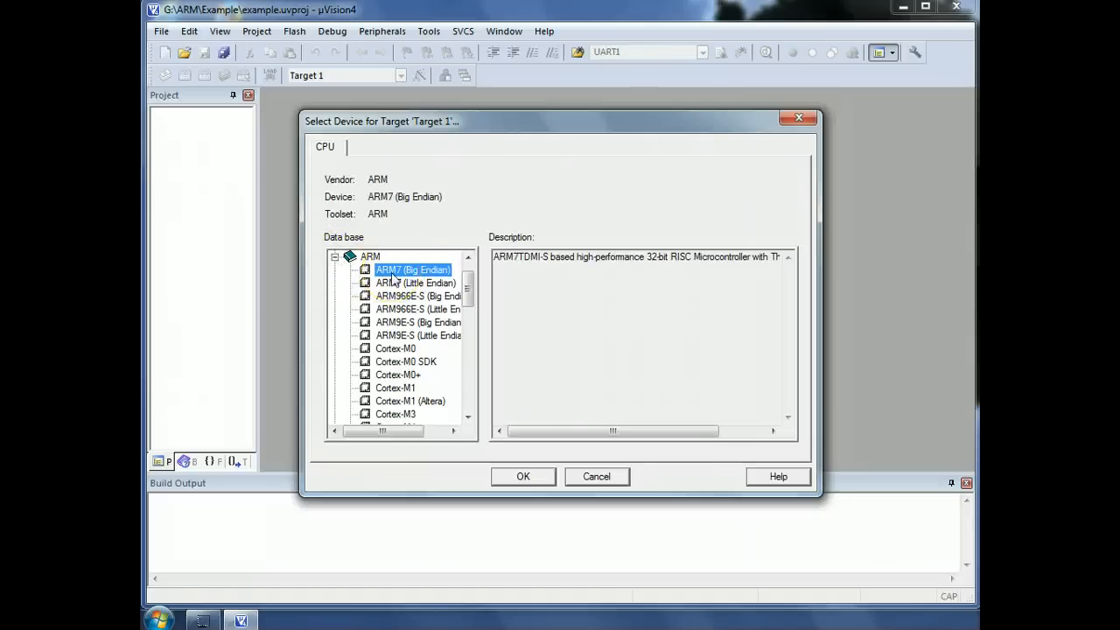
mouse_move(490, 454)
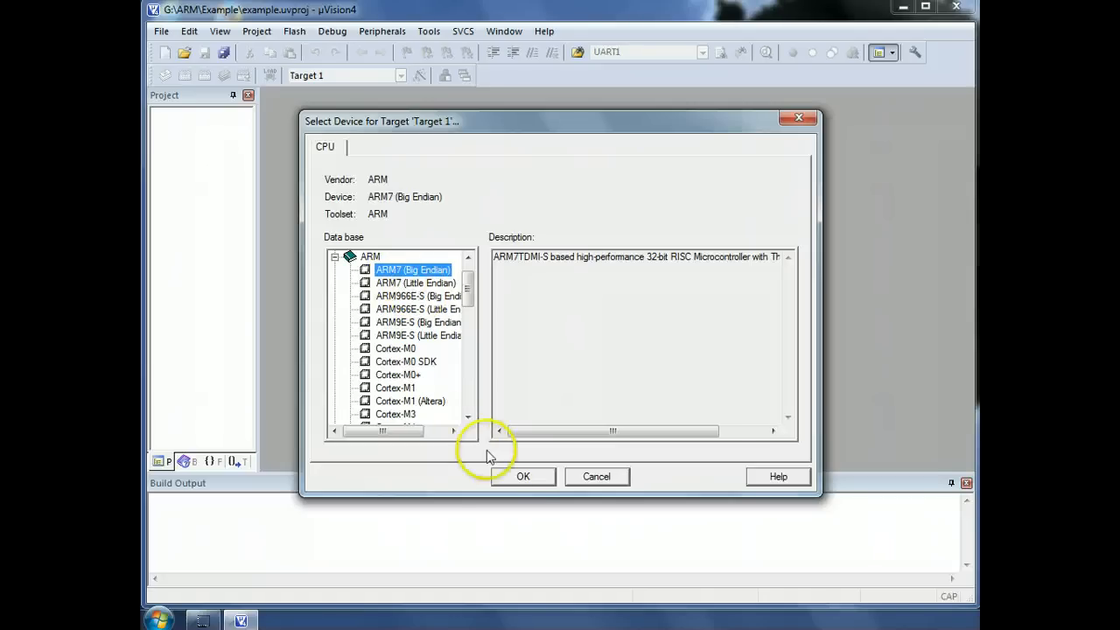
click(522, 476)
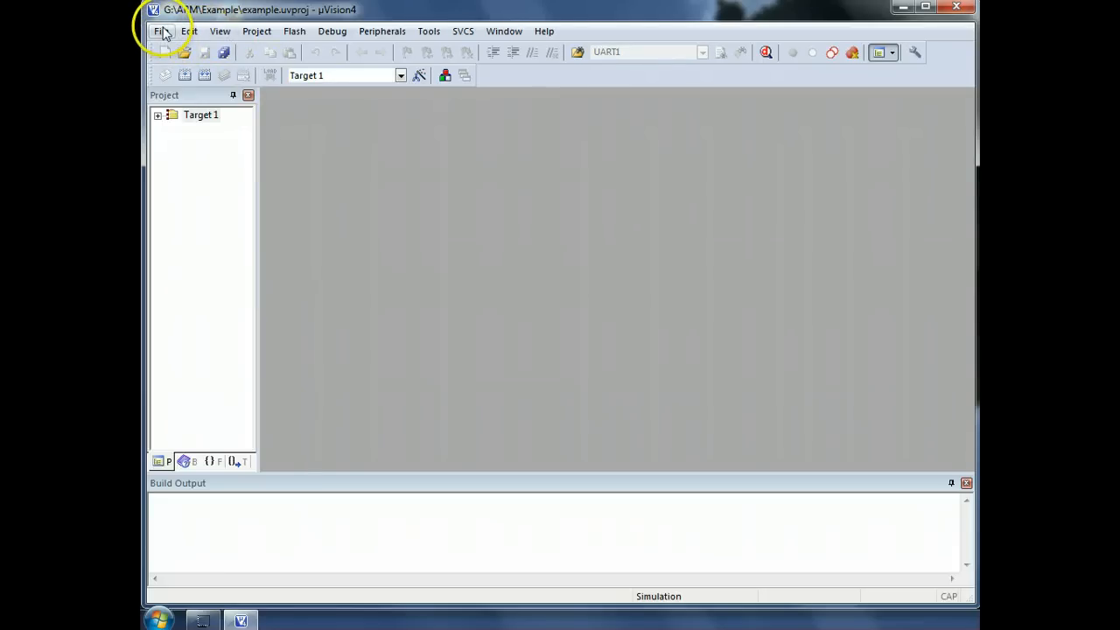
Step: Create a new blank text document and place the cursor in it
click(164, 31)
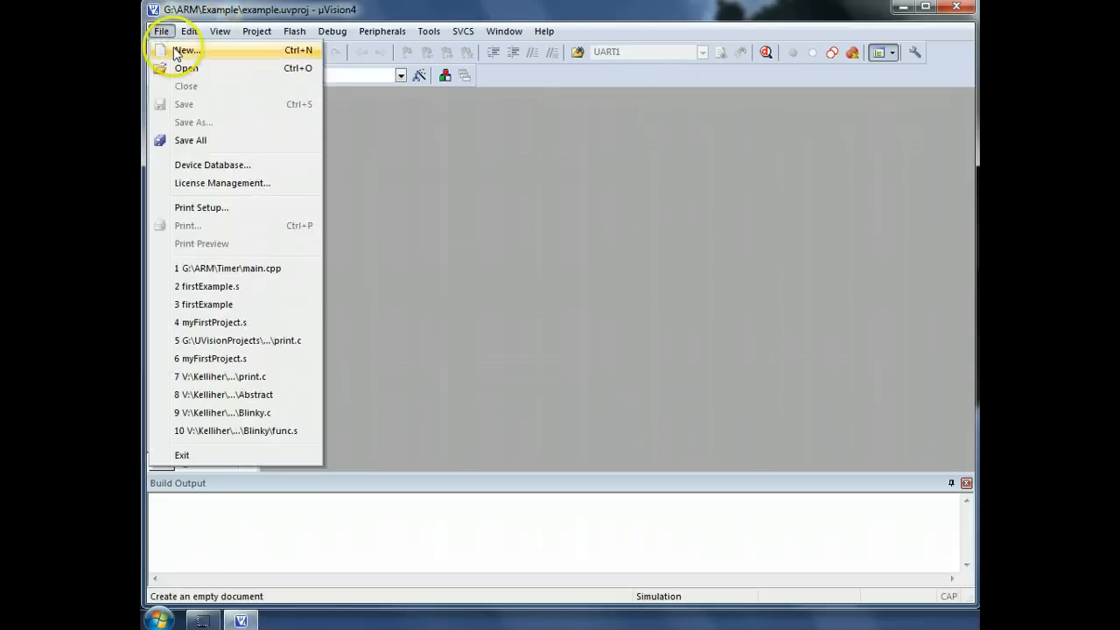
click(179, 51)
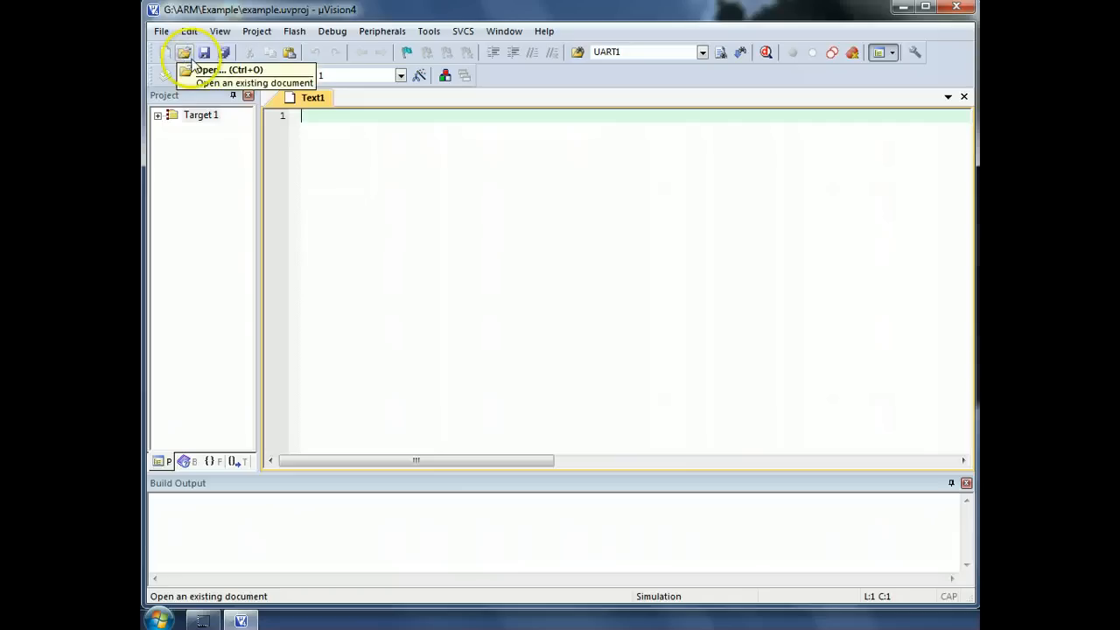
mouse_move(362, 213)
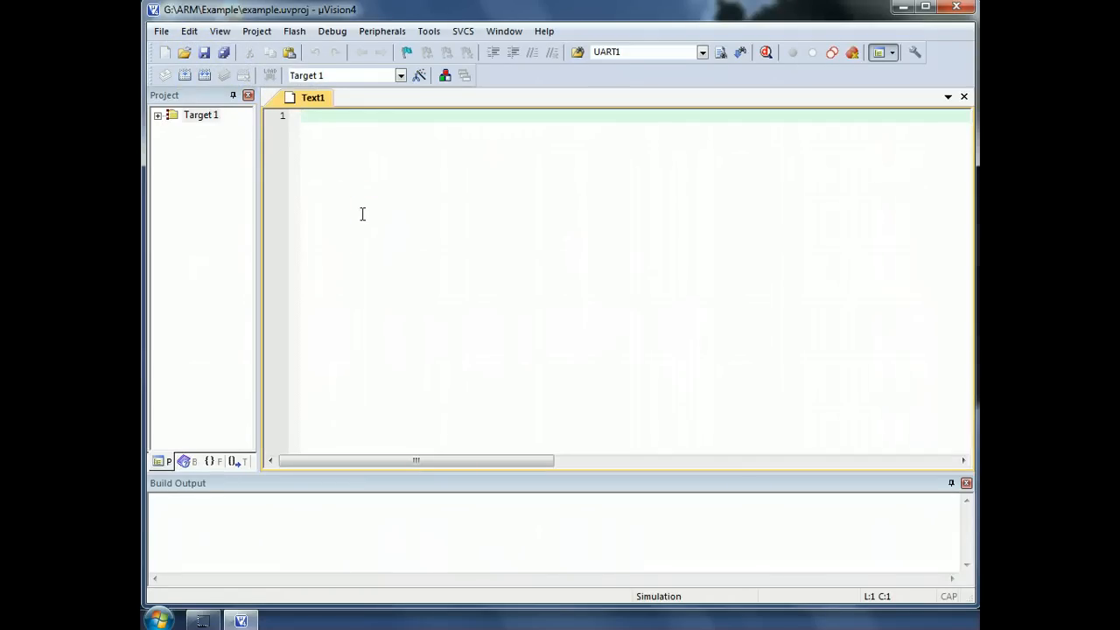
click(368, 210)
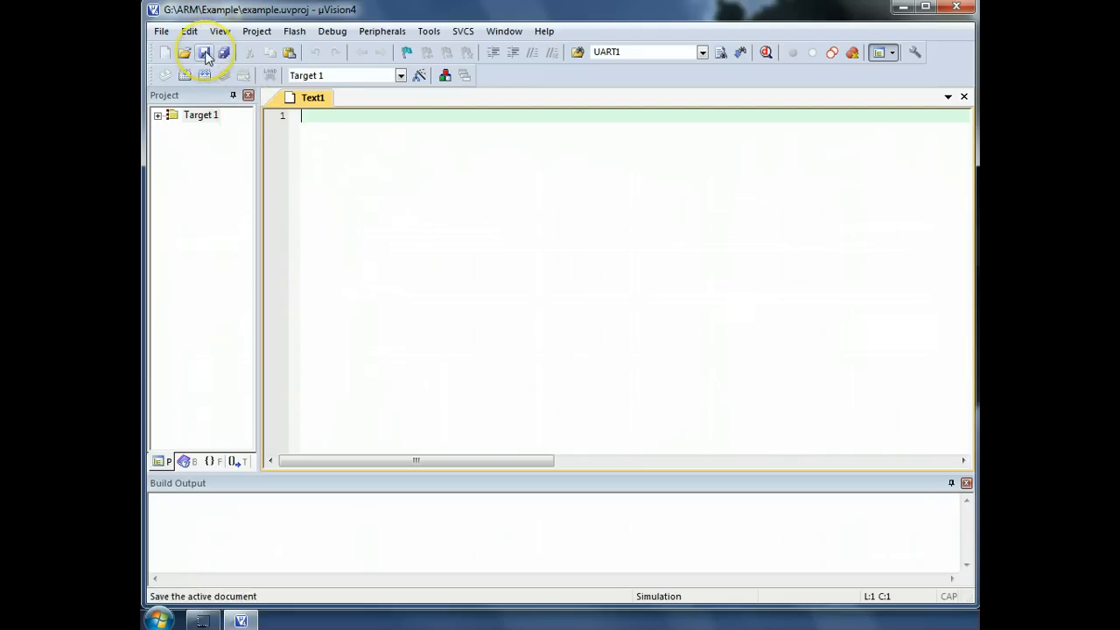
Step: Save the blank document as example.s in the Example folder
click(210, 49)
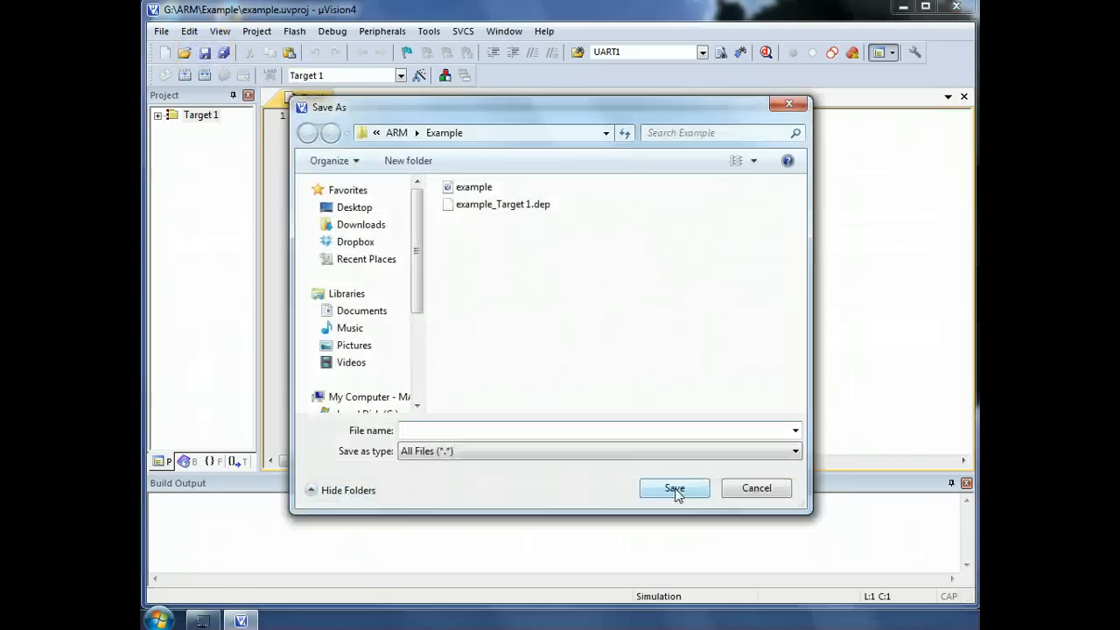
click(550, 431)
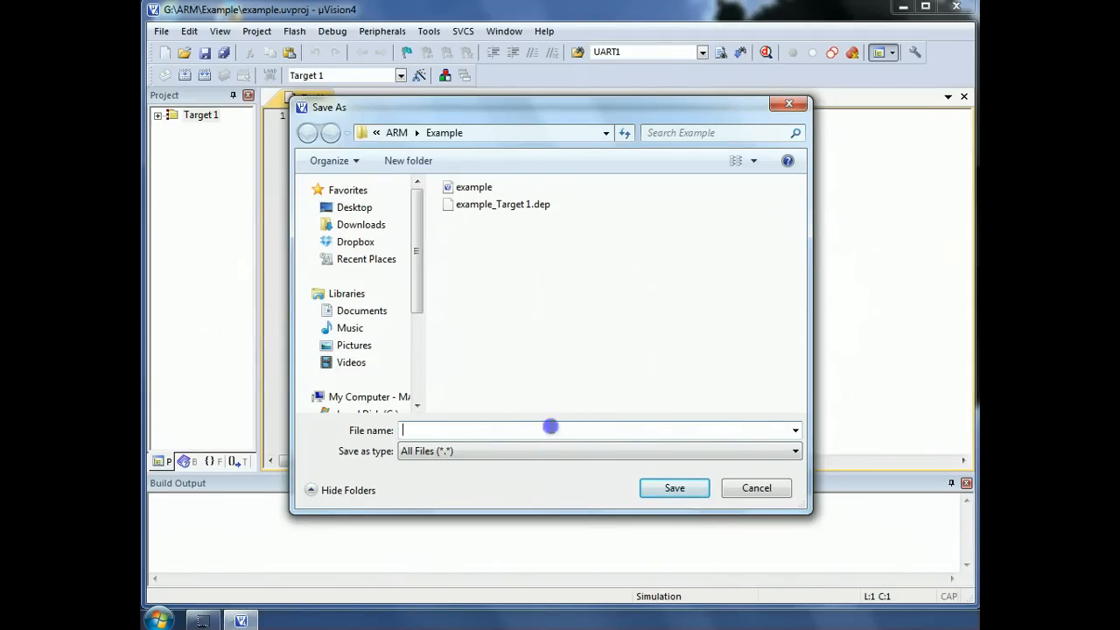
text(exampl)
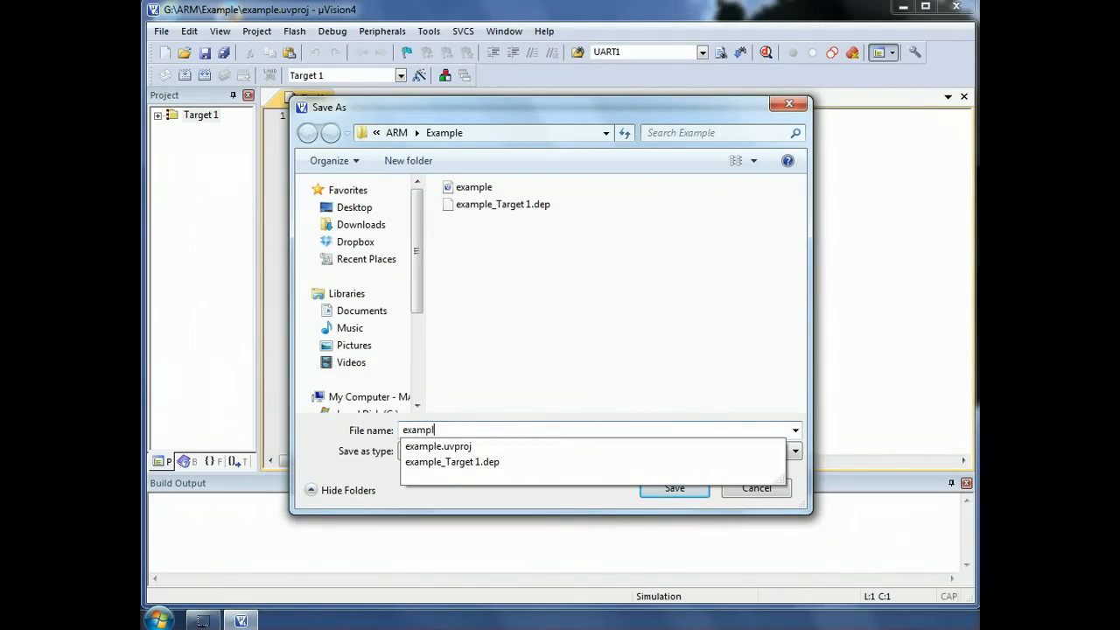
text(e)
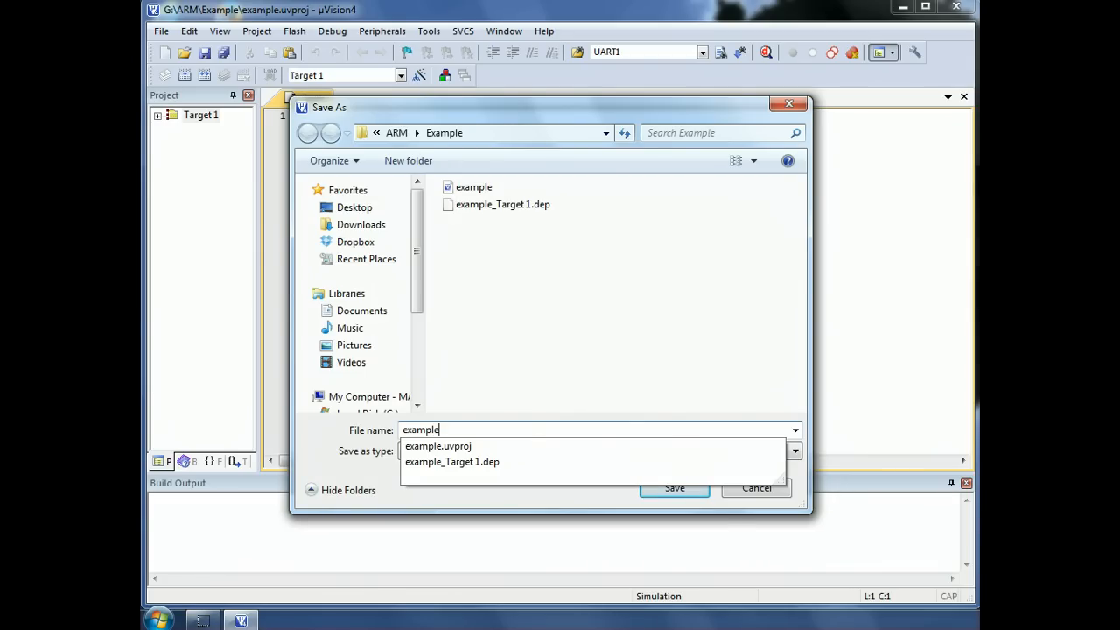
text(.s)
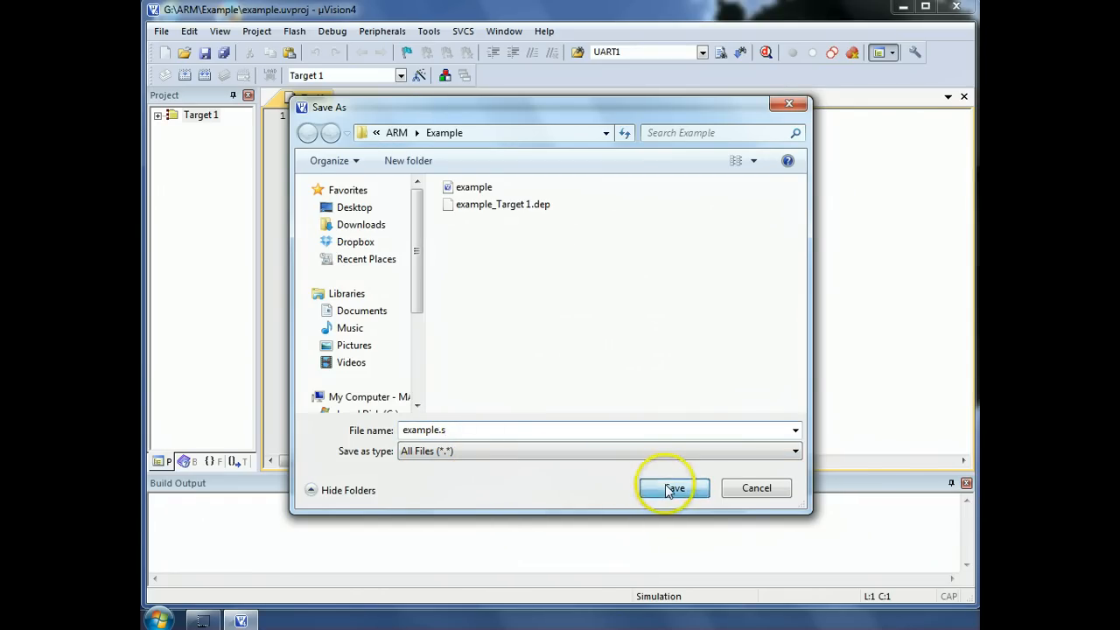
click(672, 488)
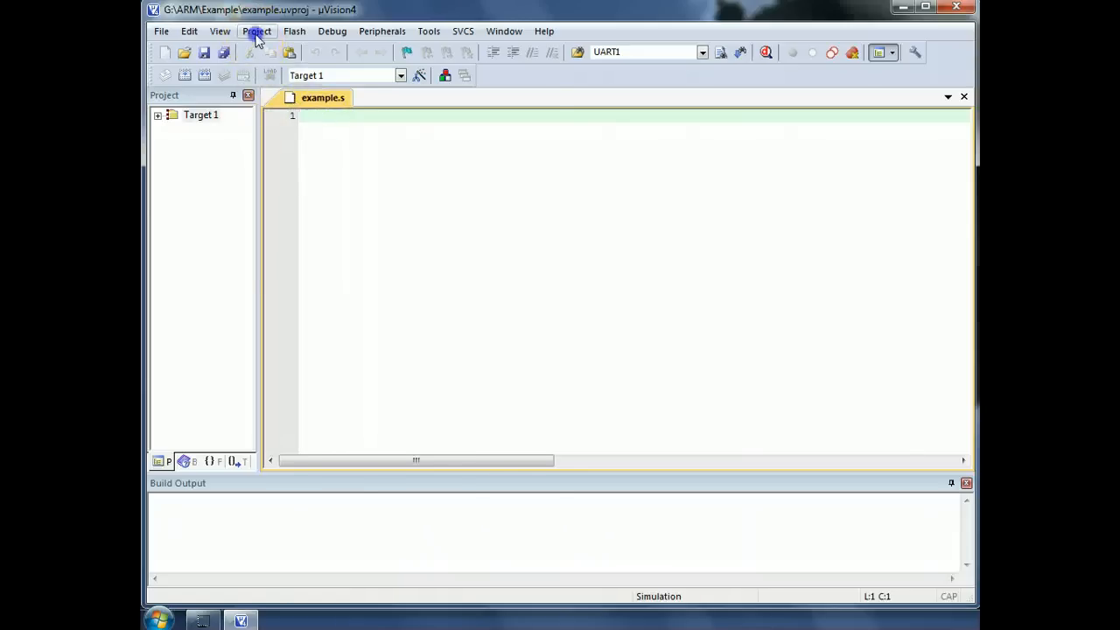
Step: Add example.s to Source Group 1 through the project components manager, filtering for Asm Source files
click(256, 31)
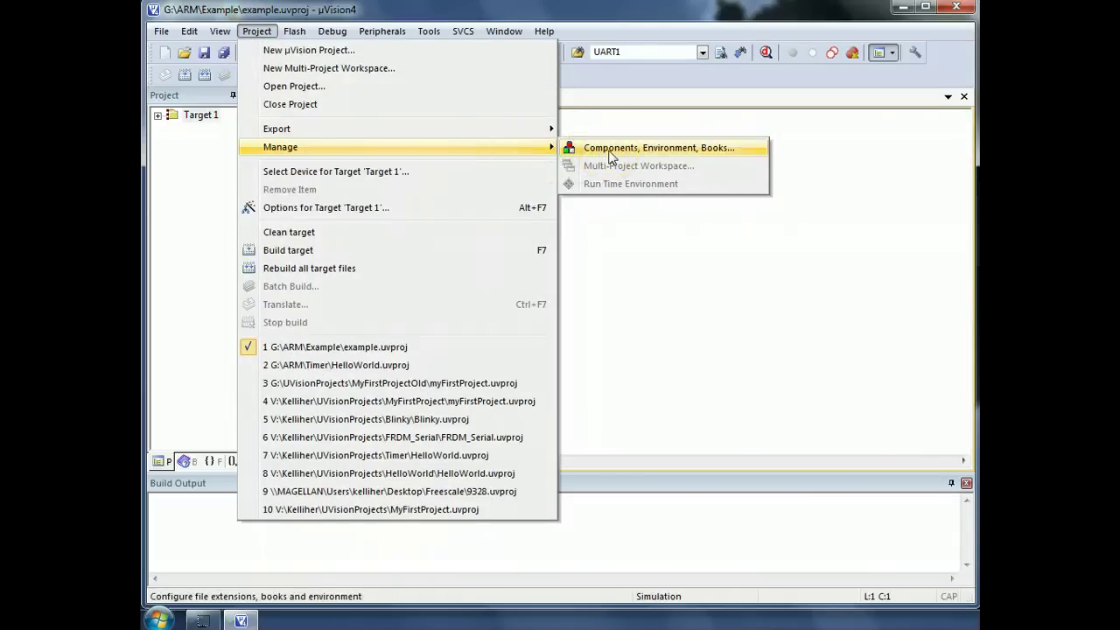
click(658, 147)
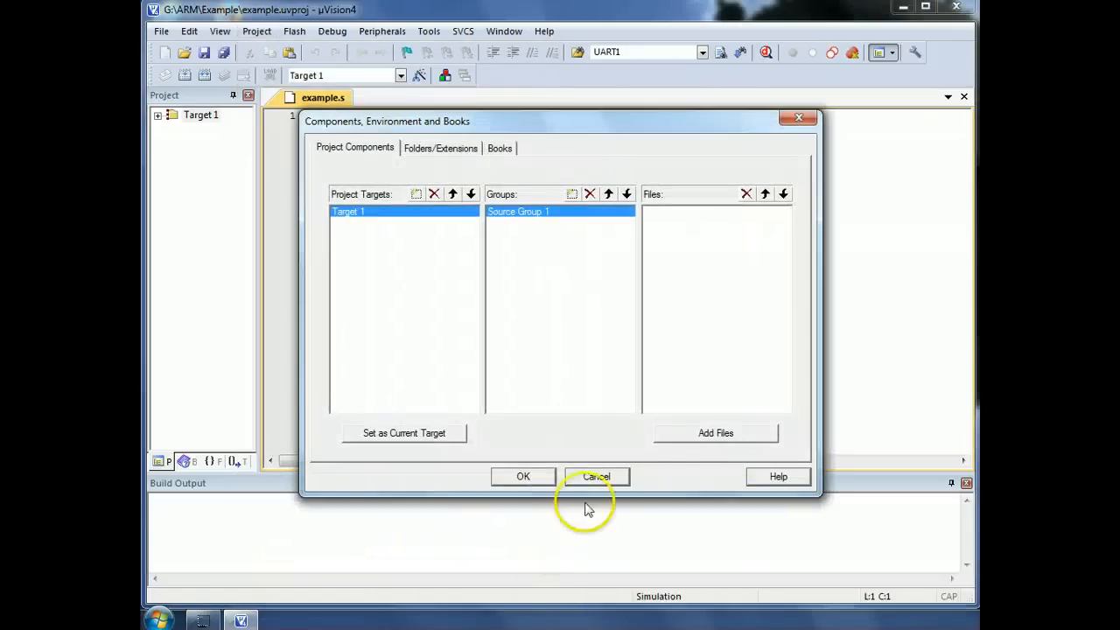
mouse_move(704, 221)
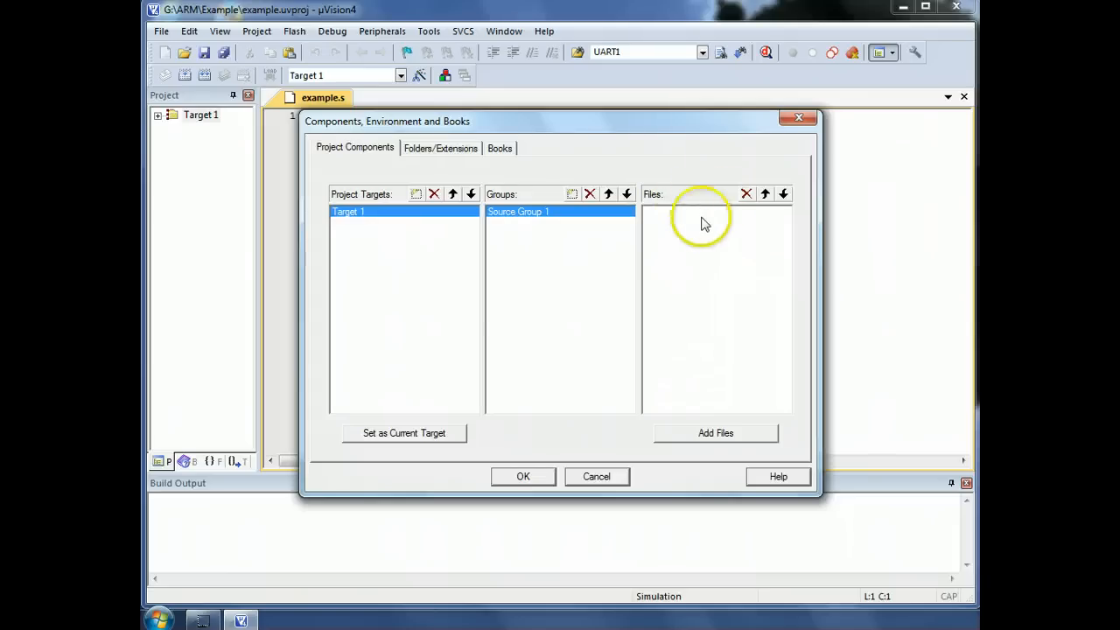
mouse_move(717, 438)
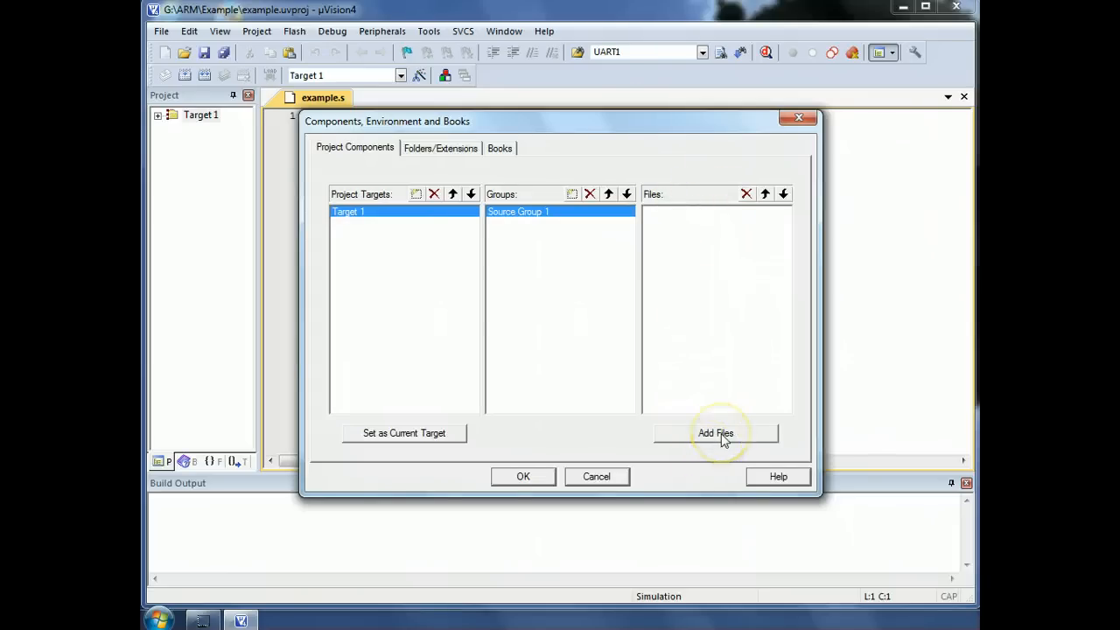
click(716, 434)
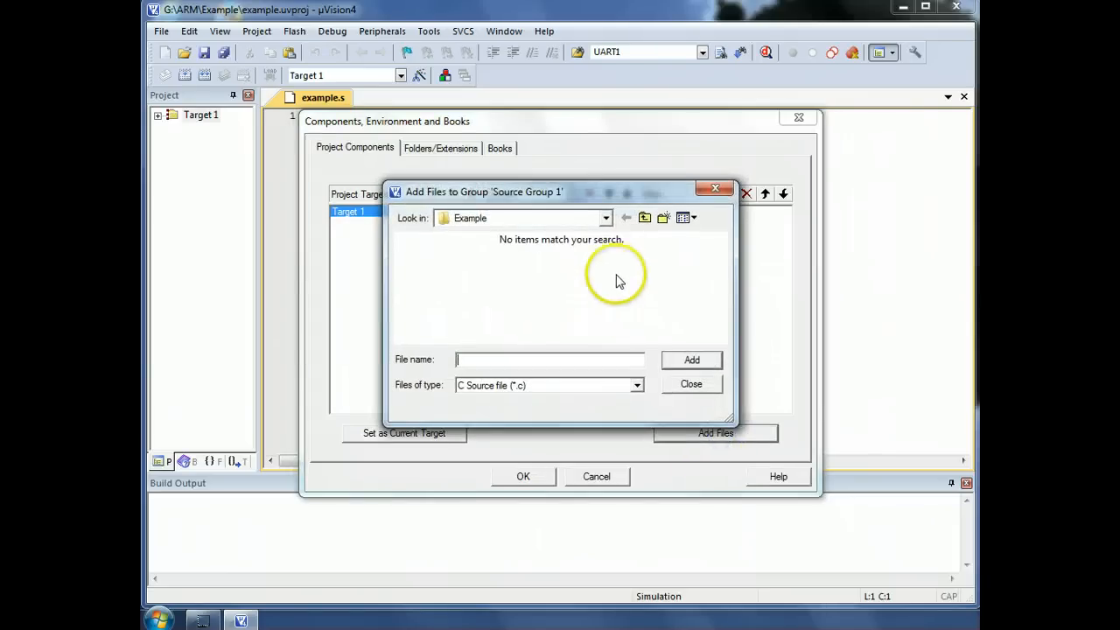
mouse_move(469, 404)
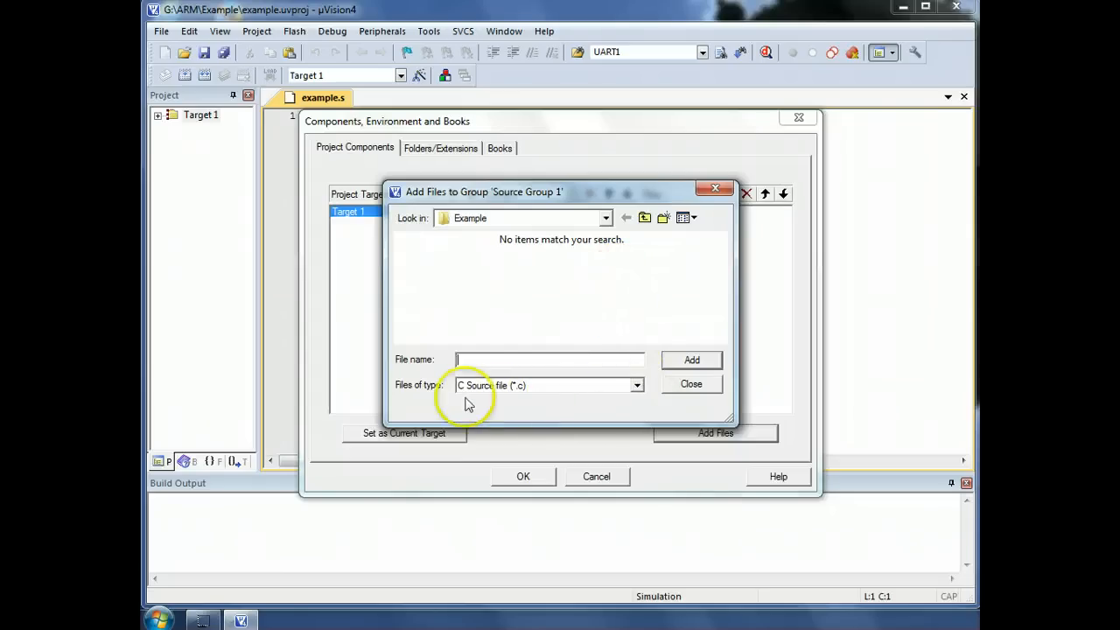
mouse_move(557, 266)
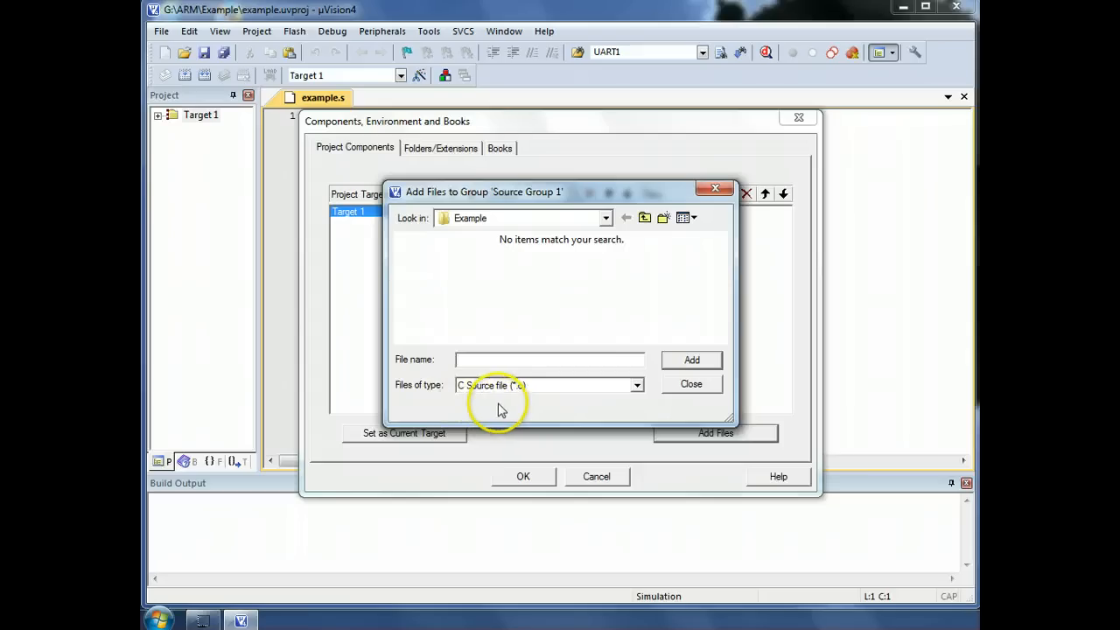
click(637, 386)
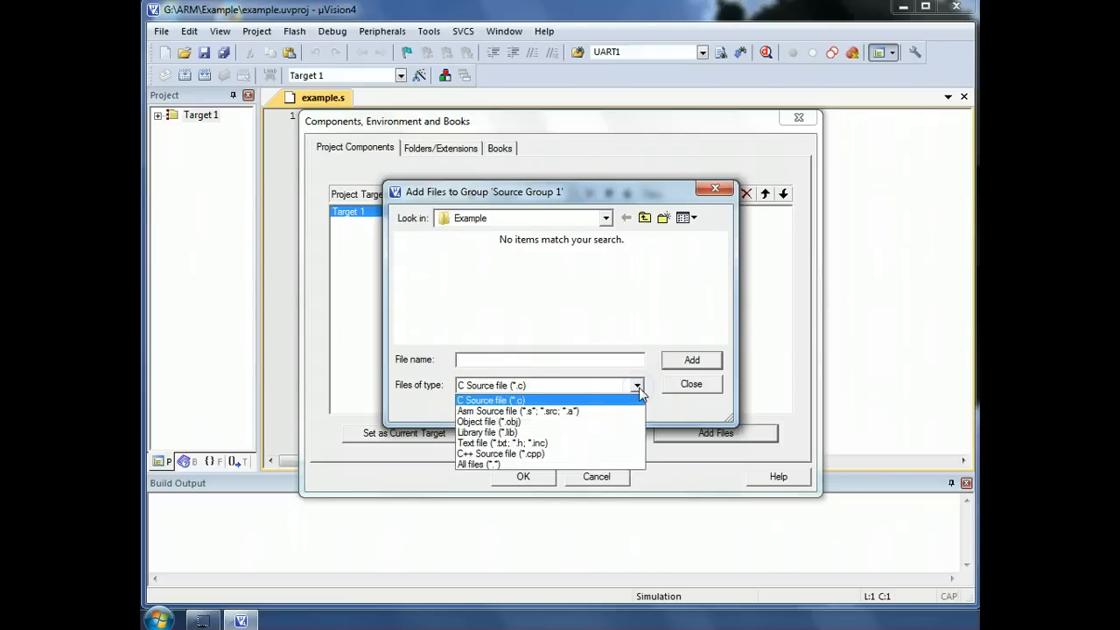
click(518, 410)
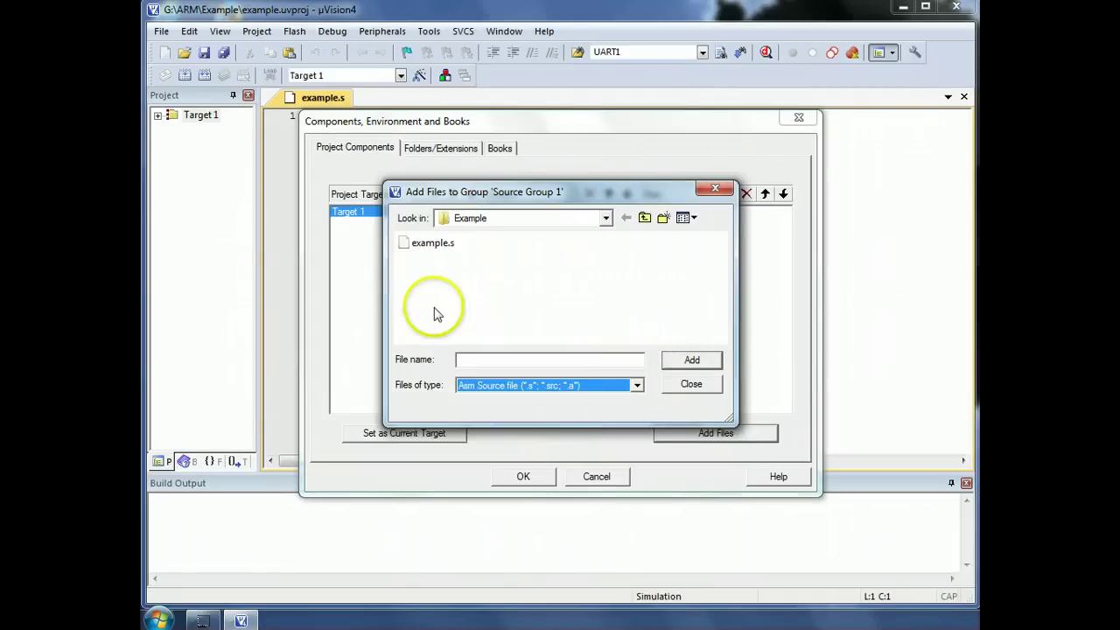
click(433, 242)
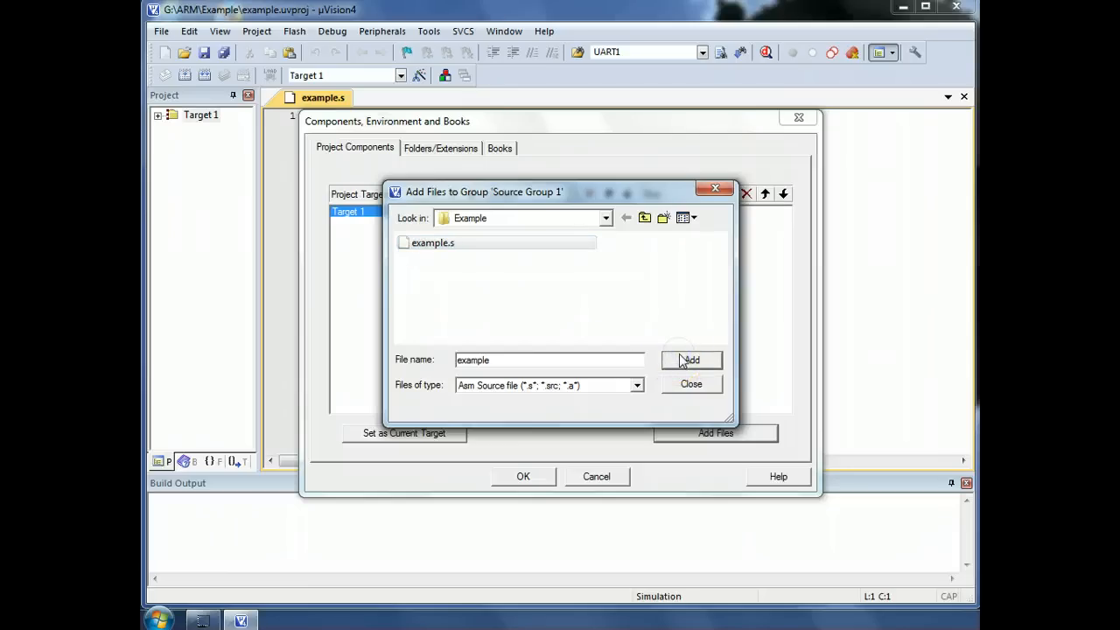
click(689, 361)
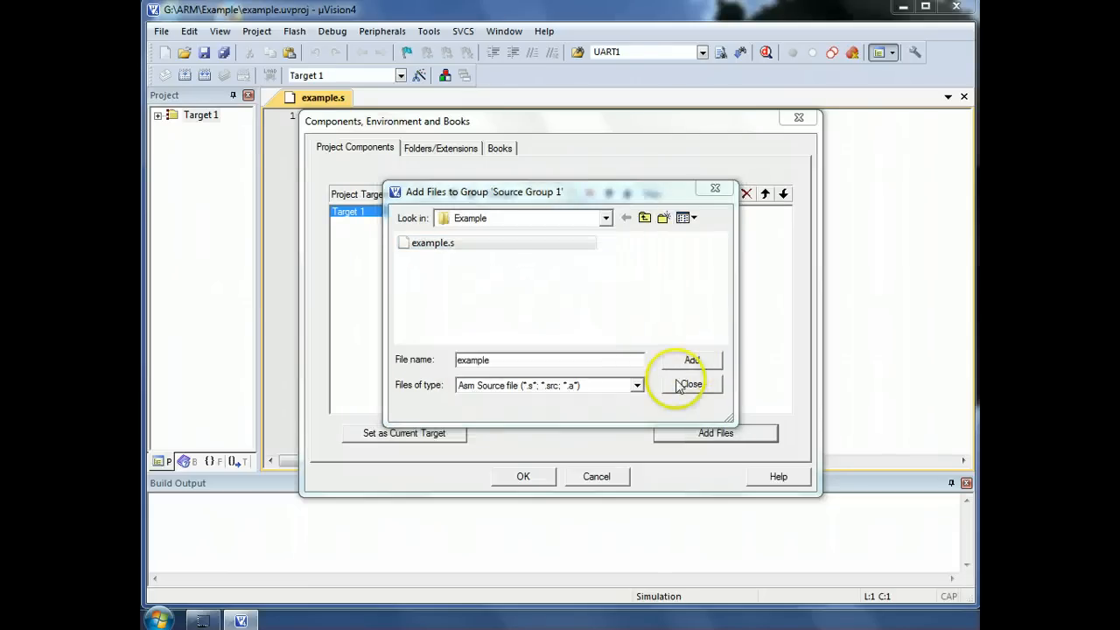
Step: Close the add-files window, confirm the component changes and expand Target 1
click(692, 385)
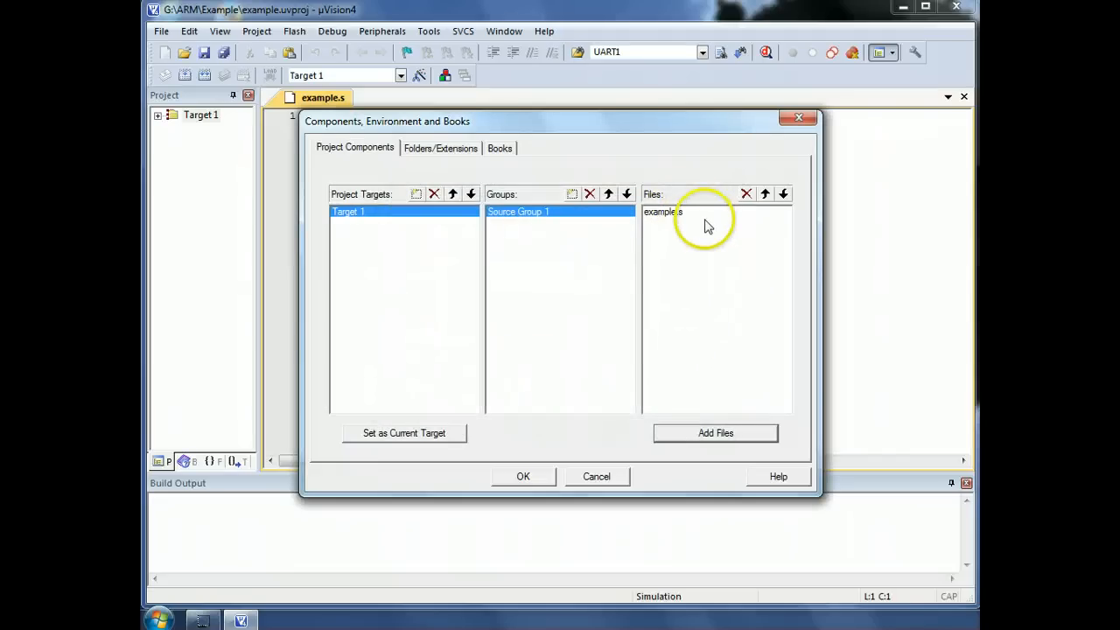
click(525, 476)
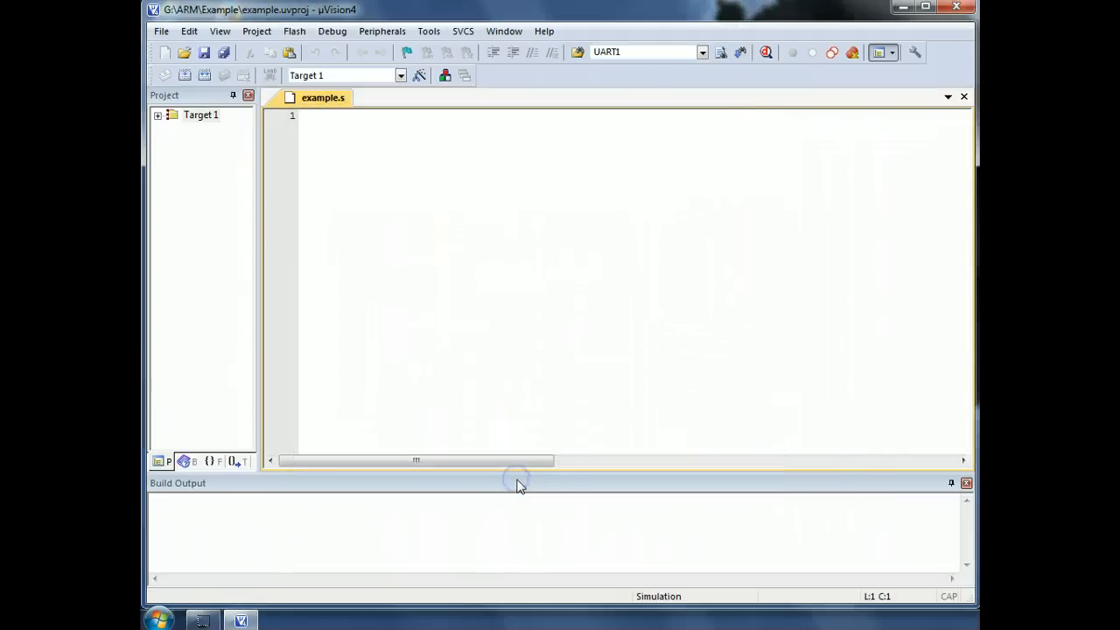
click(161, 116)
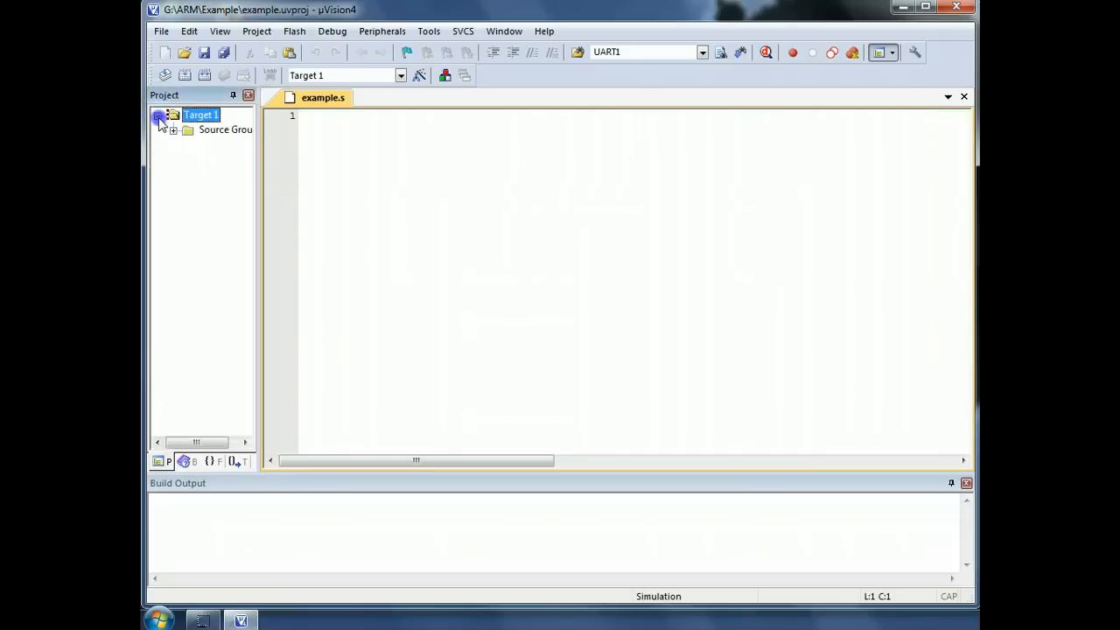
Step: Write the lines 'area example, code readonly' and 'entry' in example.s
click(177, 130)
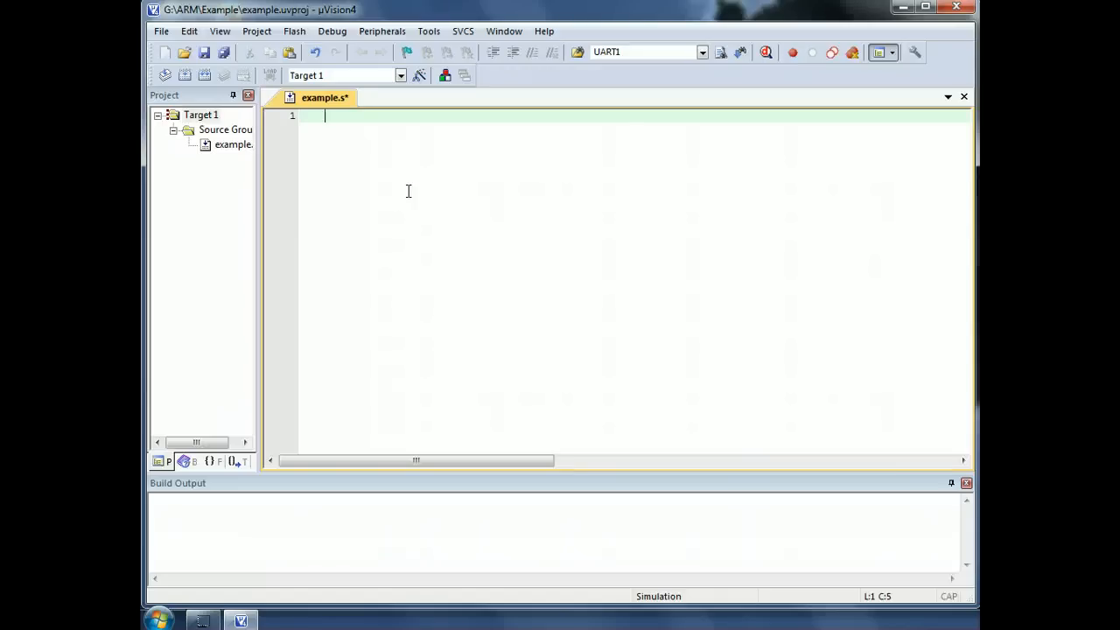
text(a)
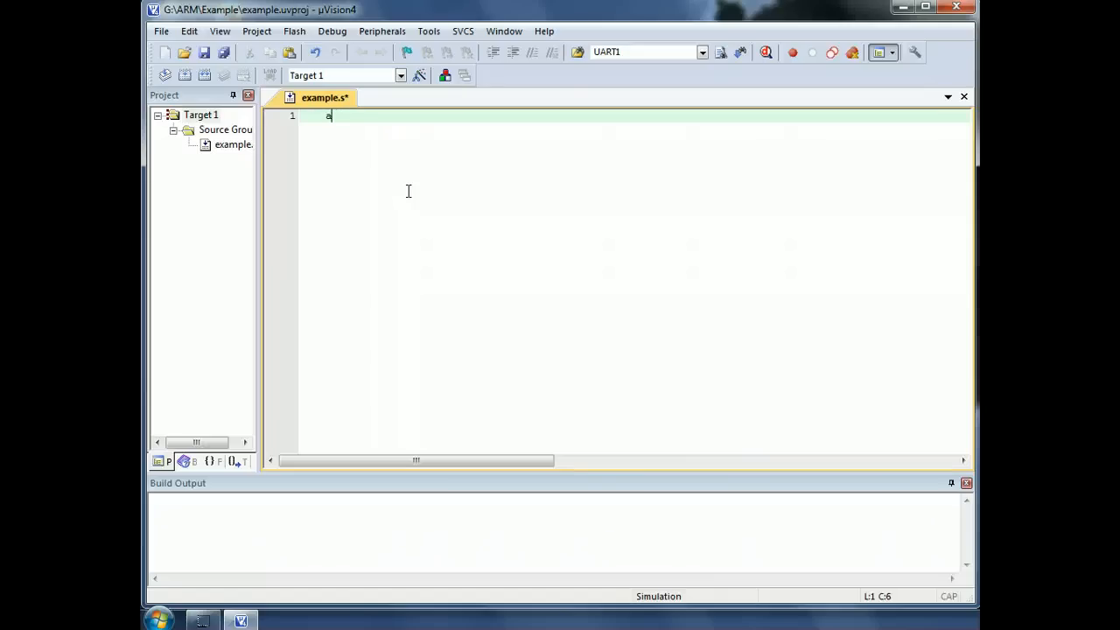
text(rea)
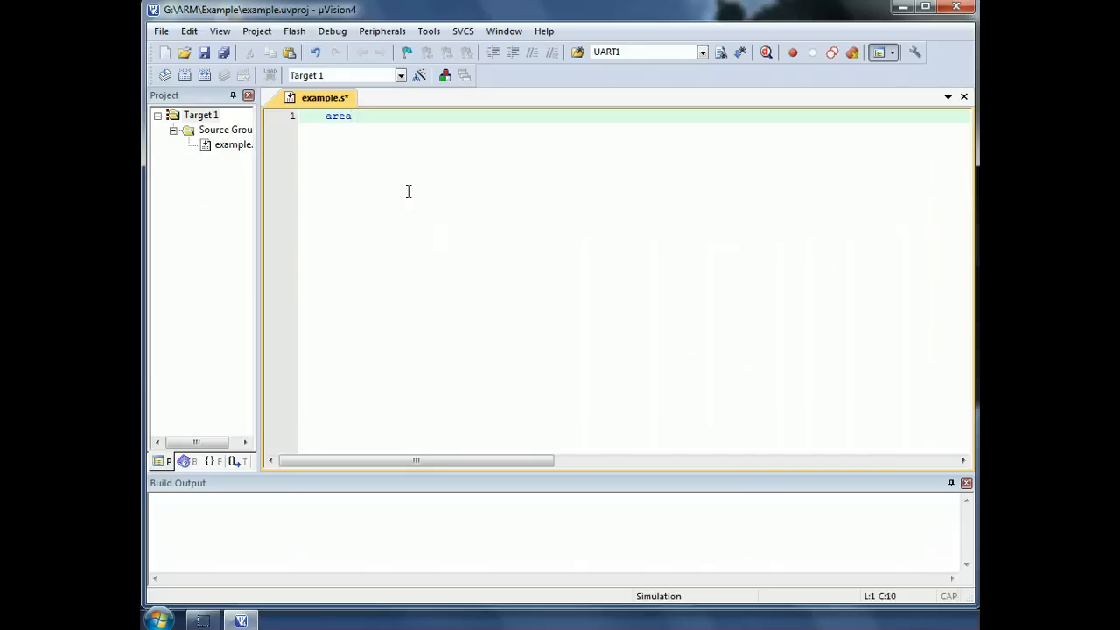
text(example,)
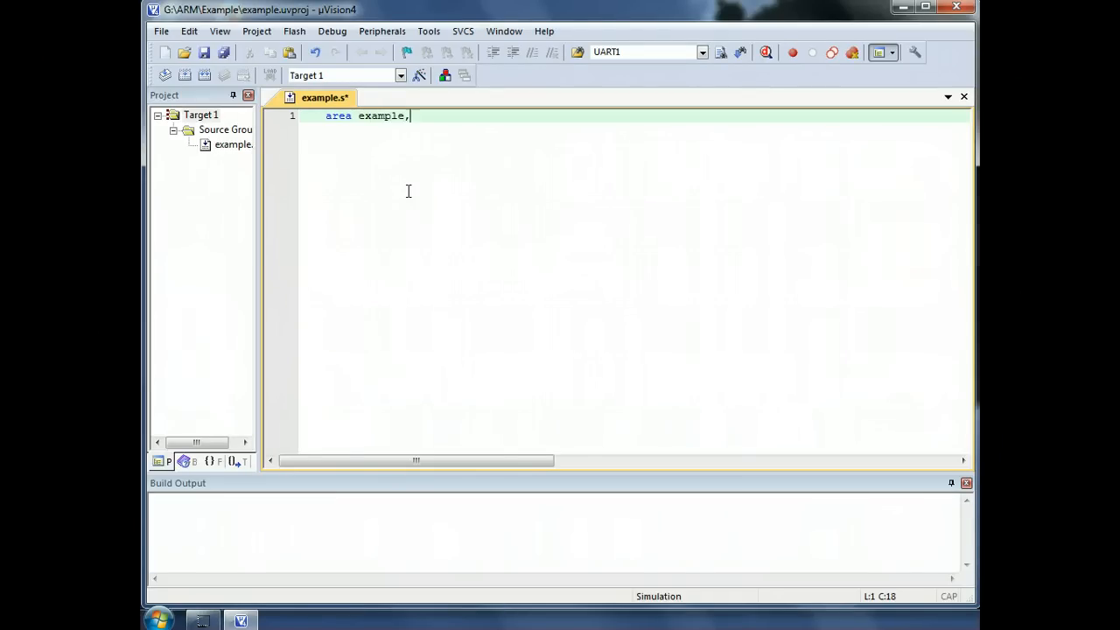
text(code)
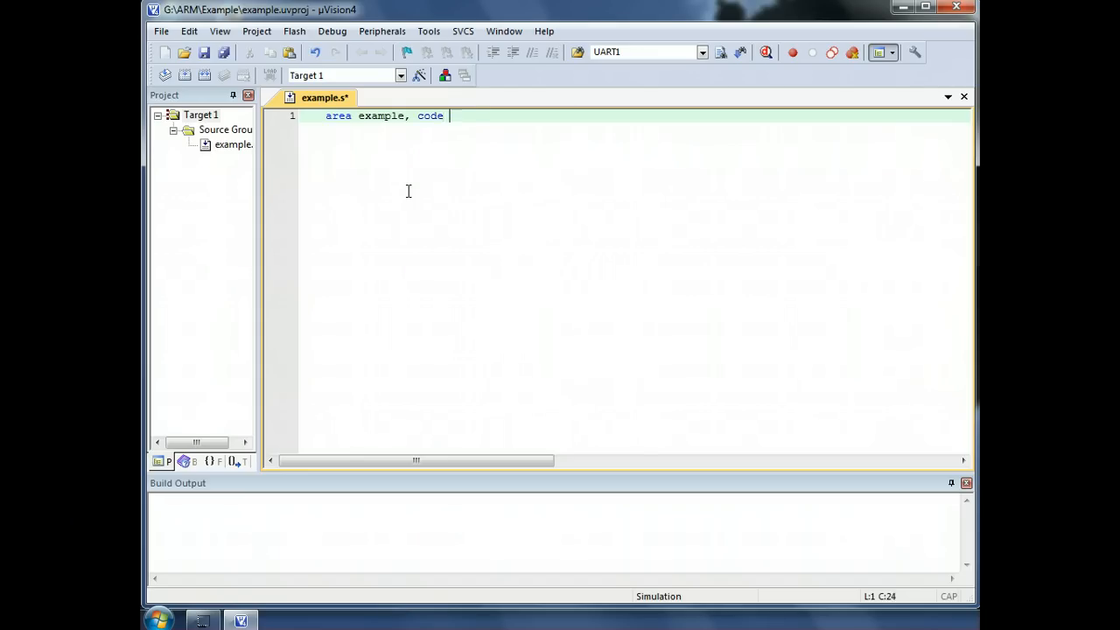
text(readonl)
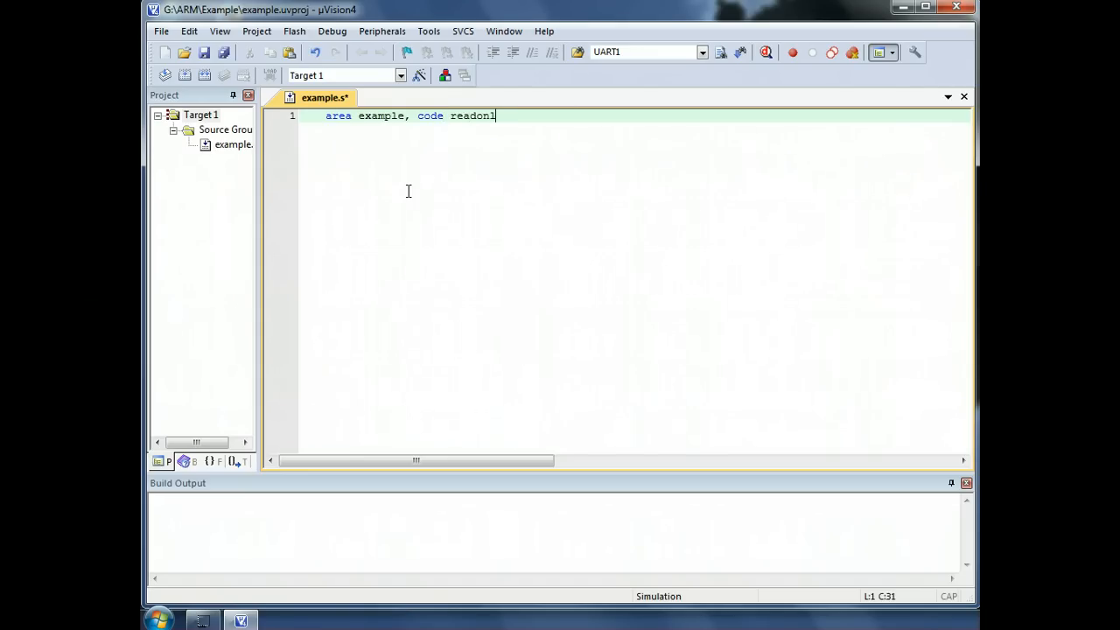
text(y)
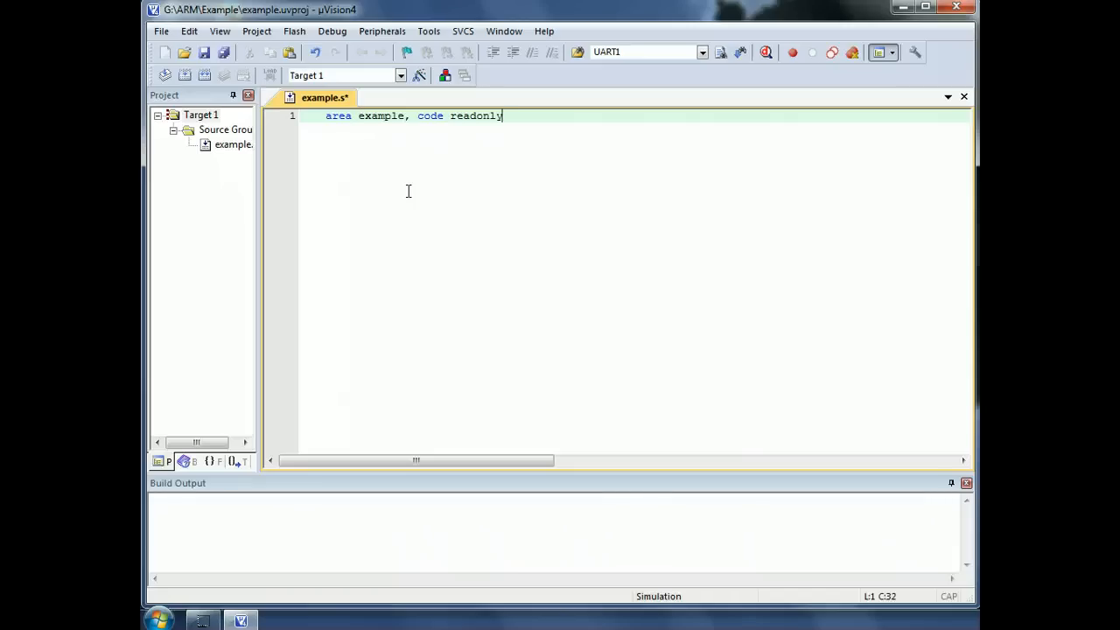
text(entry)
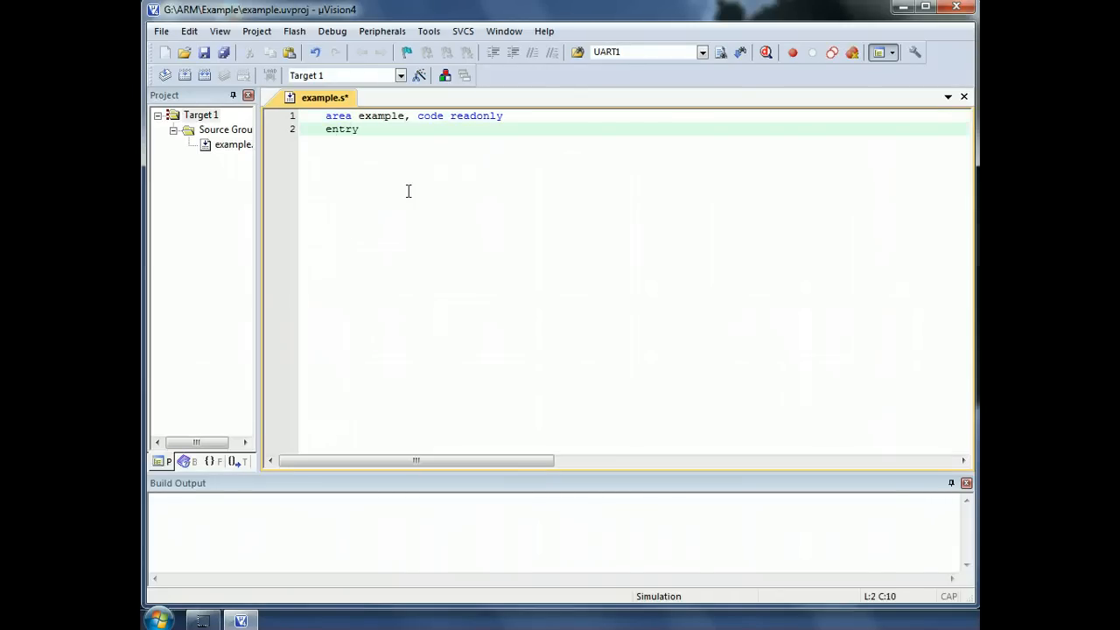
text(" ")
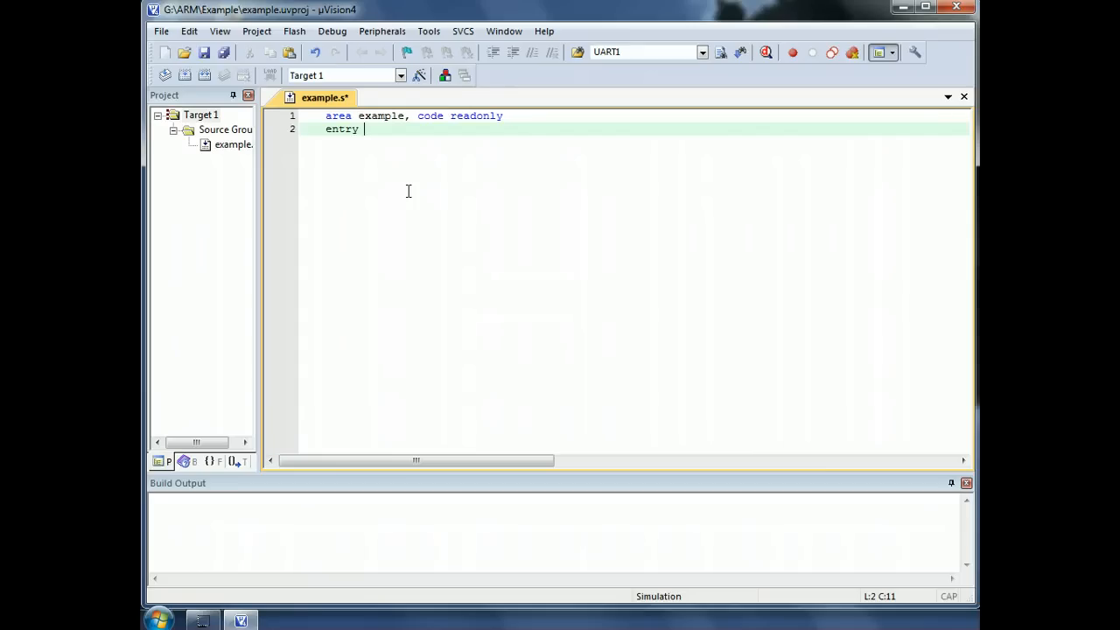
key(Enter)
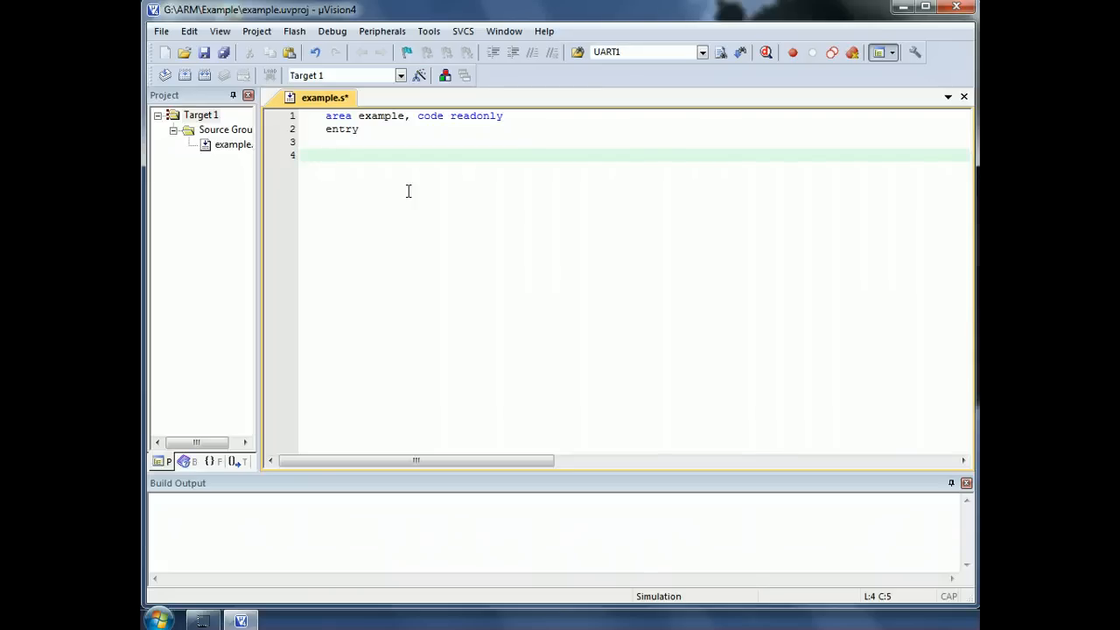
Step: Write 'mov r0, #4', 'mov r1, #5' and 'add r2, r1, r0'
text(mov)
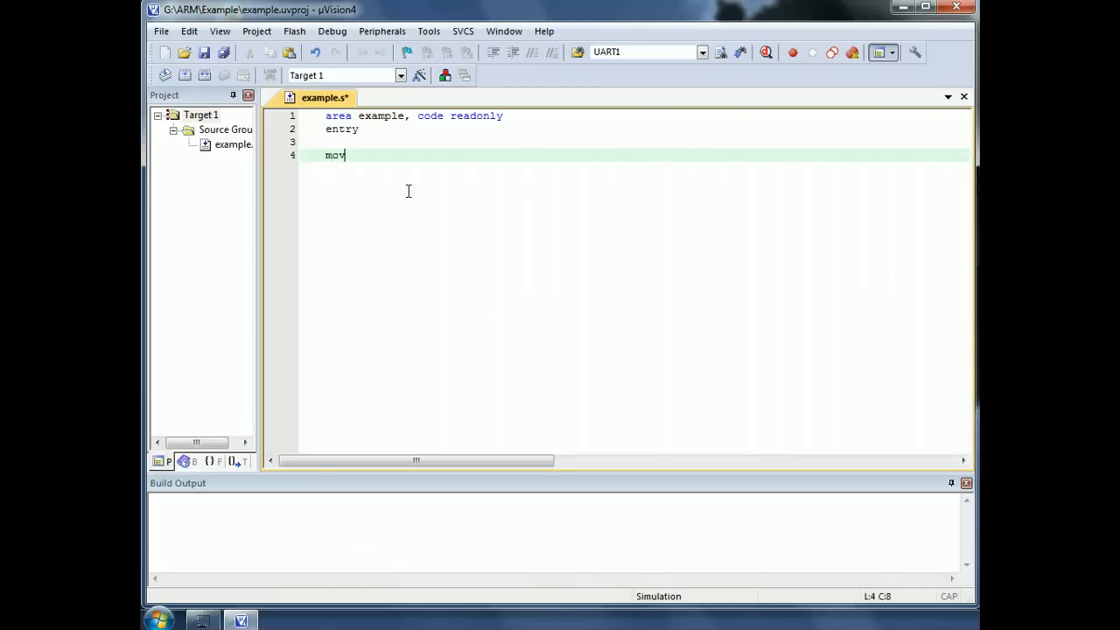
text(r0,)
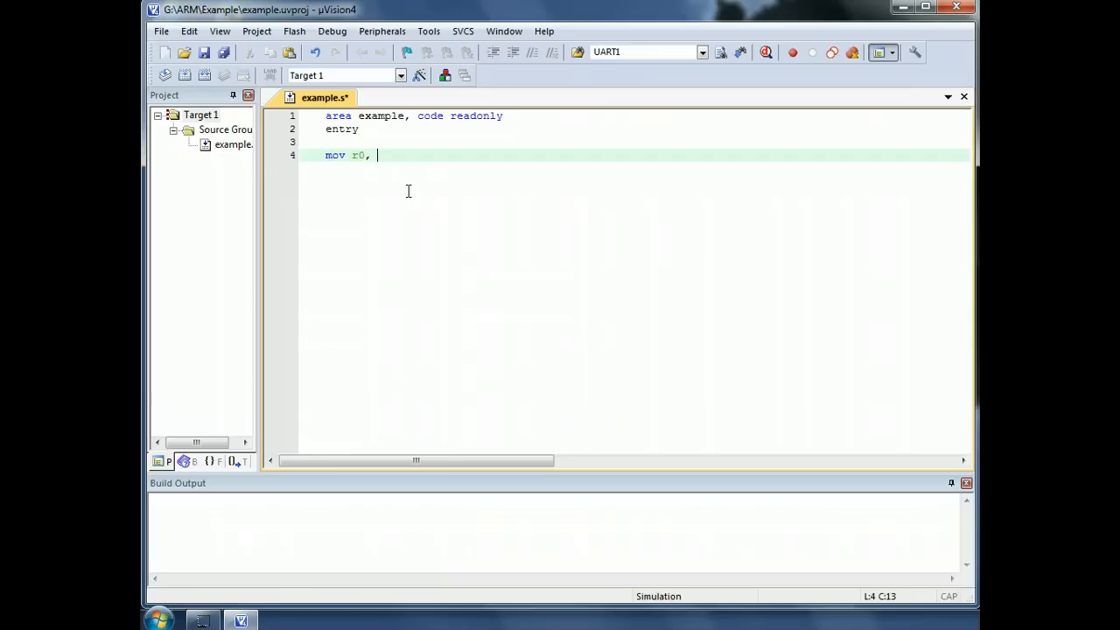
text(#4)
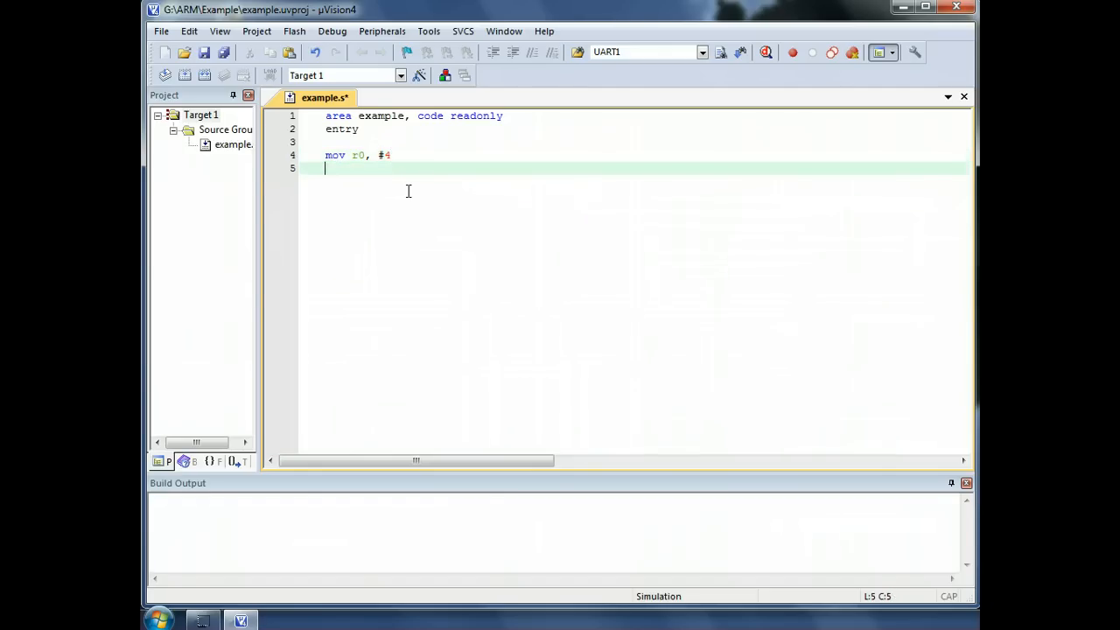
text(mov)
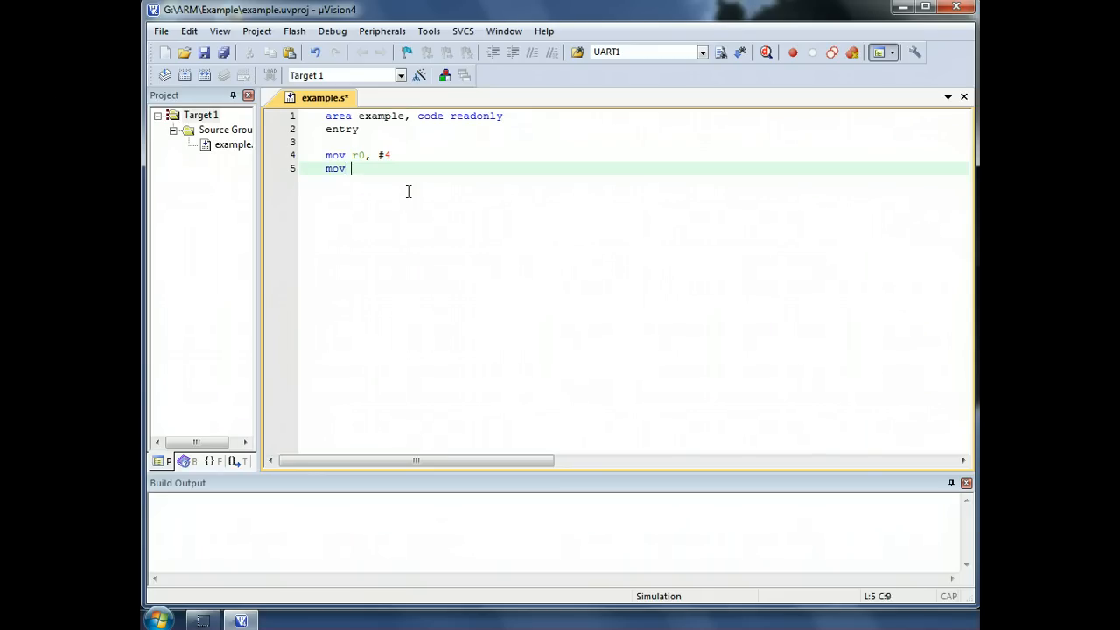
text(r1, #5)
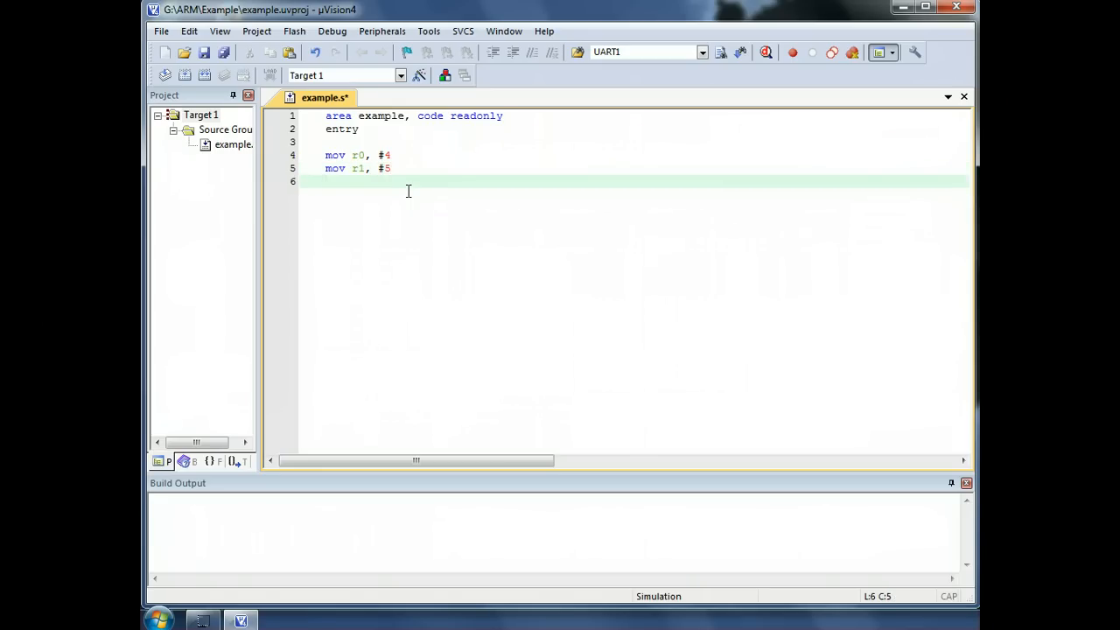
text(add)
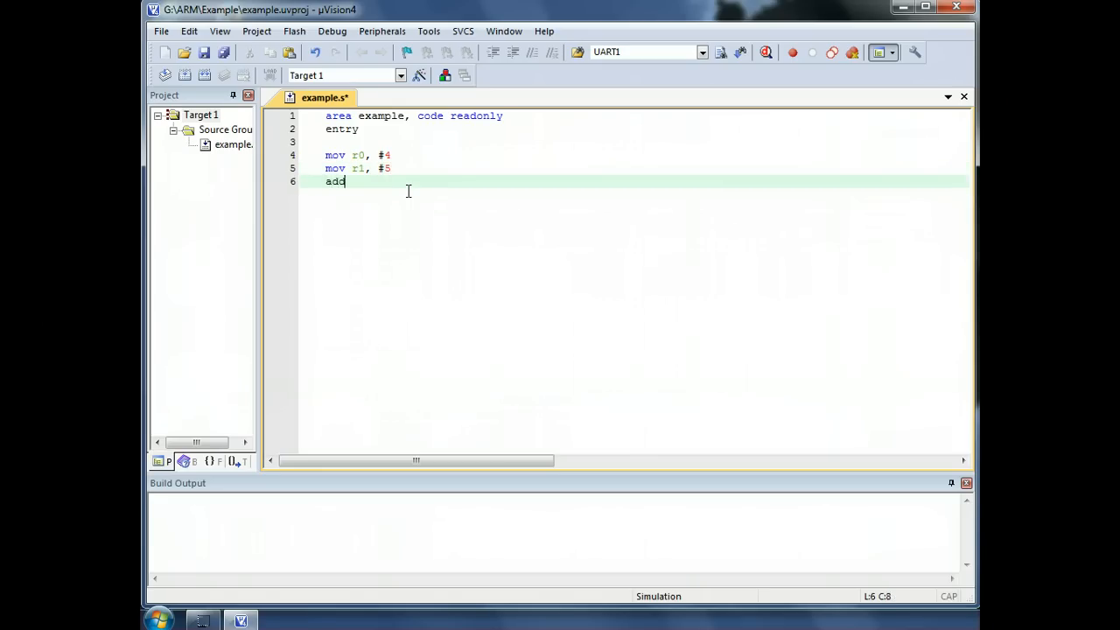
text(r2,)
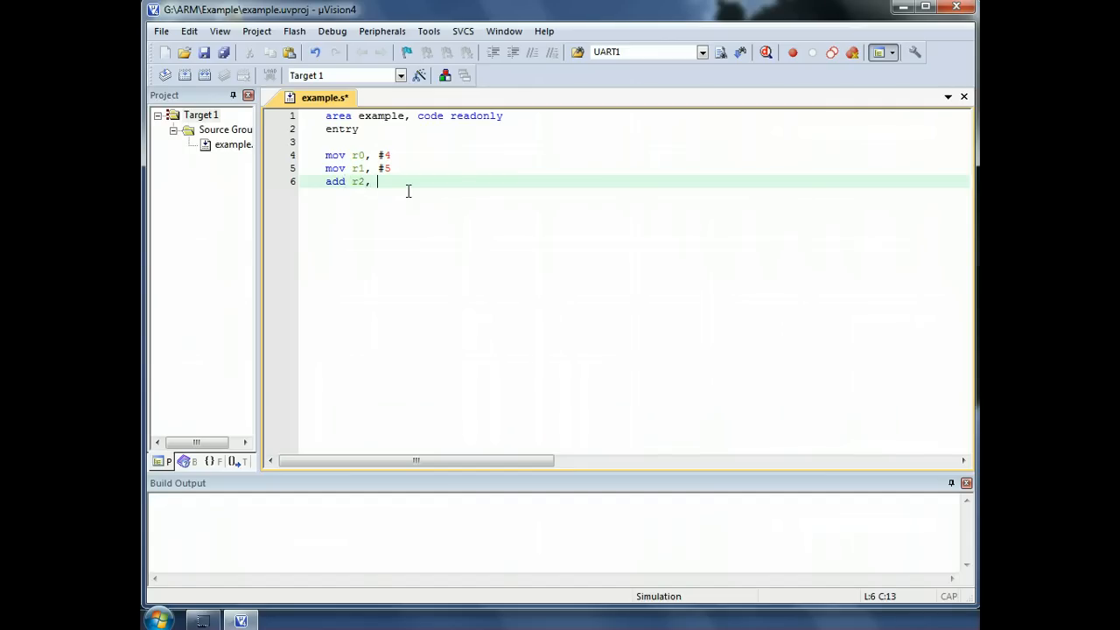
text(r1,)
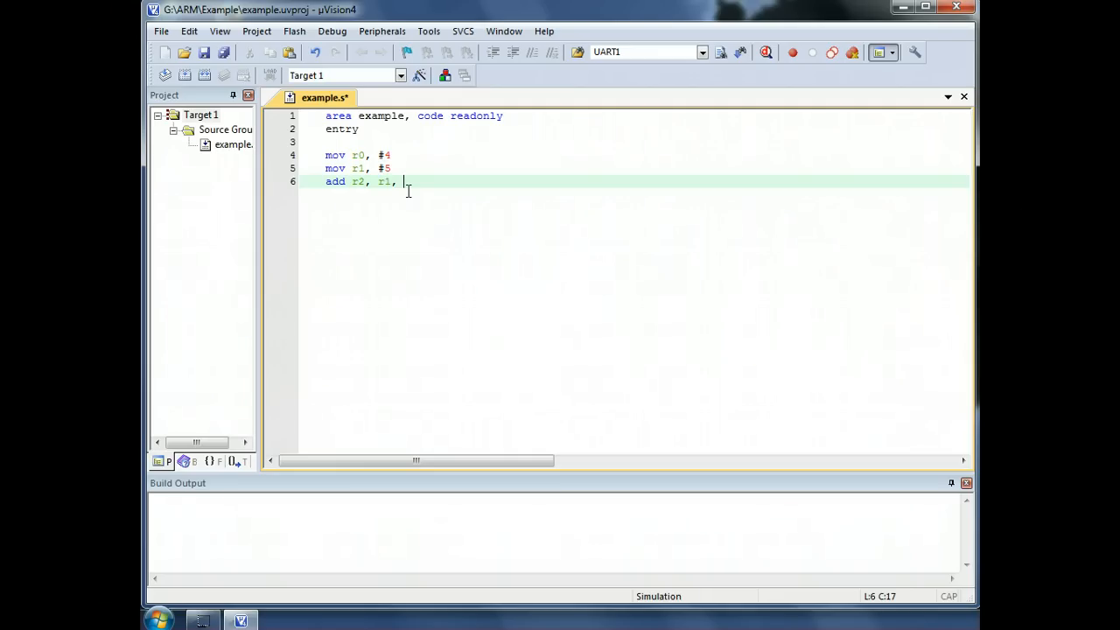
text(r0)
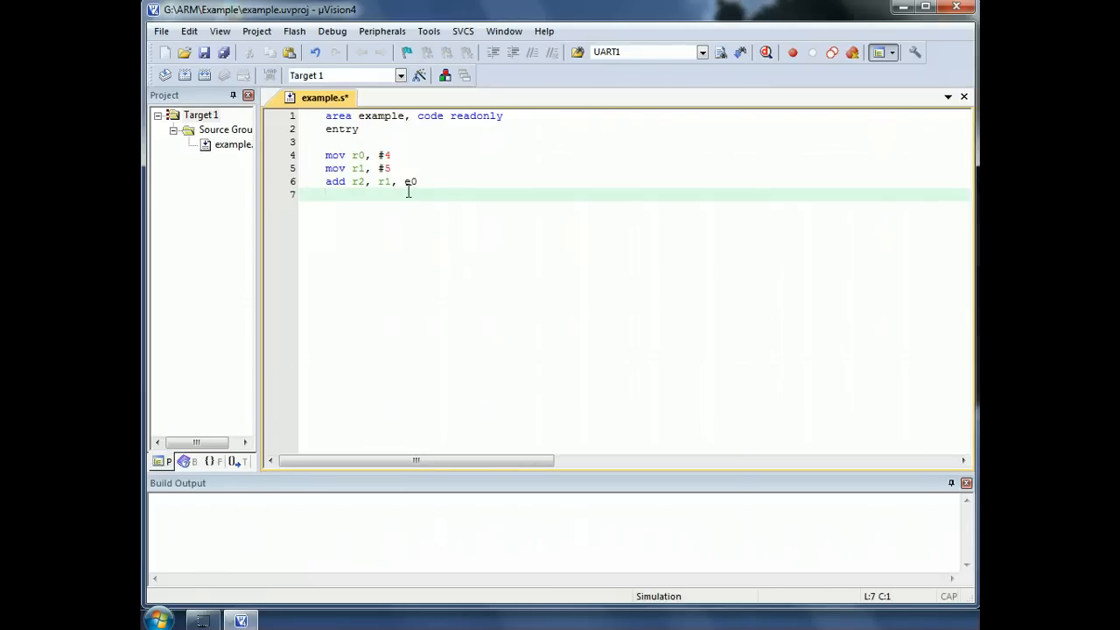
Step: Write the self-branching label line 's b s' and the 'end' directive
text(s)
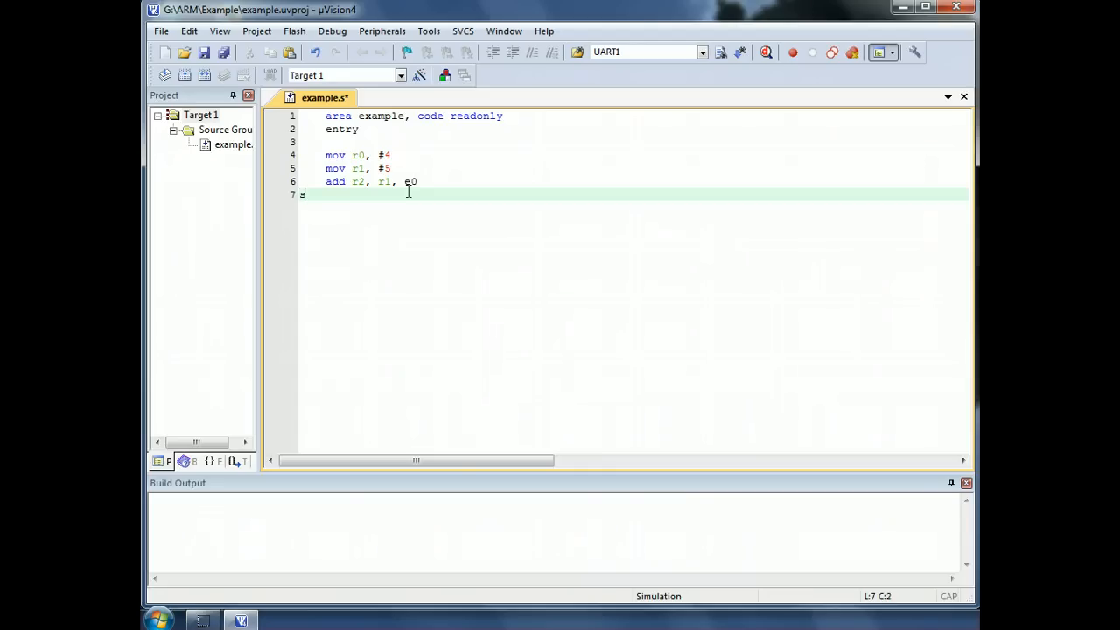
text(bg)
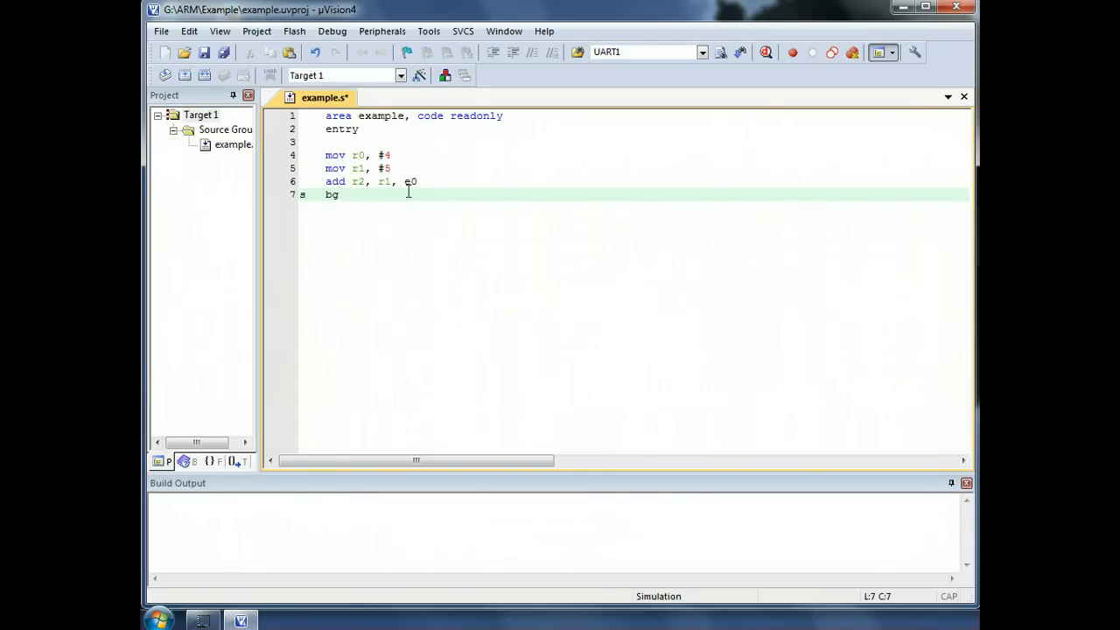
key(BackSpace)
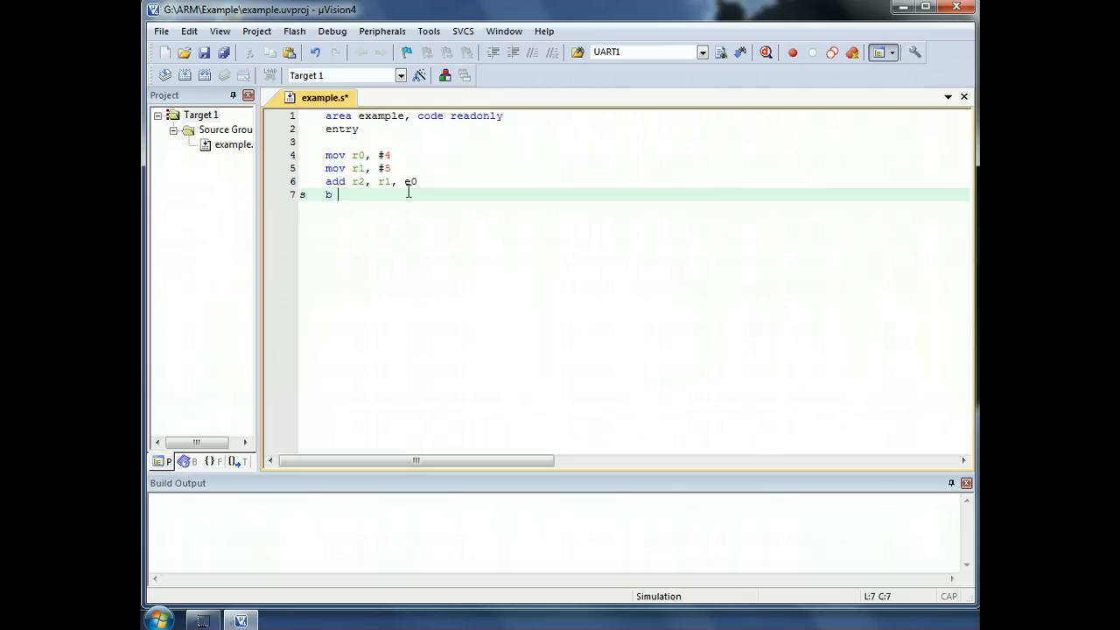
text(s)
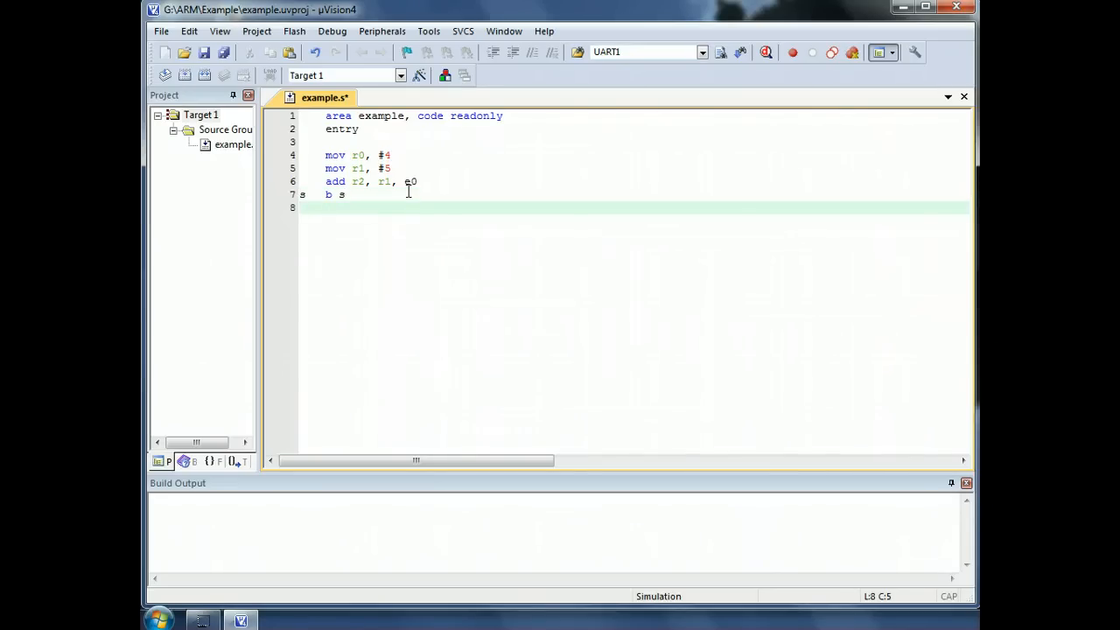
text(end)
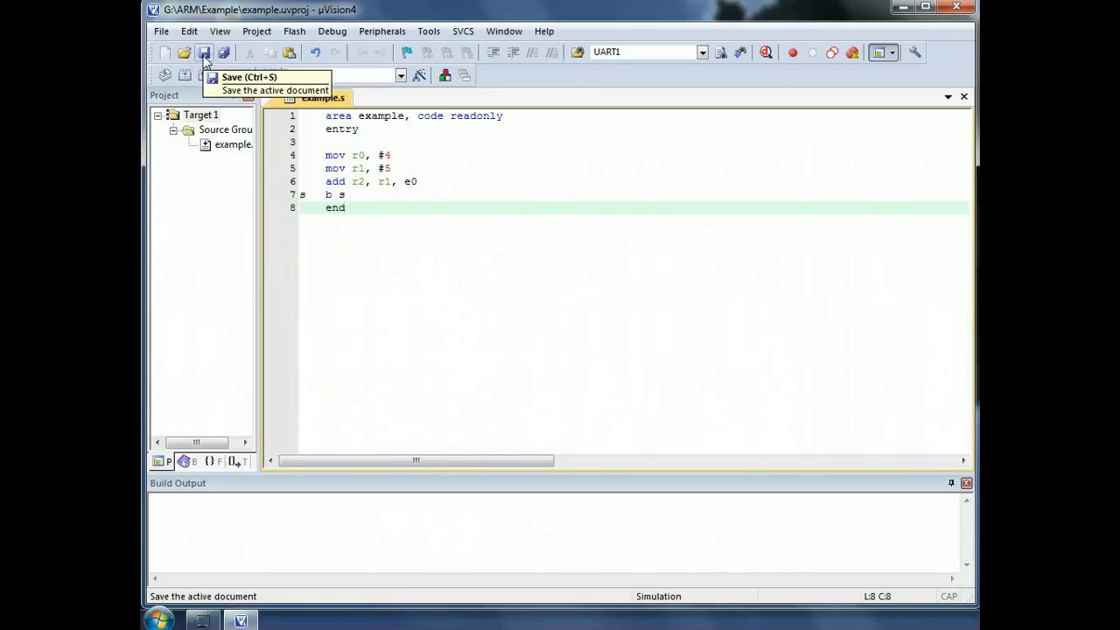
mouse_move(204, 74)
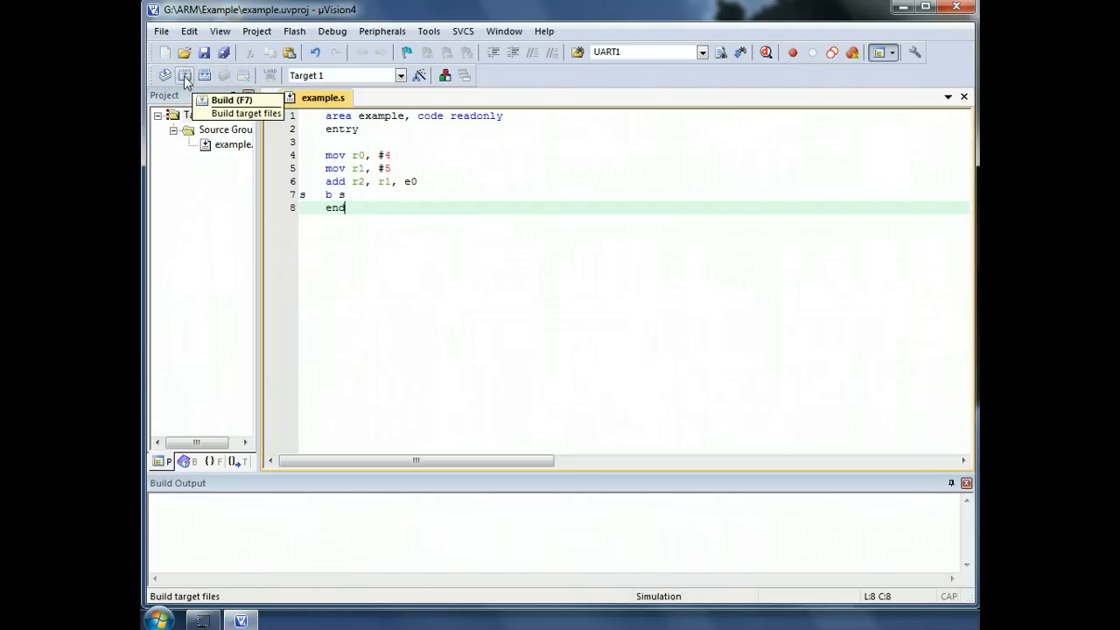
Step: Build the saved source, revealing an error on line 1 in the Build Output
click(185, 76)
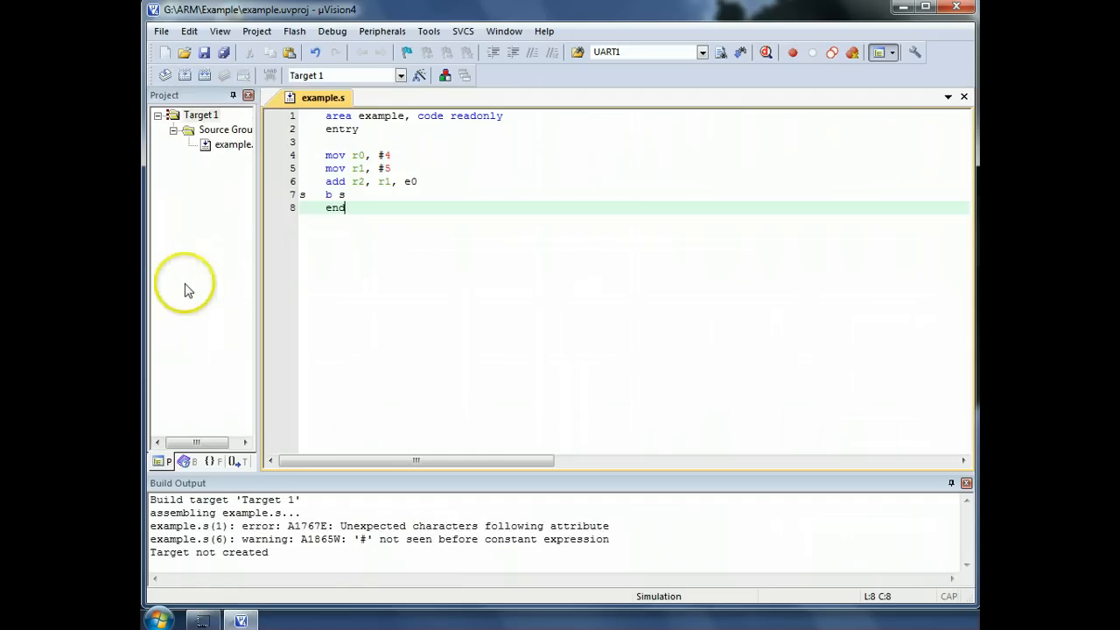
mouse_move(441, 525)
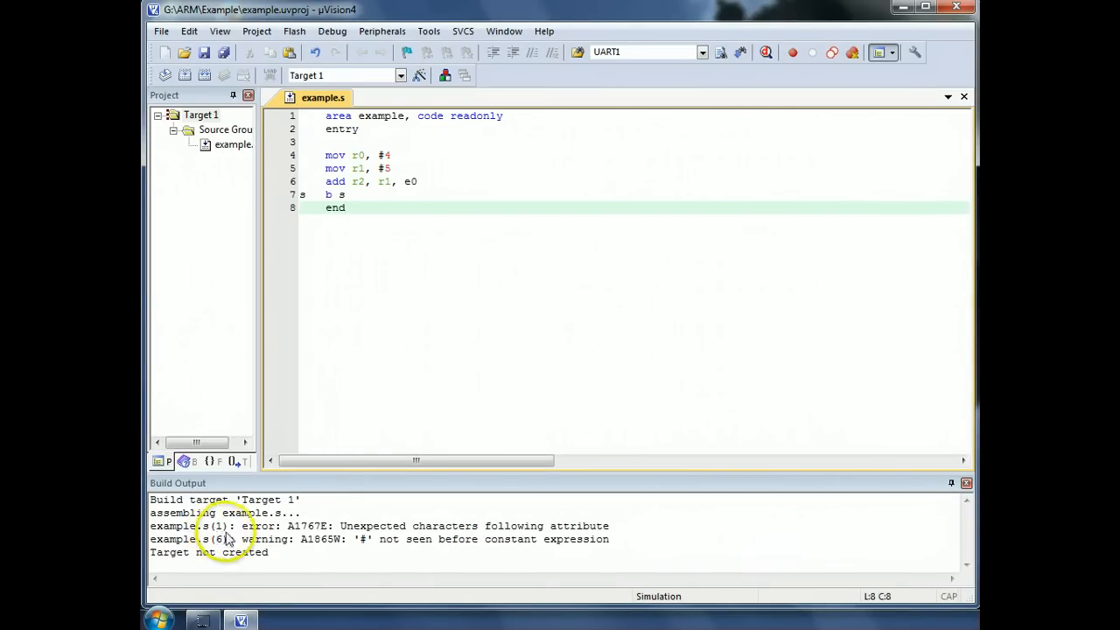
mouse_move(585, 539)
text(,)
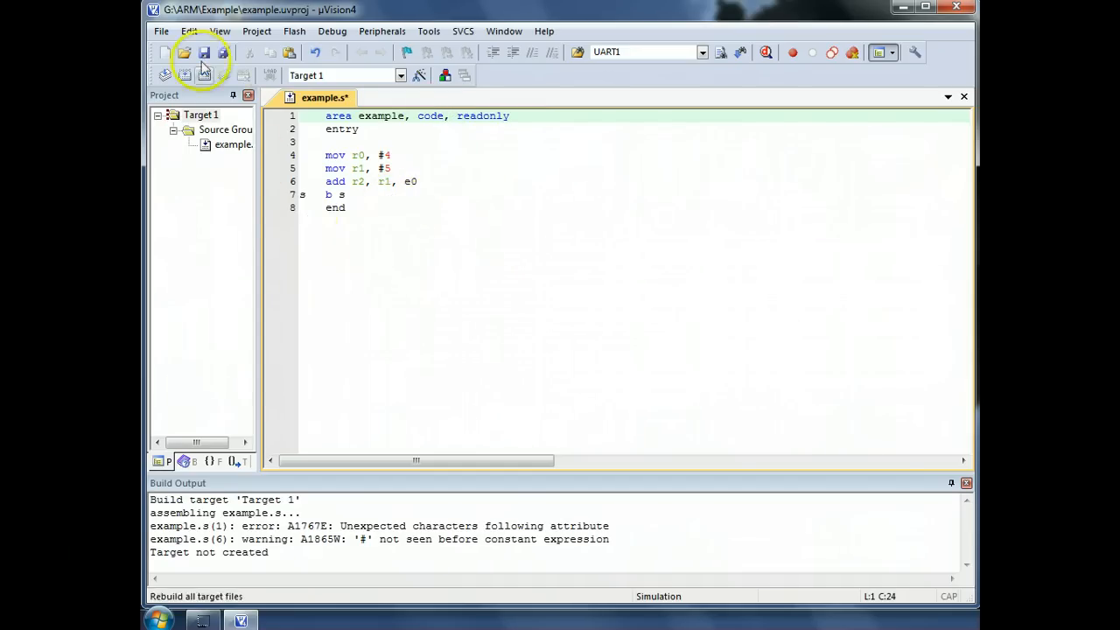
Step: Save and rebuild after fixing line 1, then correct line 6's bad symbol and rebuild to 0 errors
click(183, 73)
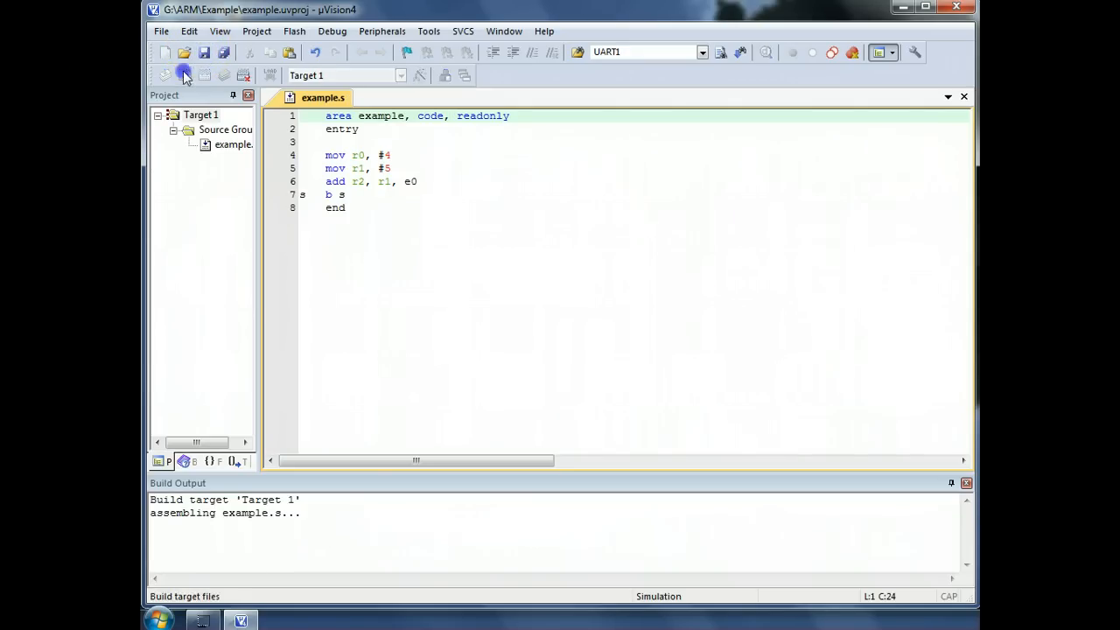
click(176, 73)
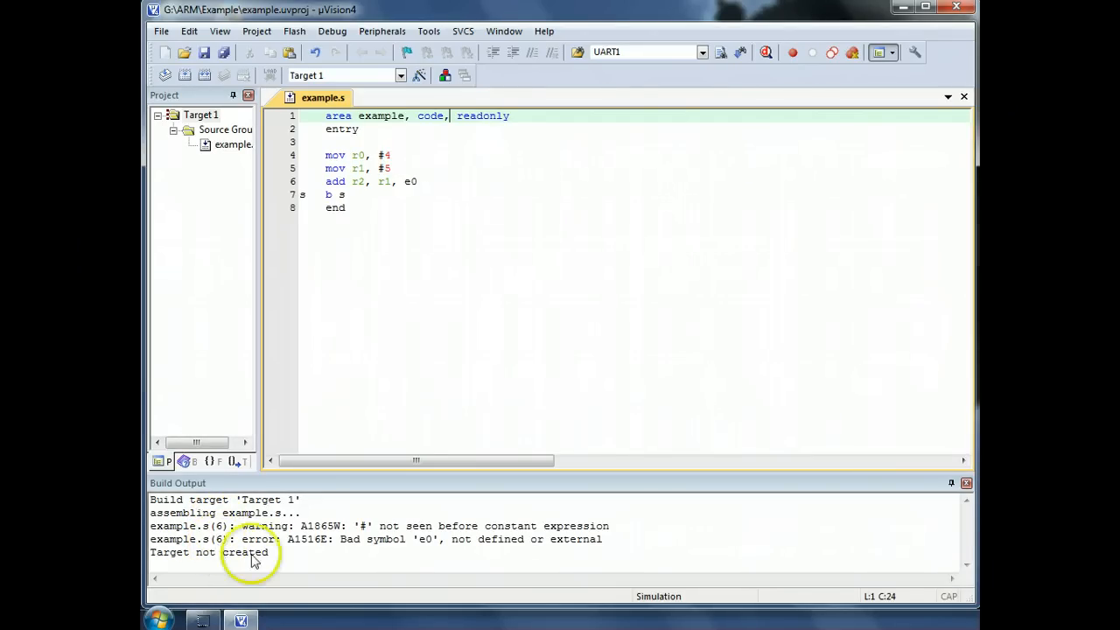
mouse_move(423, 560)
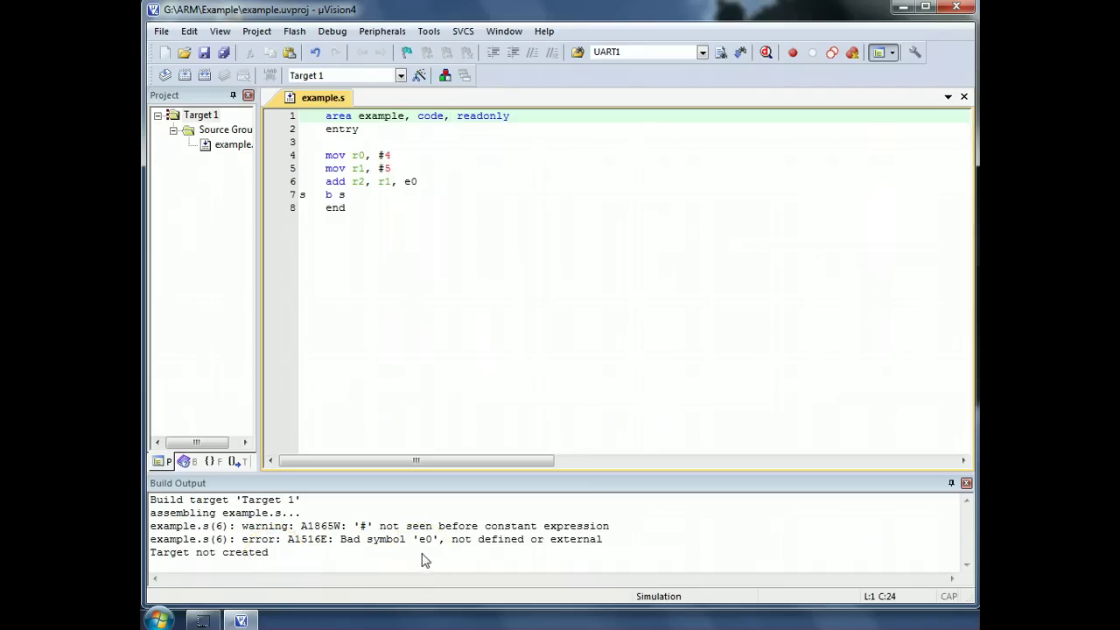
click(418, 180)
text(r)
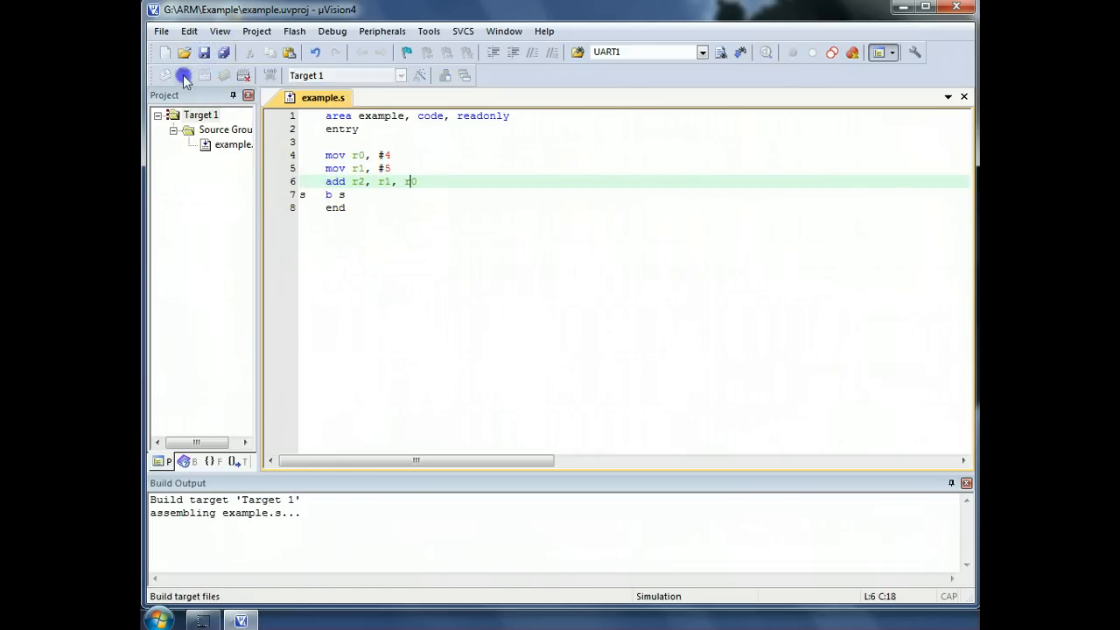
click(182, 74)
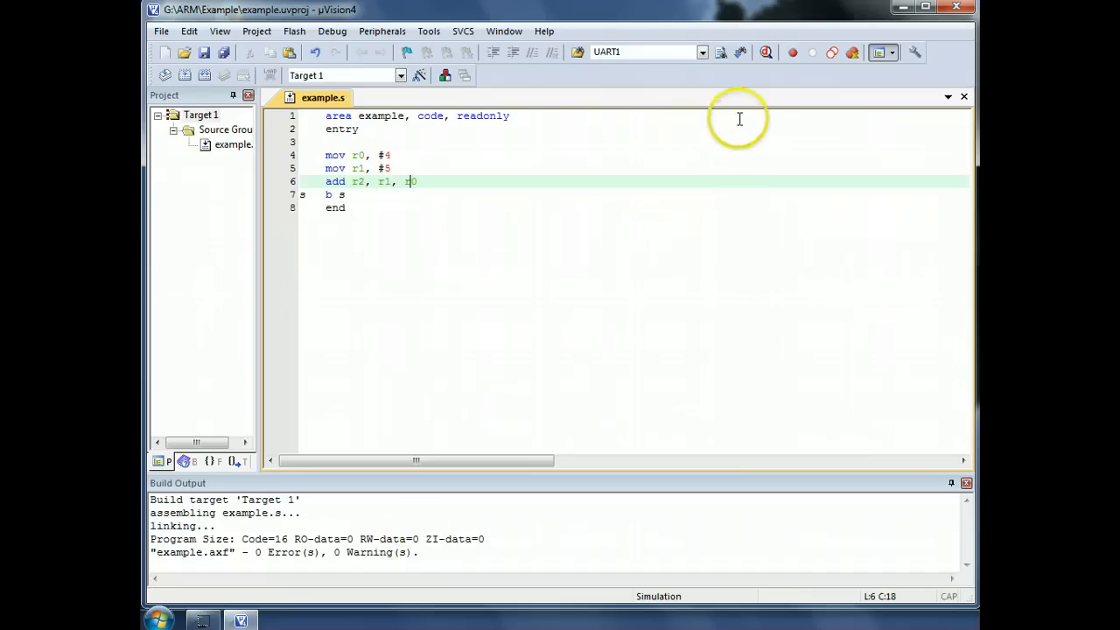
mouse_move(767, 52)
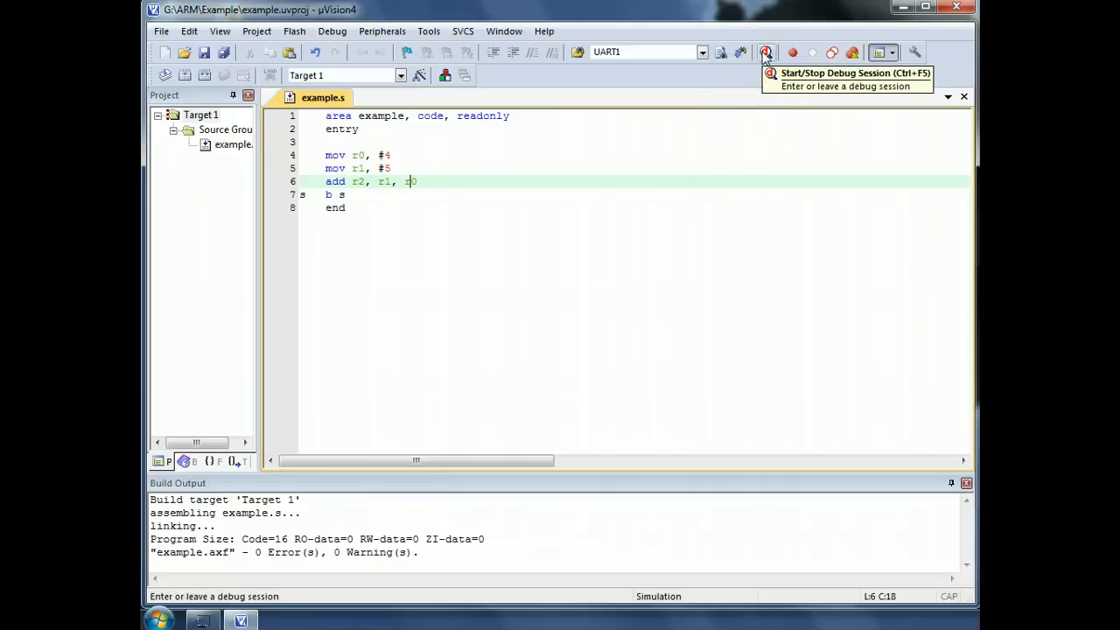
Step: Set the add's last operand to r0 and start a debug session, dismissing the evaluation notice
text(r0)
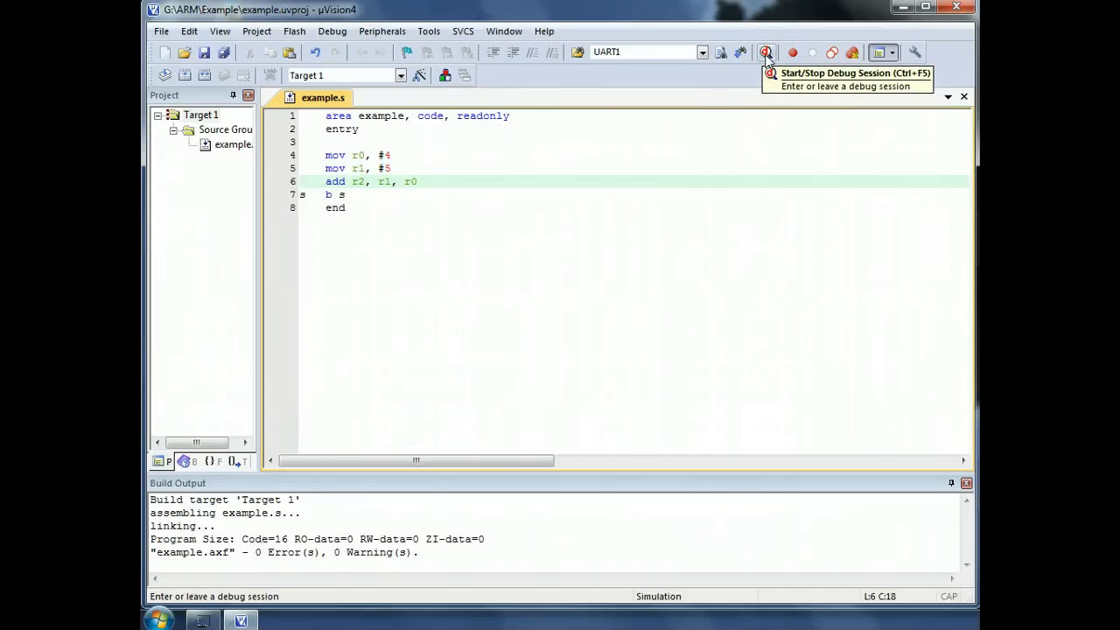
click(767, 53)
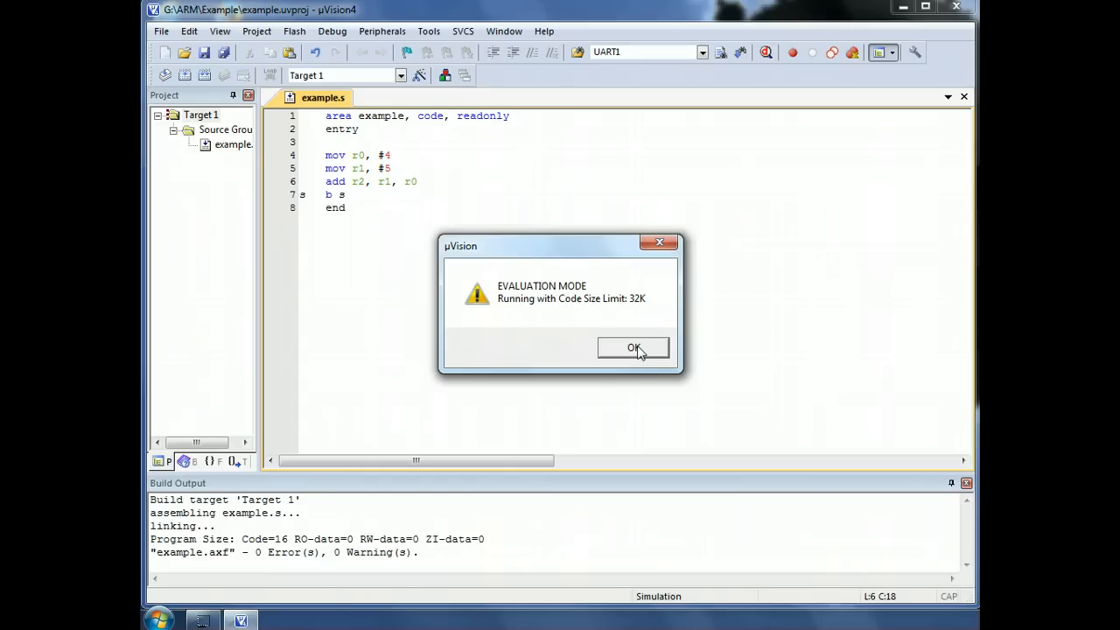
click(634, 348)
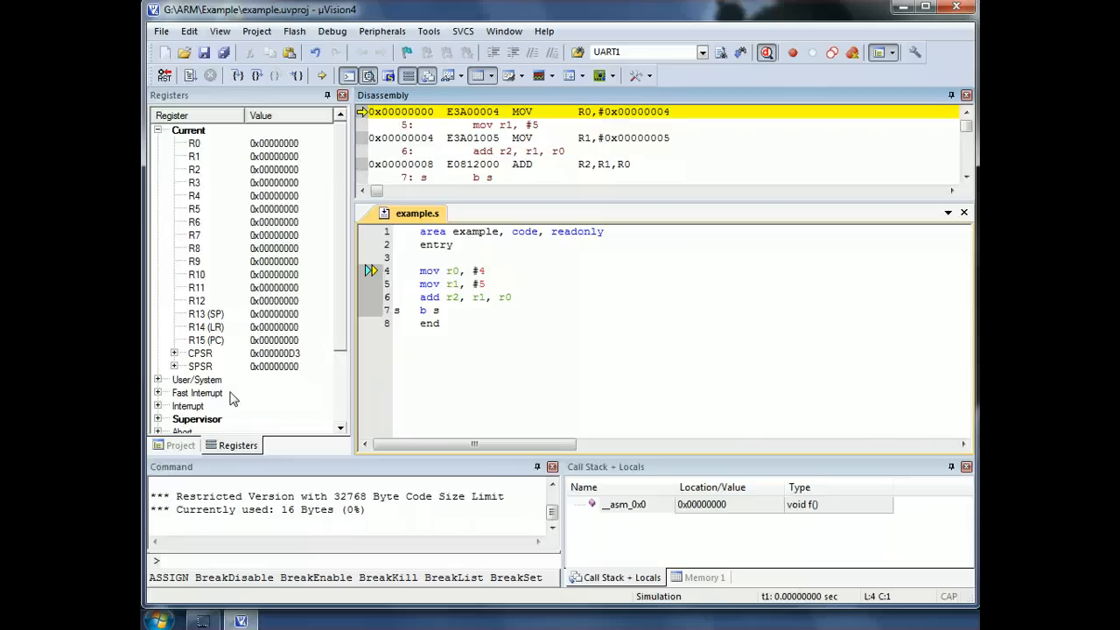
Step: Reset the simulated CPU so all registers start at zero
click(164, 74)
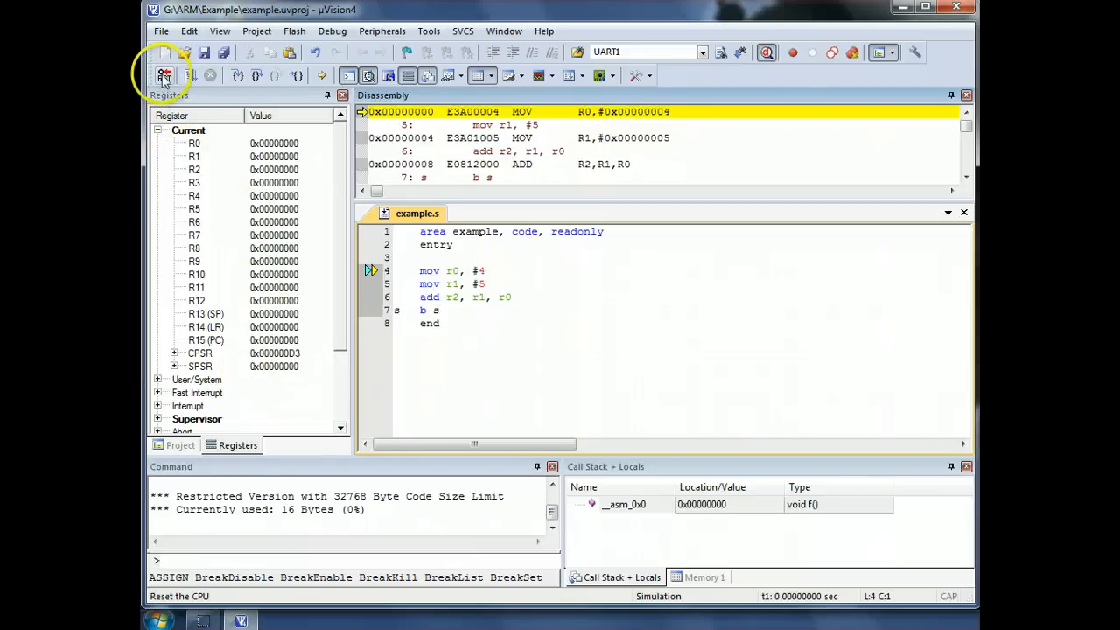
click(166, 73)
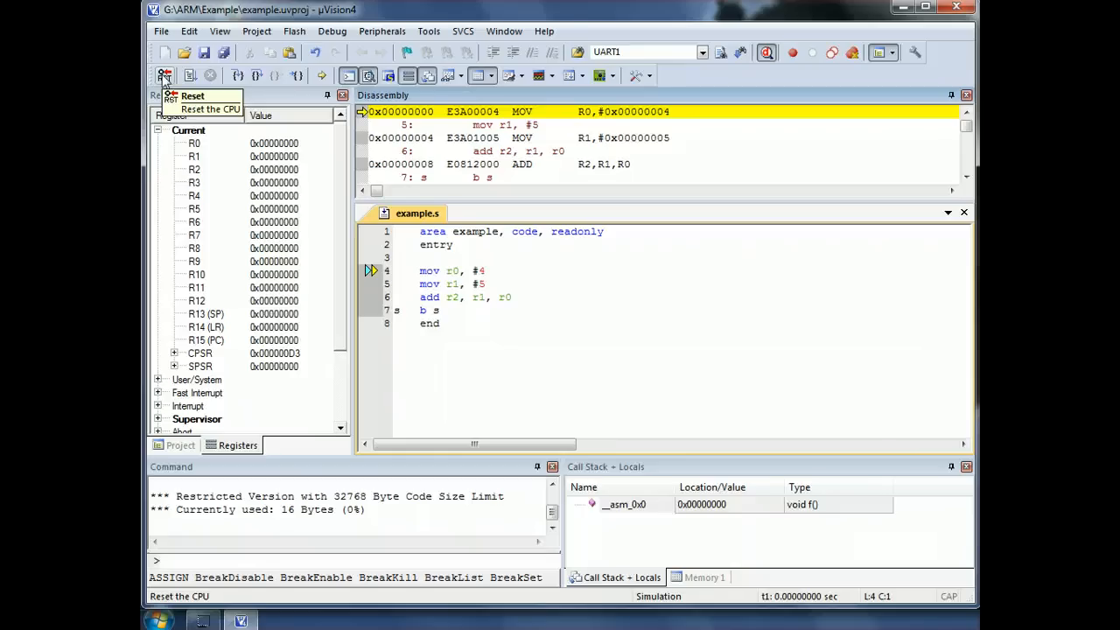
click(161, 73)
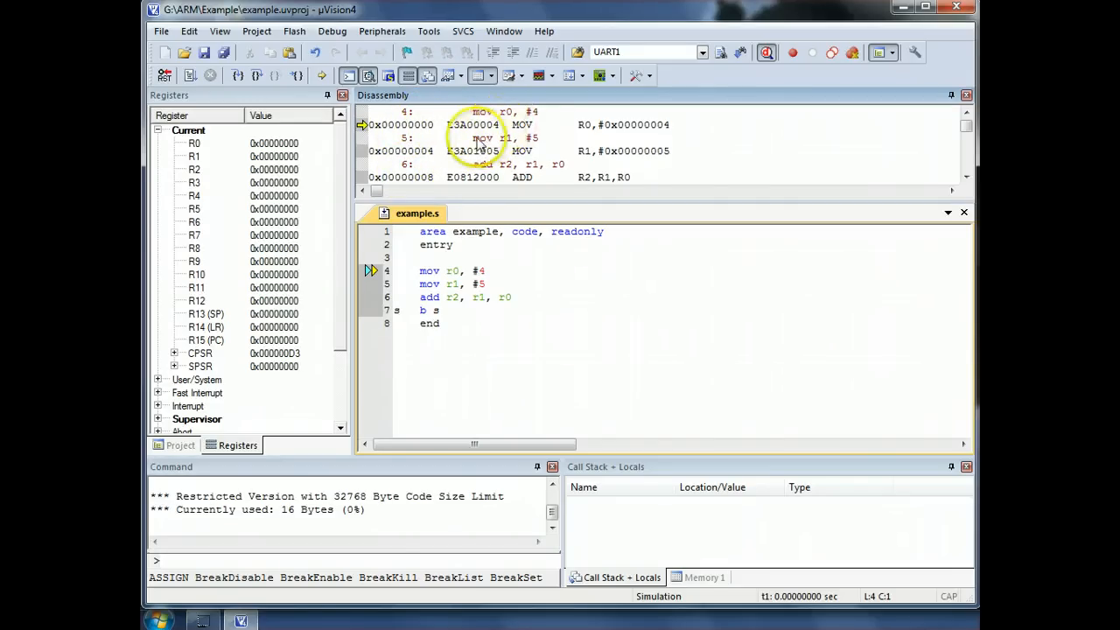
mouse_move(511, 147)
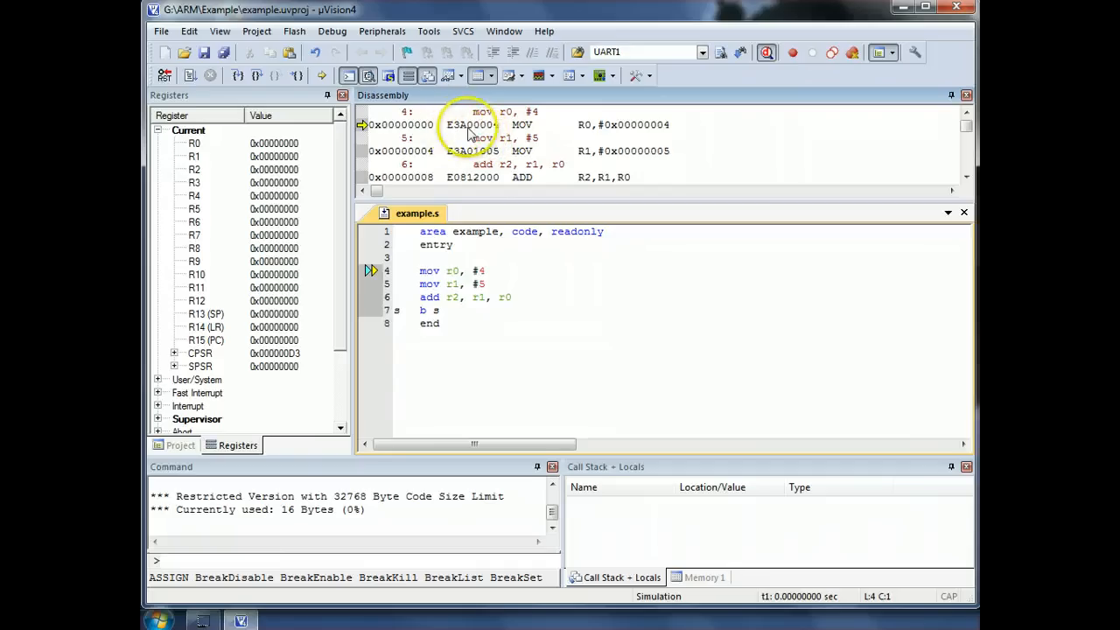
mouse_move(406, 137)
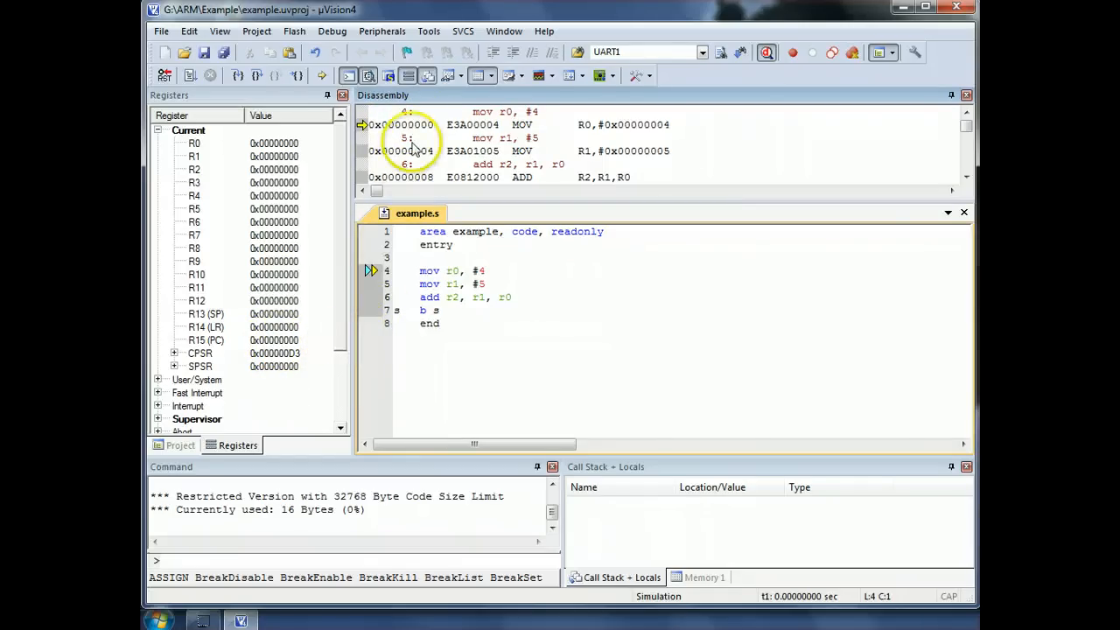
mouse_move(438, 136)
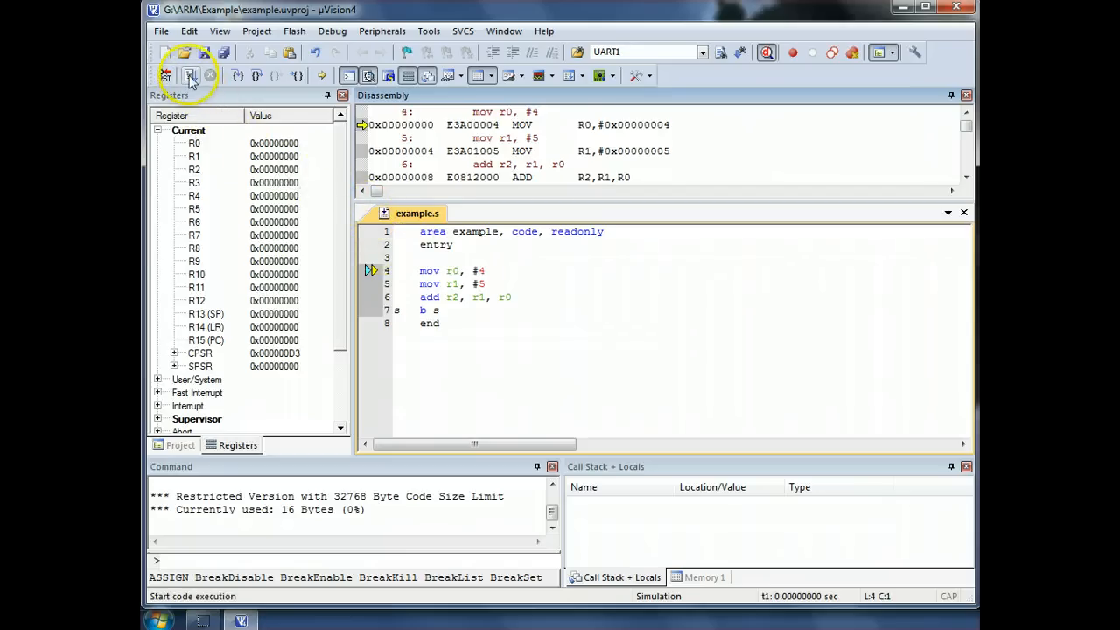
mouse_move(184, 74)
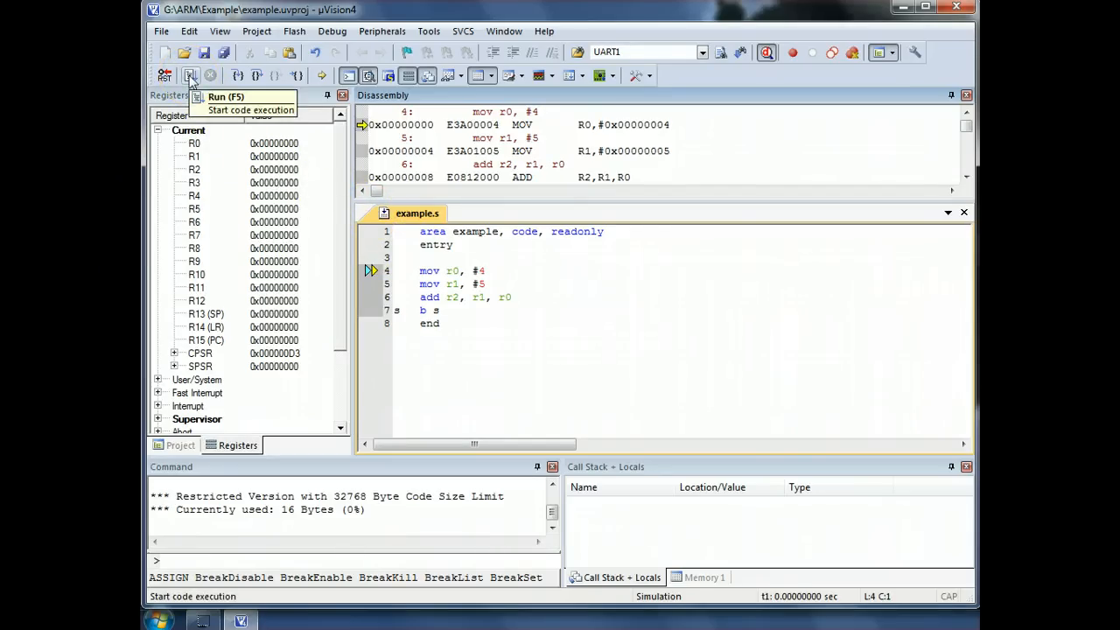
Step: Run the program so it reaches the looping branch with R0 = 4, R1 = 5, R2 = 9
click(185, 75)
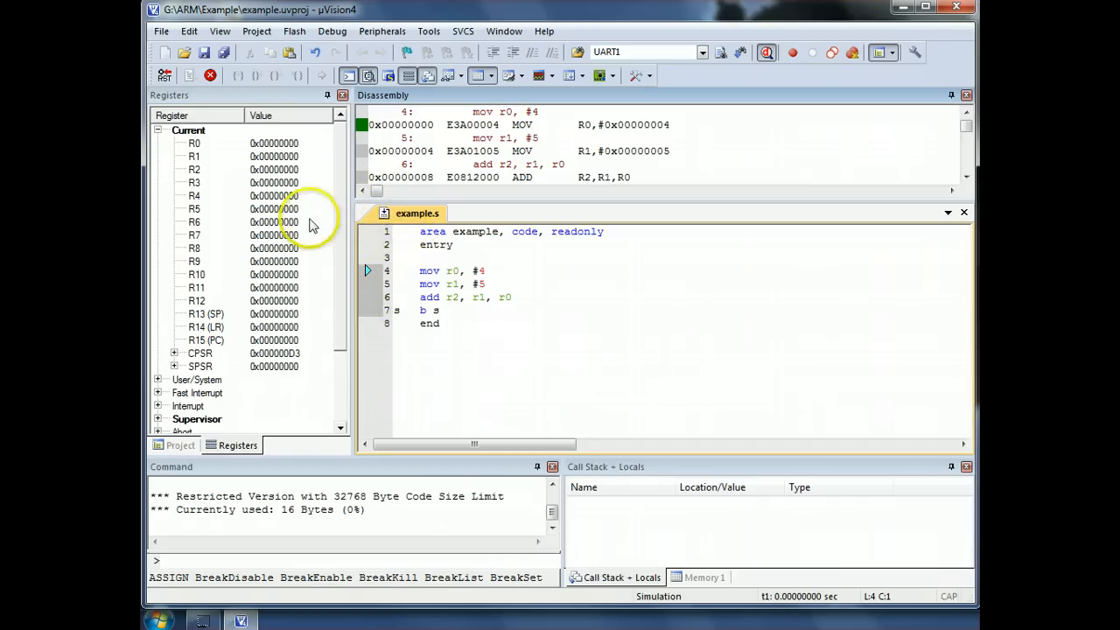
mouse_move(210, 74)
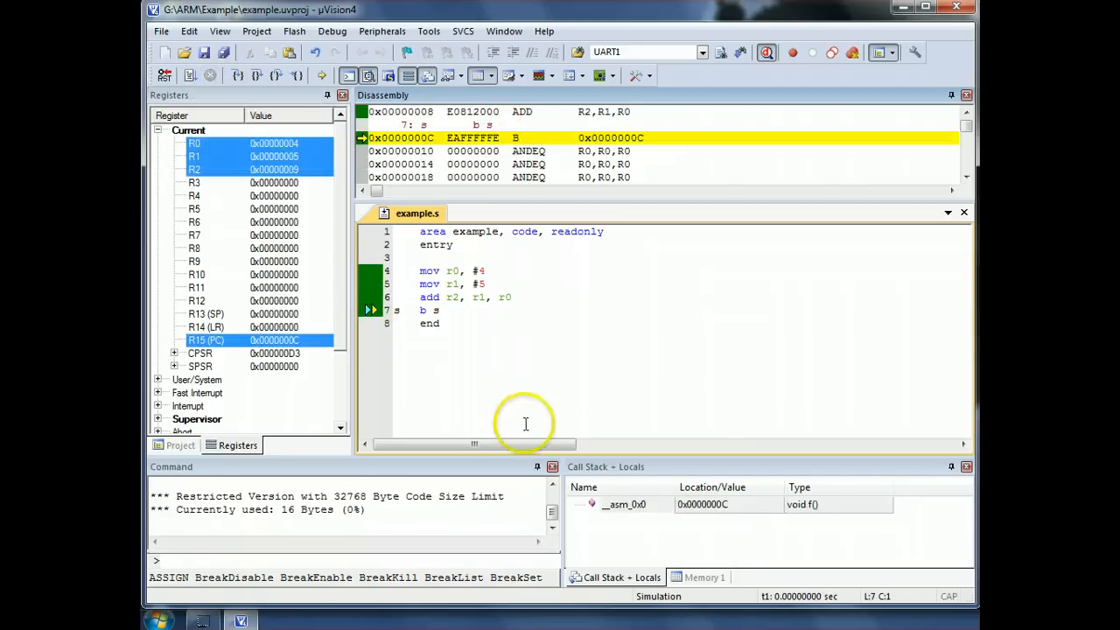
mouse_move(427, 311)
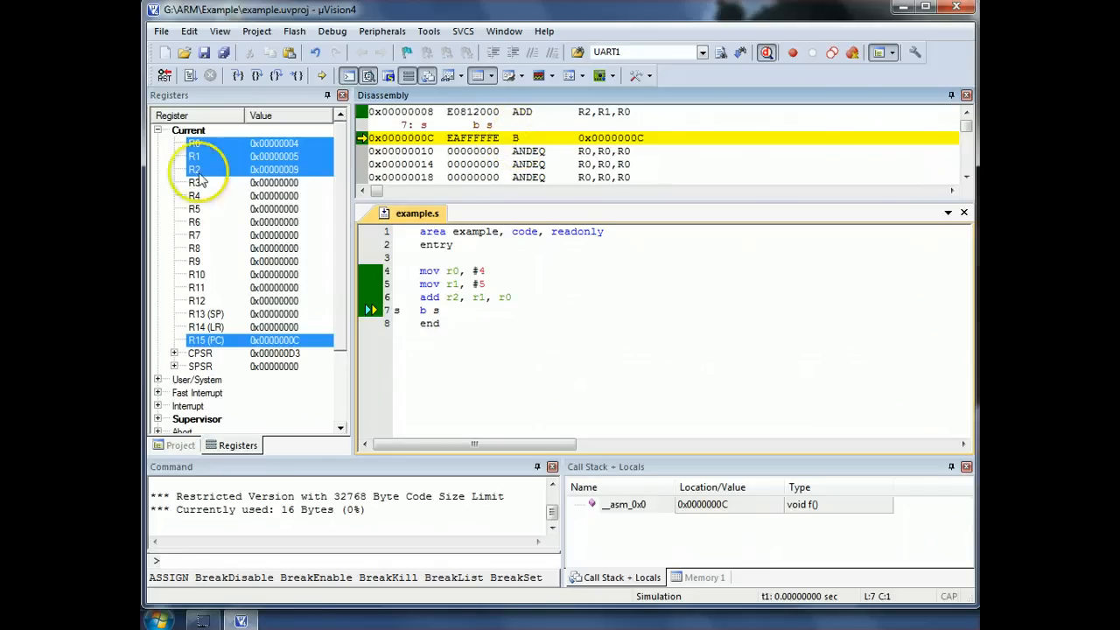
Step: Single-step the load of 5 into R1, the add giving R2 = 9, and the self-looping branch
click(161, 70)
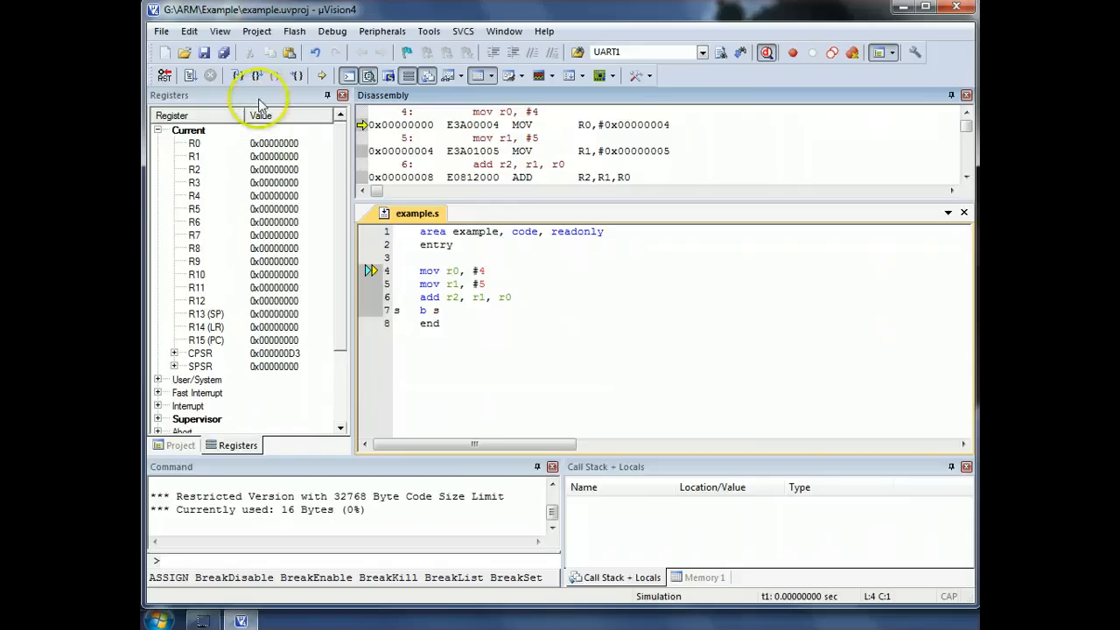
mouse_move(238, 76)
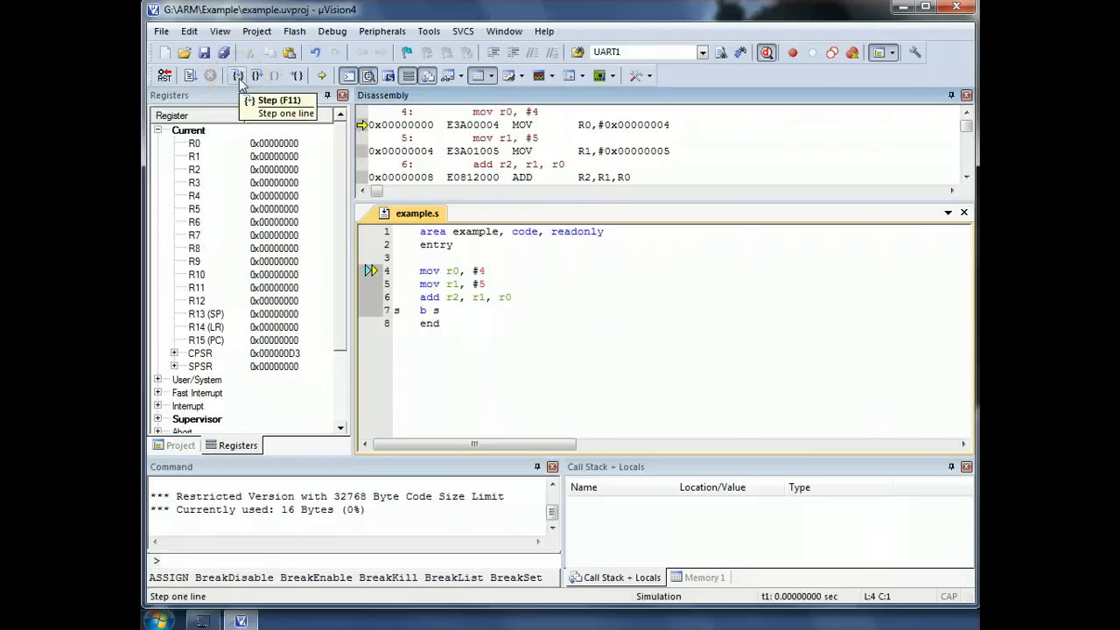
mouse_move(238, 76)
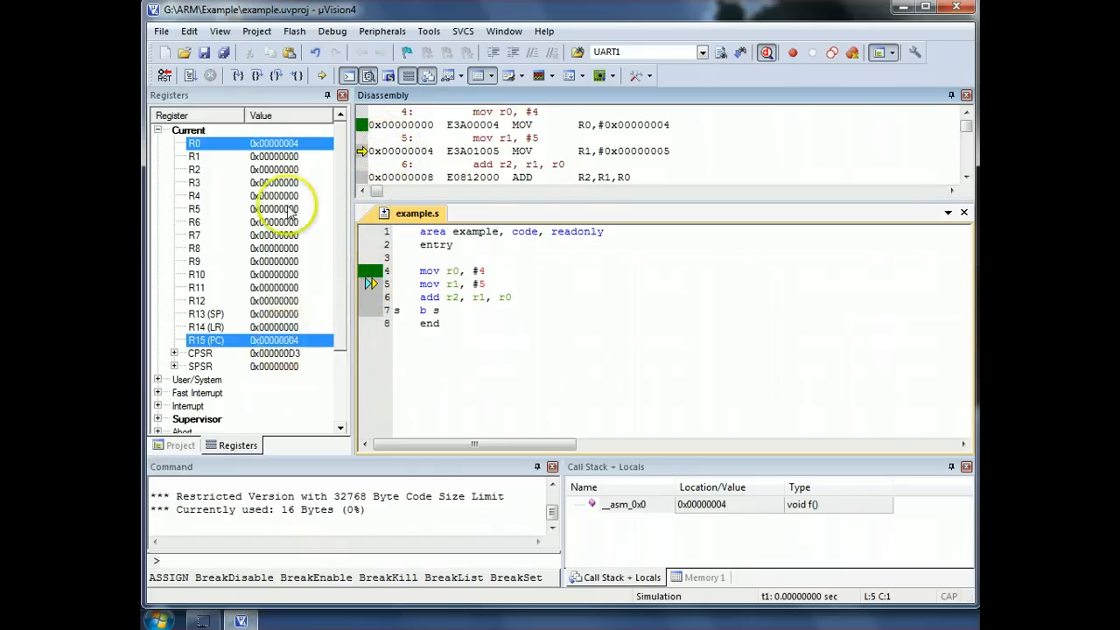
click(273, 144)
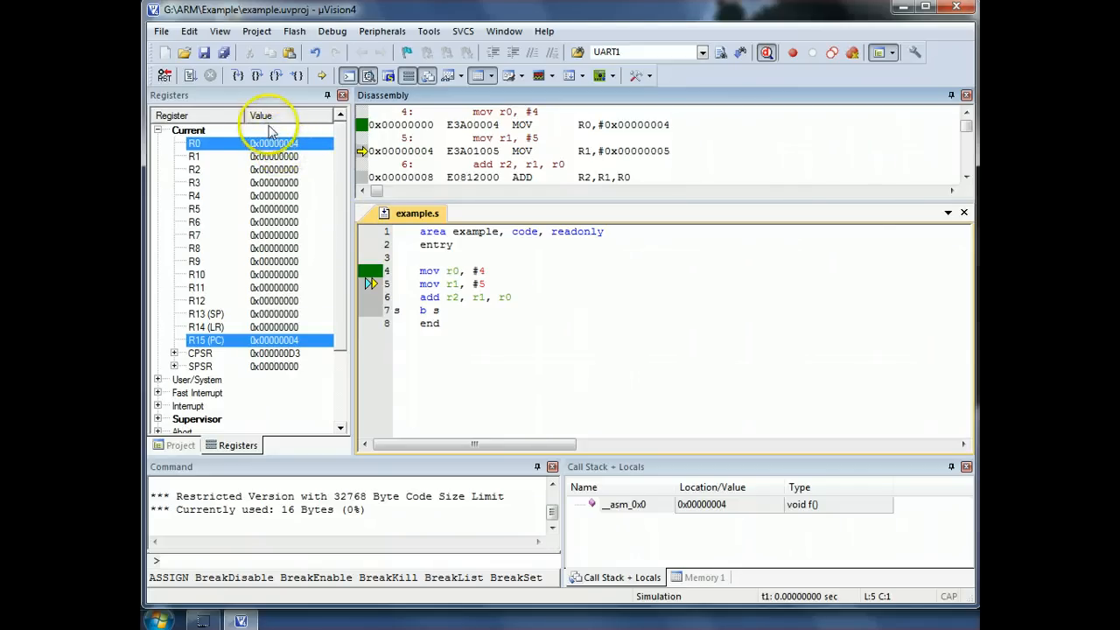
click(238, 73)
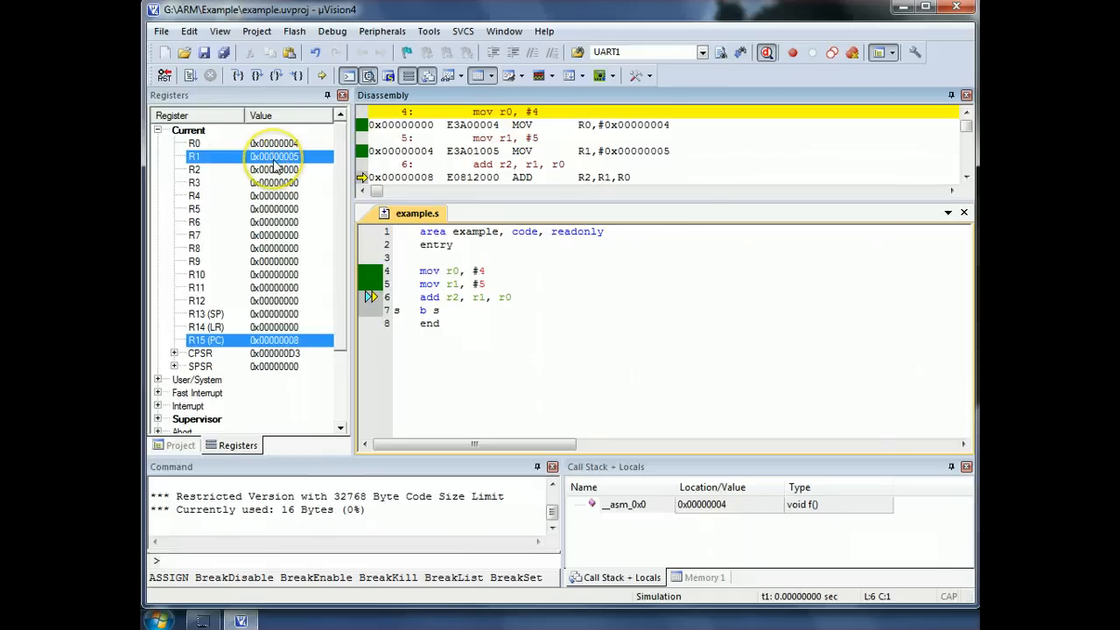
click(238, 74)
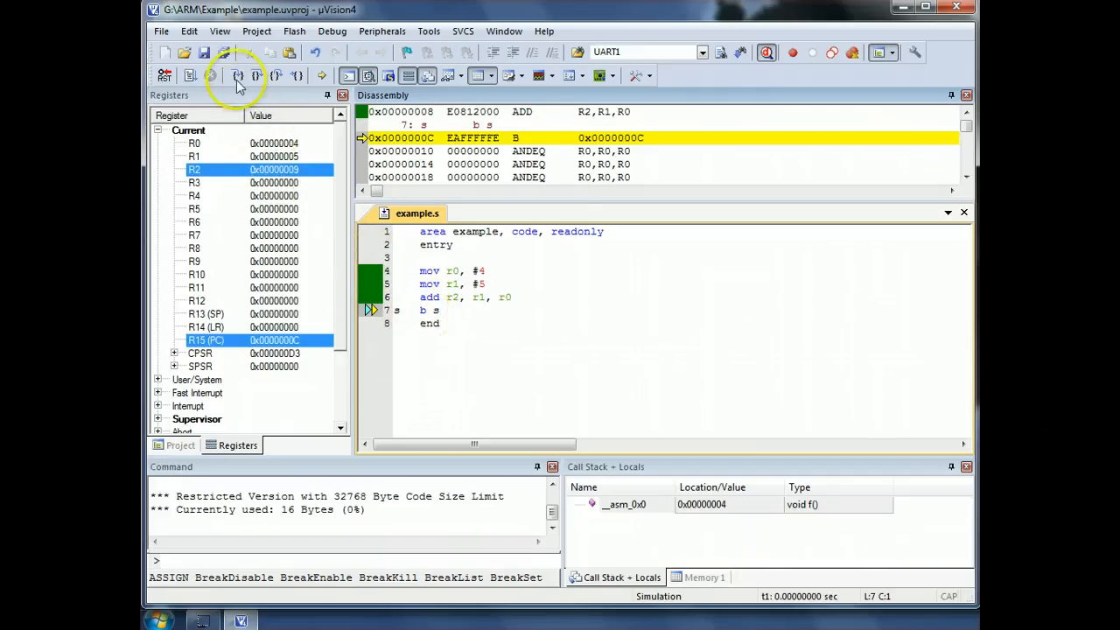
click(237, 77)
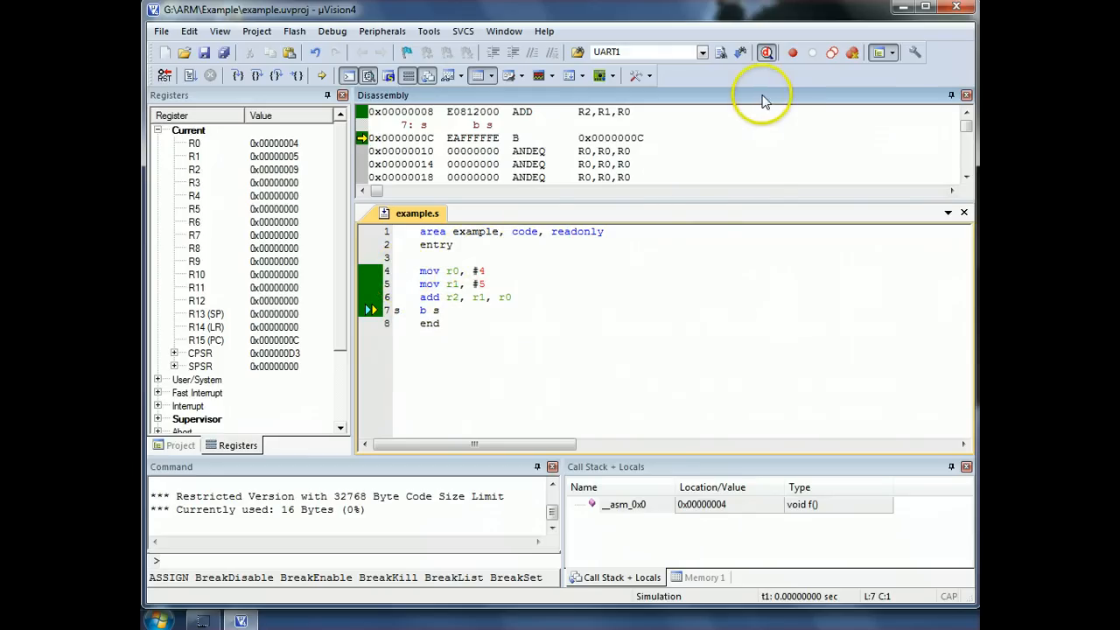
mouse_move(767, 52)
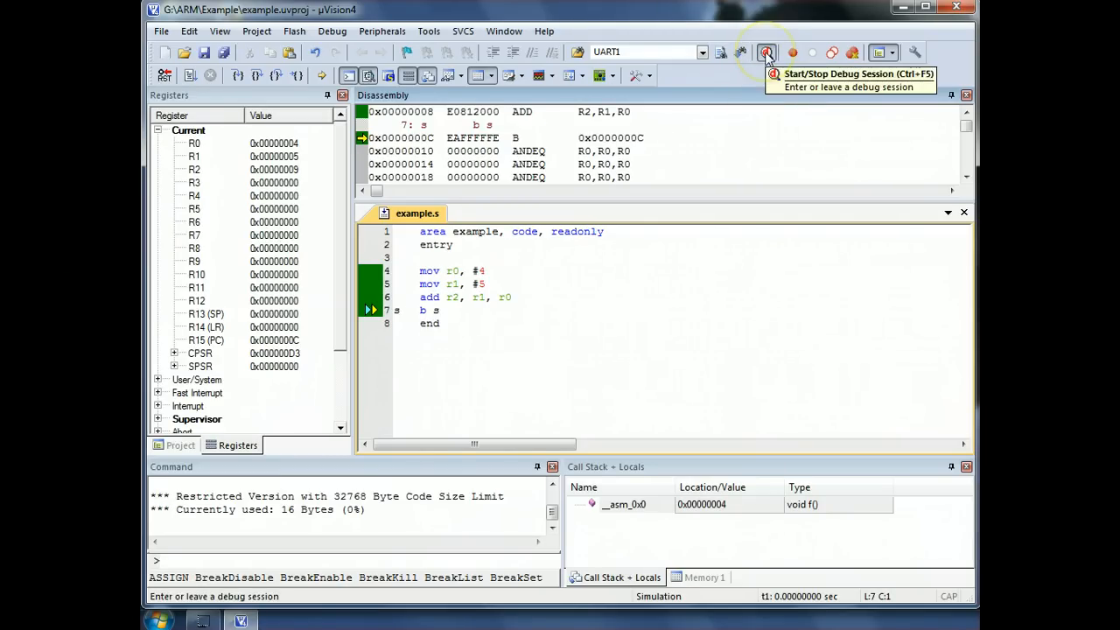
Step: Stop debugging, add label m on the first instruction and change the branch target from s to m
click(767, 52)
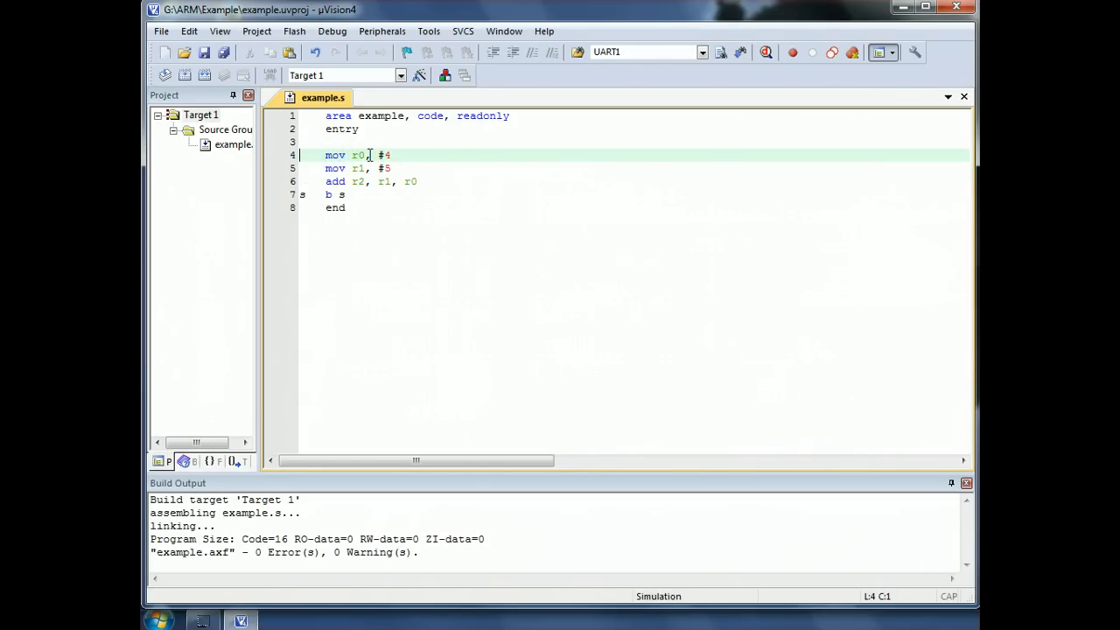
text(m)
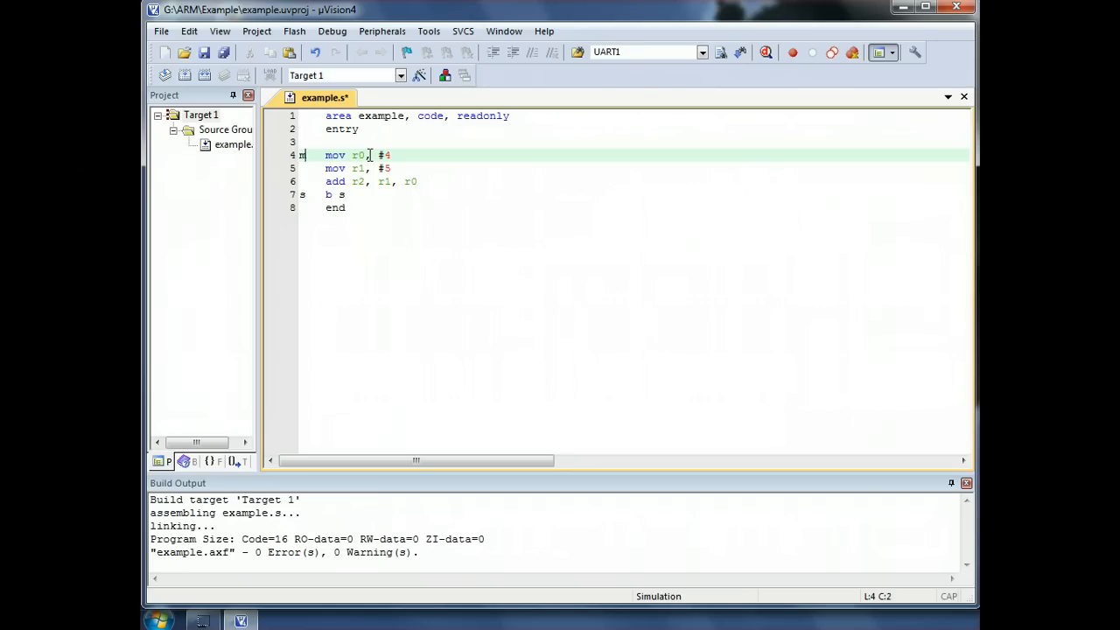
click(354, 194)
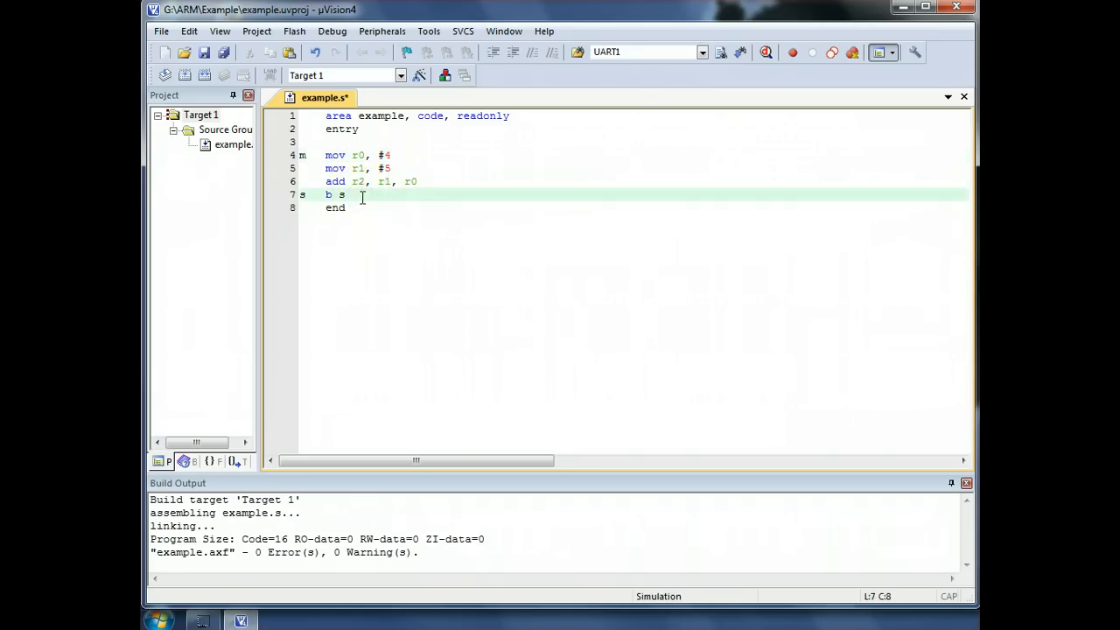
key(Backspace)
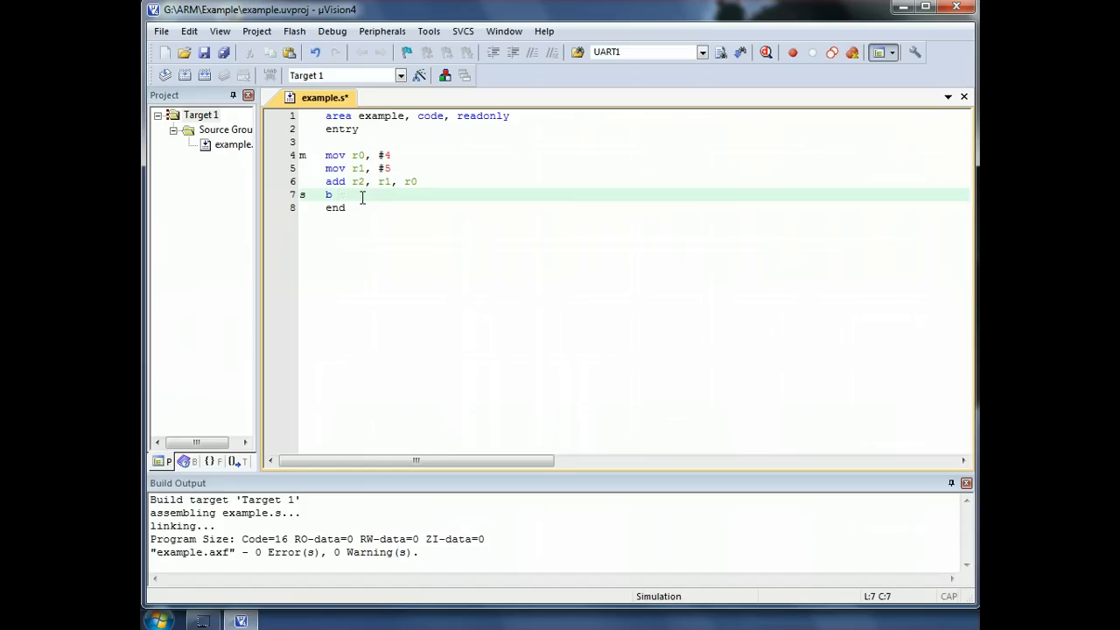
text(m)
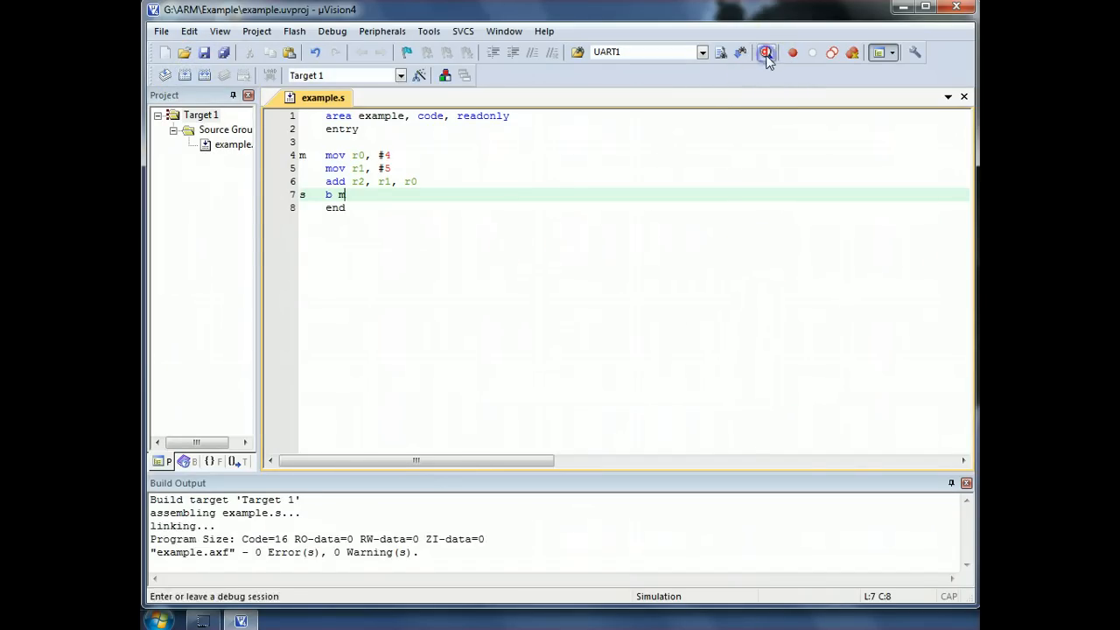
Step: Restart the debug session and step until 'b m' loops back and the first instruction runs again
click(765, 52)
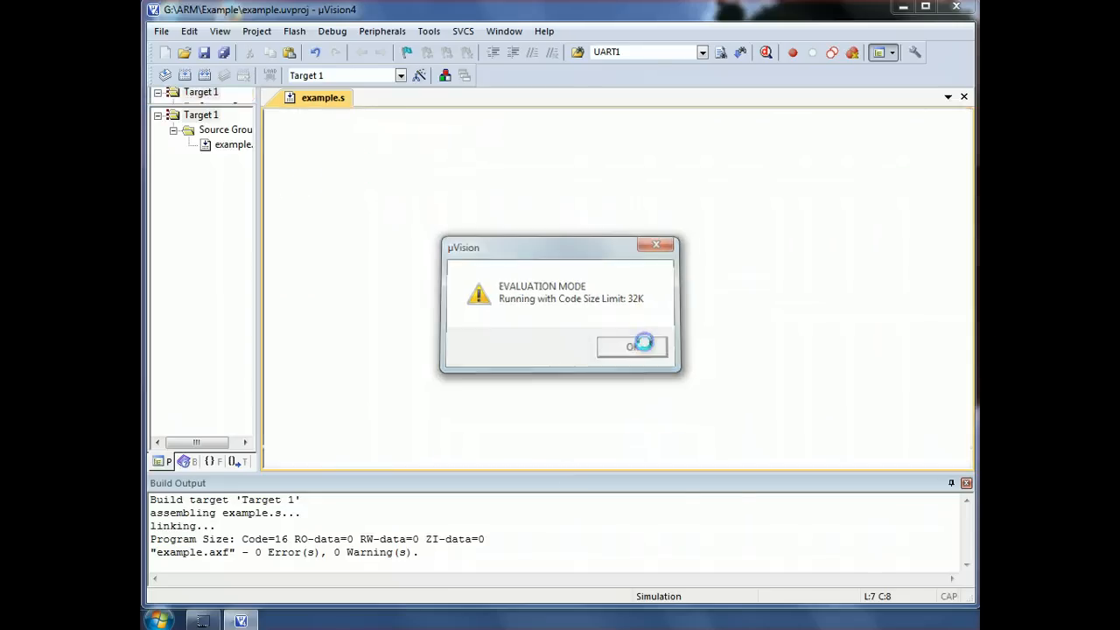
click(631, 346)
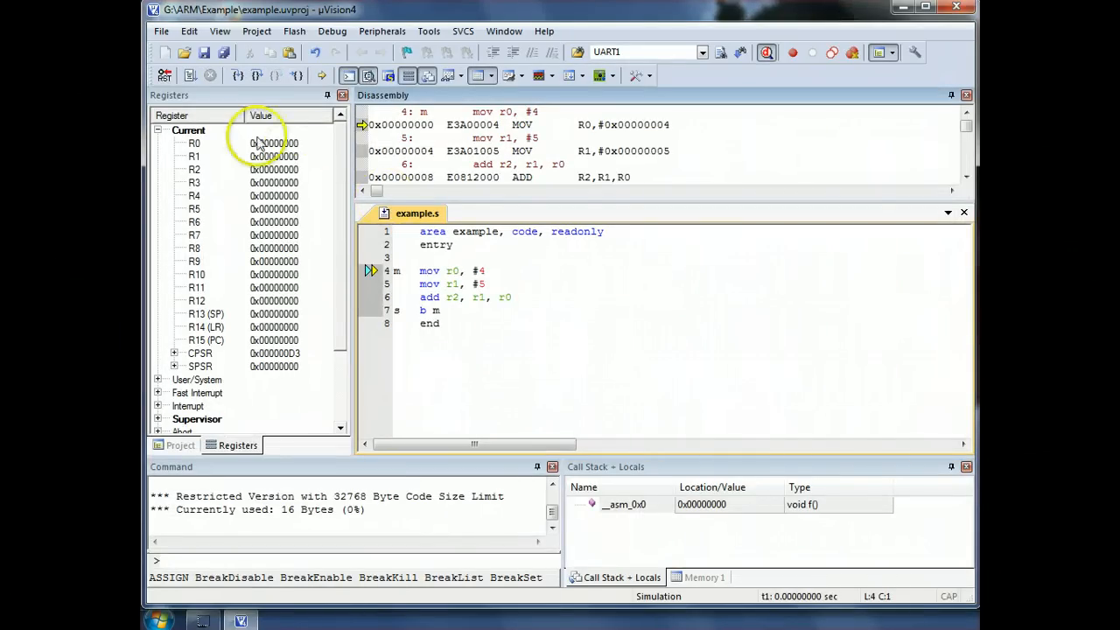
mouse_move(238, 73)
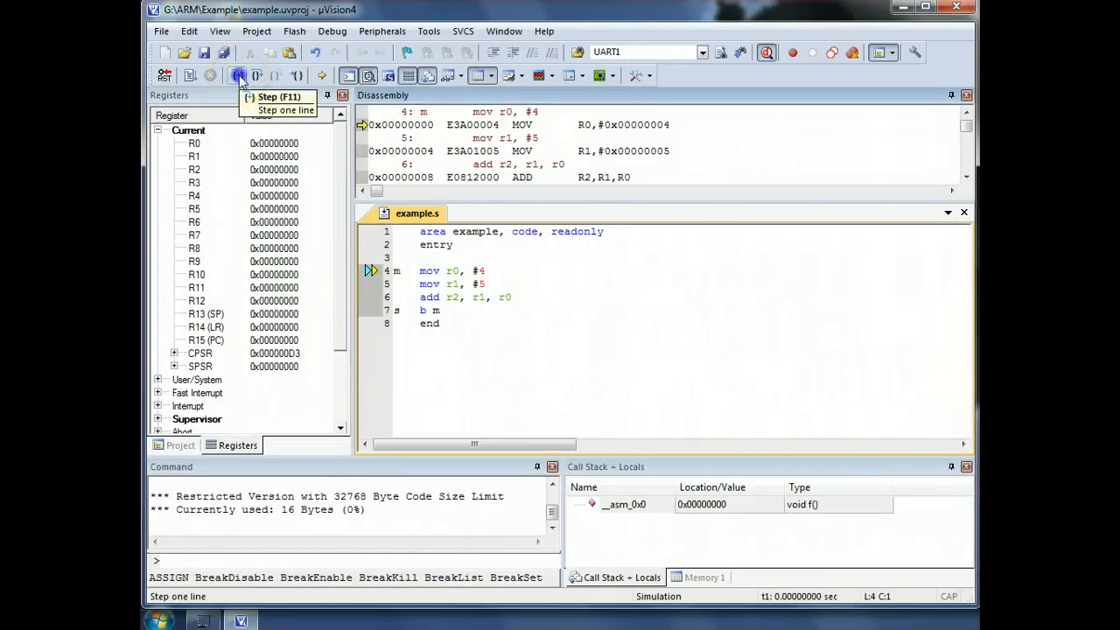
click(238, 75)
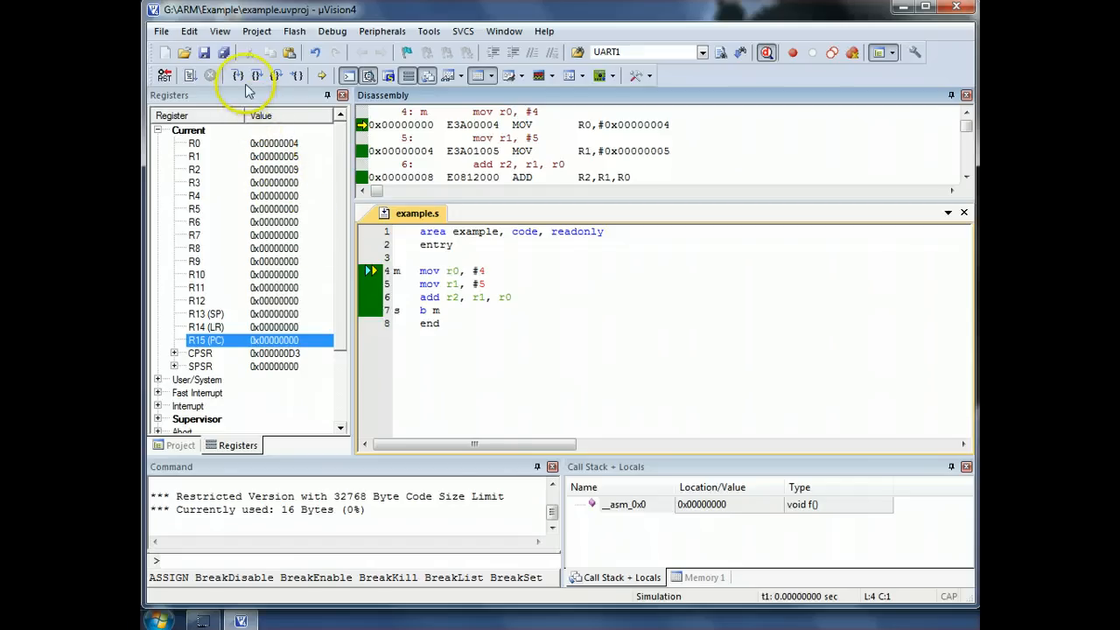
click(236, 75)
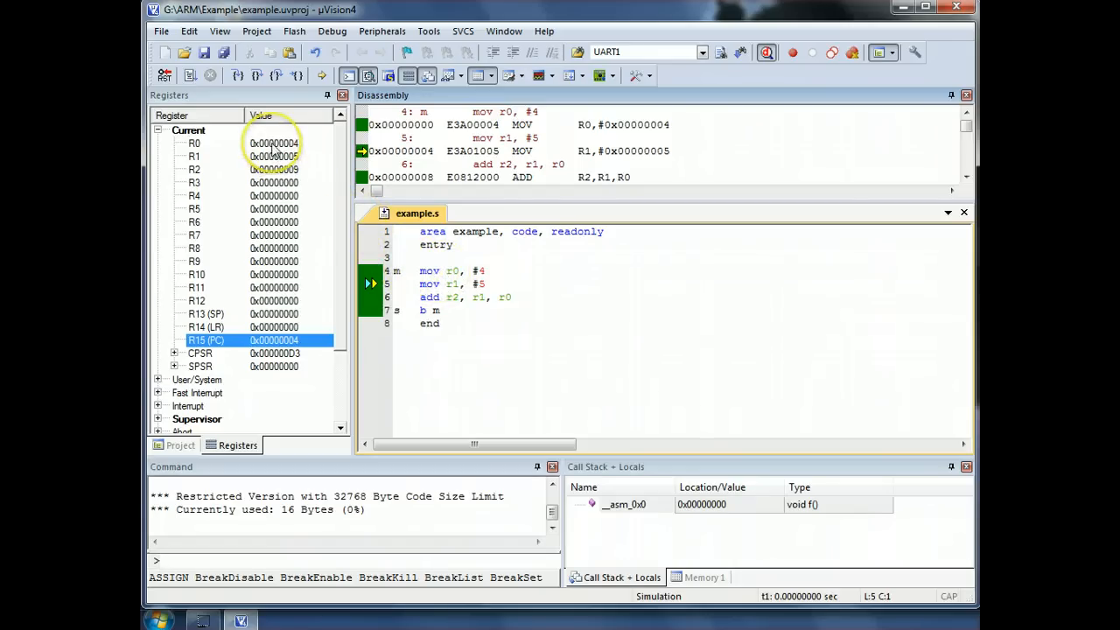
Step: Set R0 to 0xC in the Registers window, then step the load of R1 and the add using the new value
double_click(273, 144)
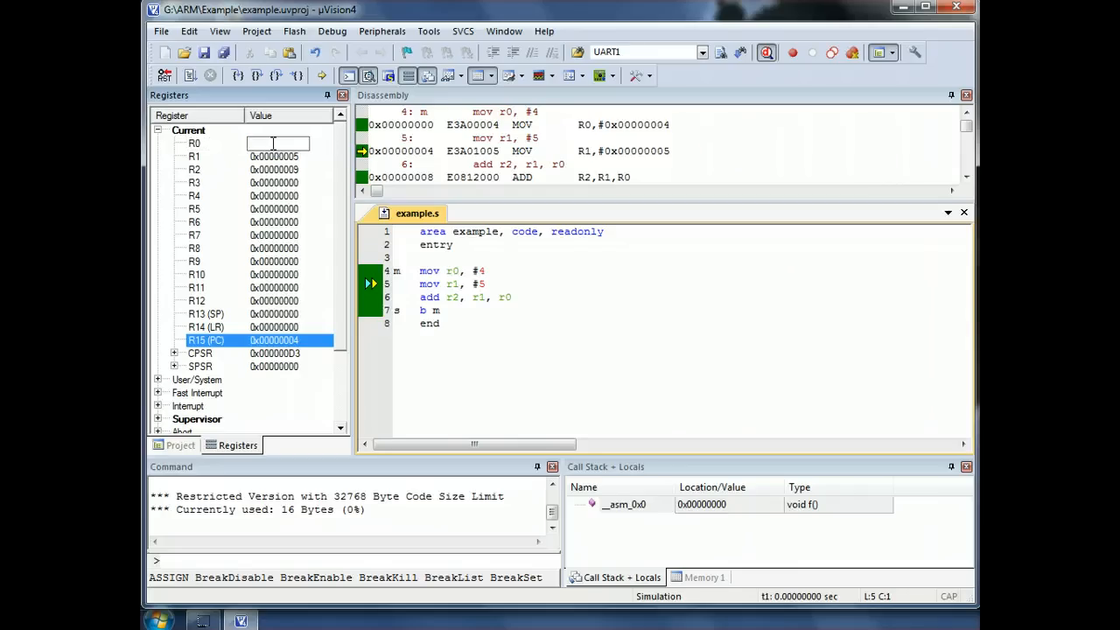
text(0xC)
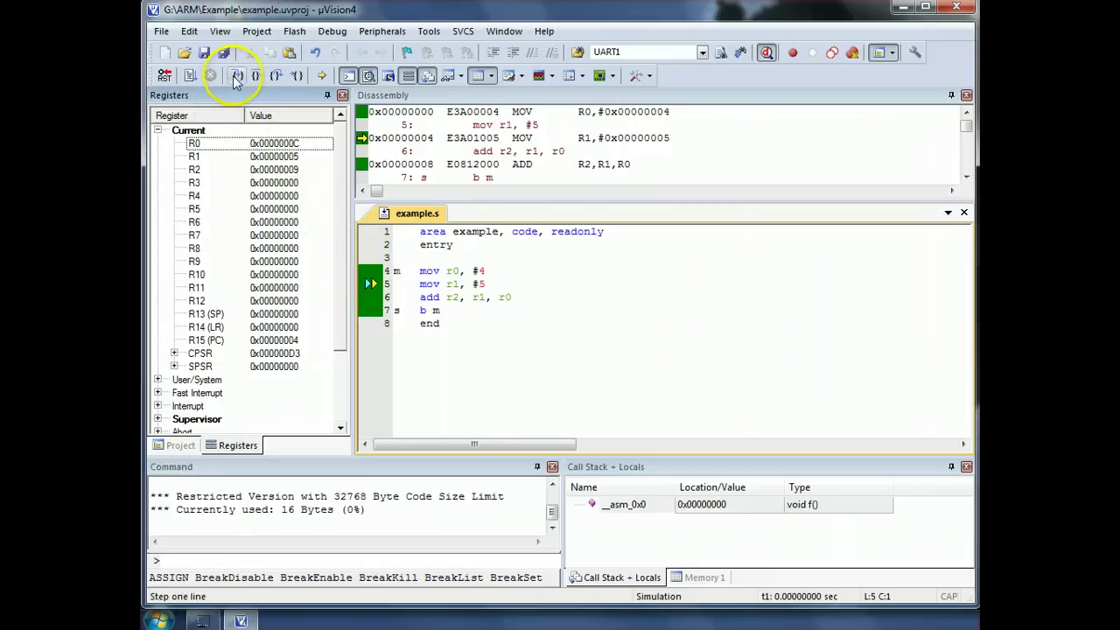
mouse_move(234, 76)
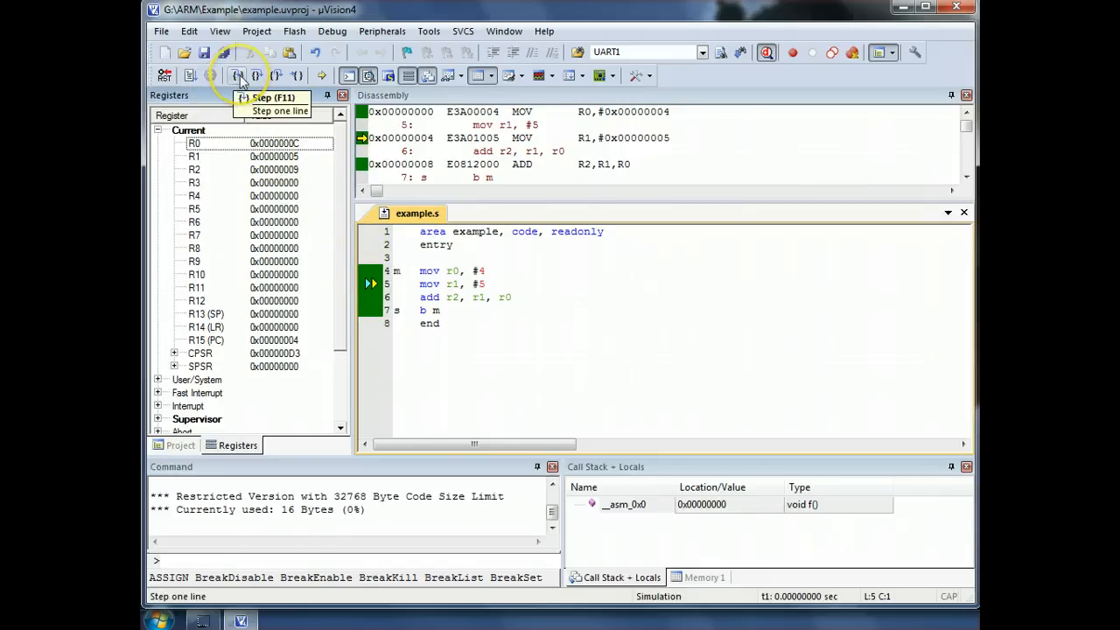
click(239, 73)
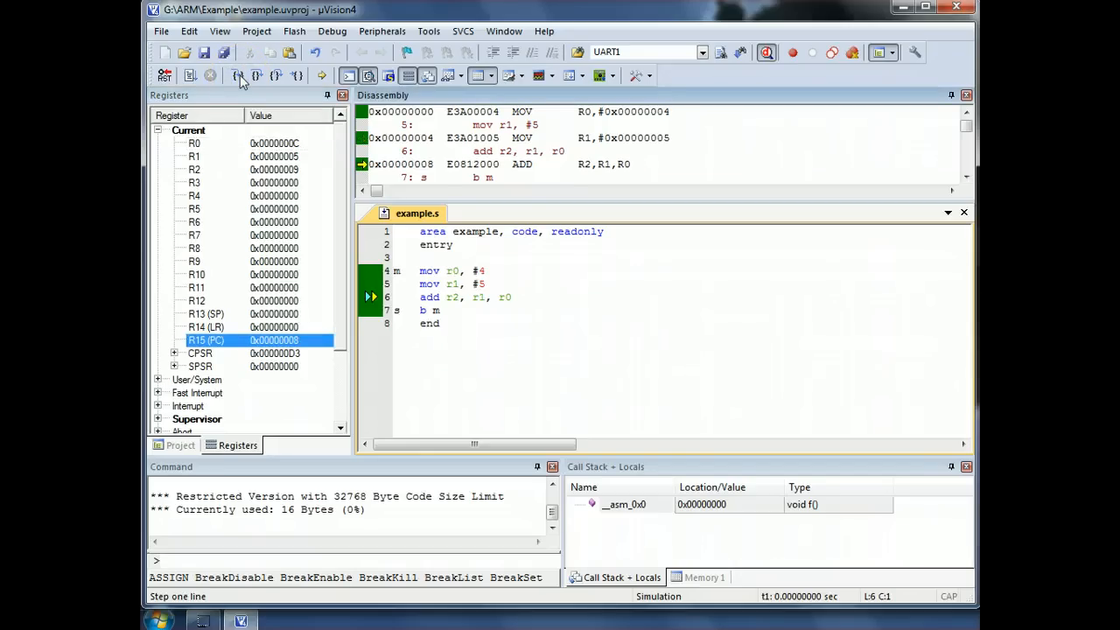
click(237, 75)
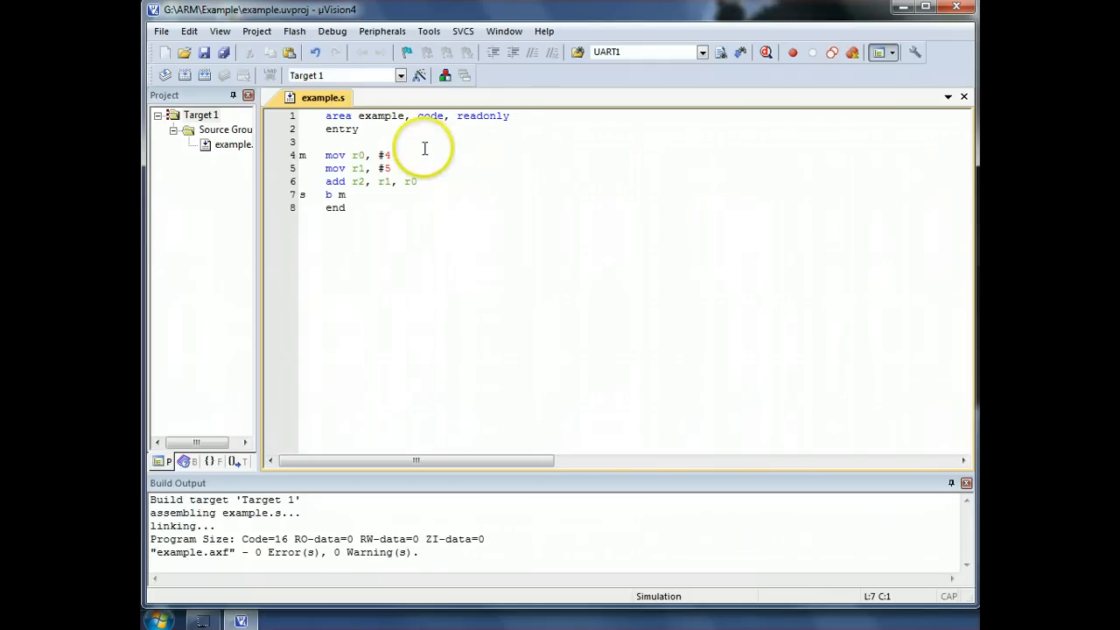
Step: Close the current project and start browsing for a project to open
click(256, 31)
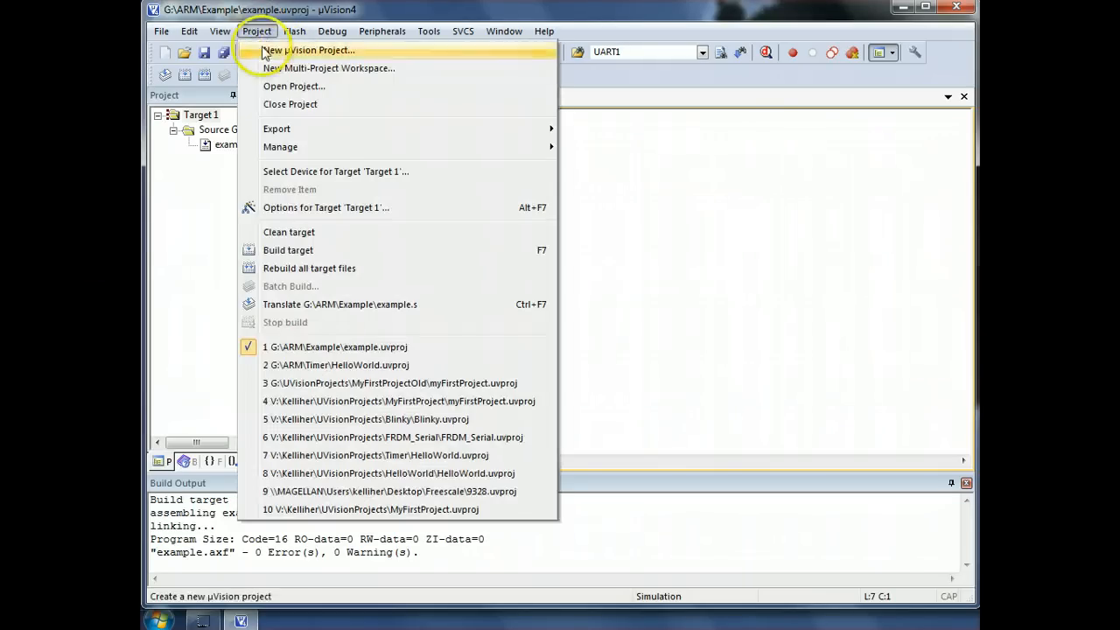
click(290, 105)
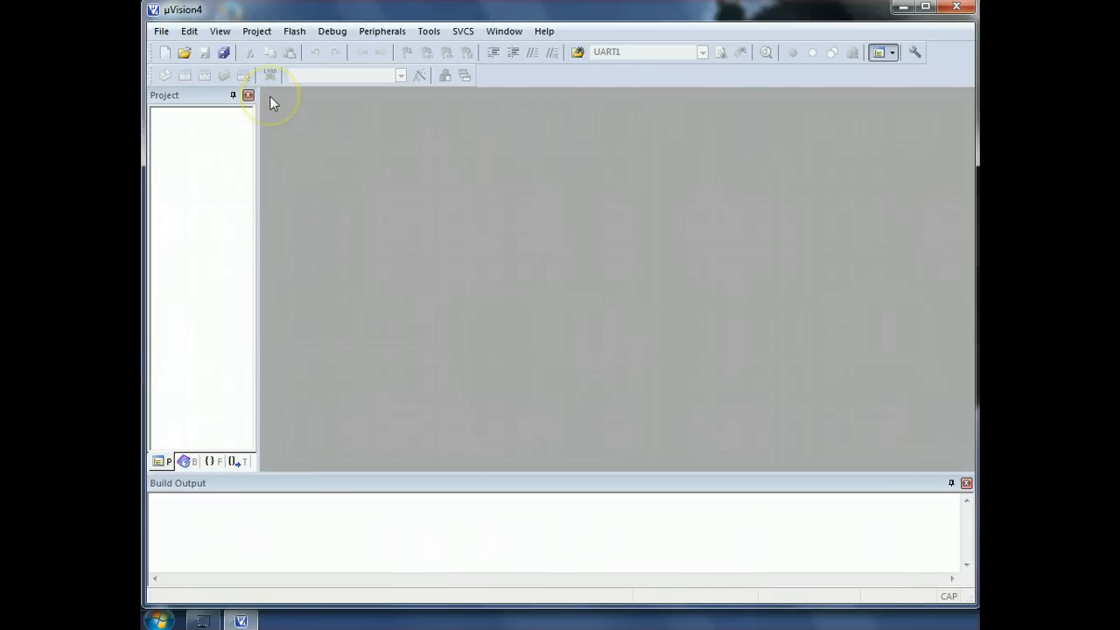
click(256, 31)
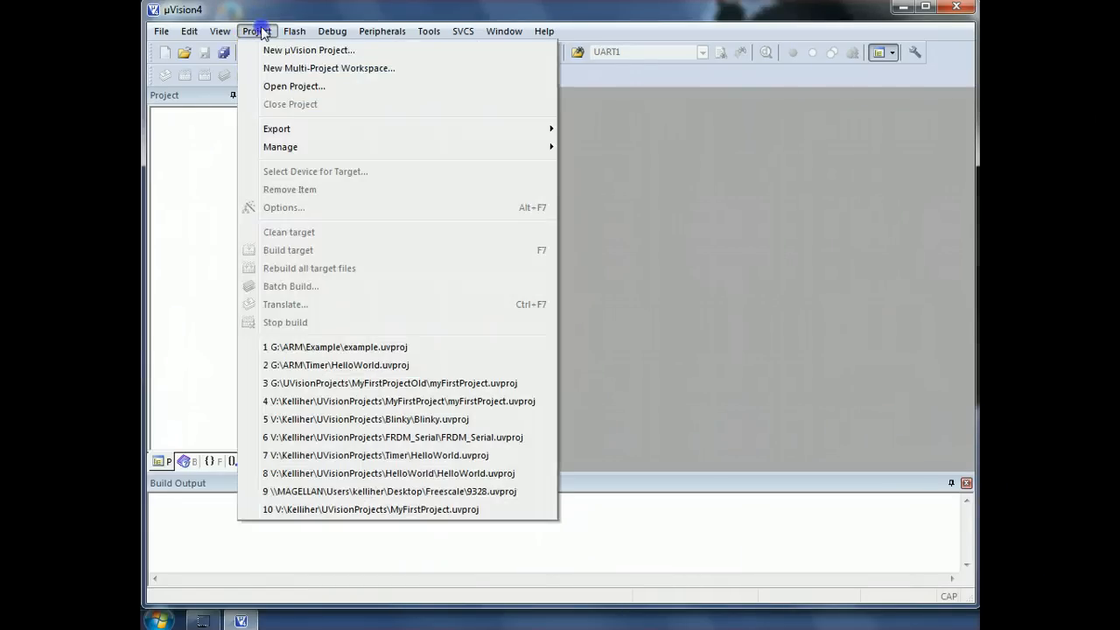
click(295, 85)
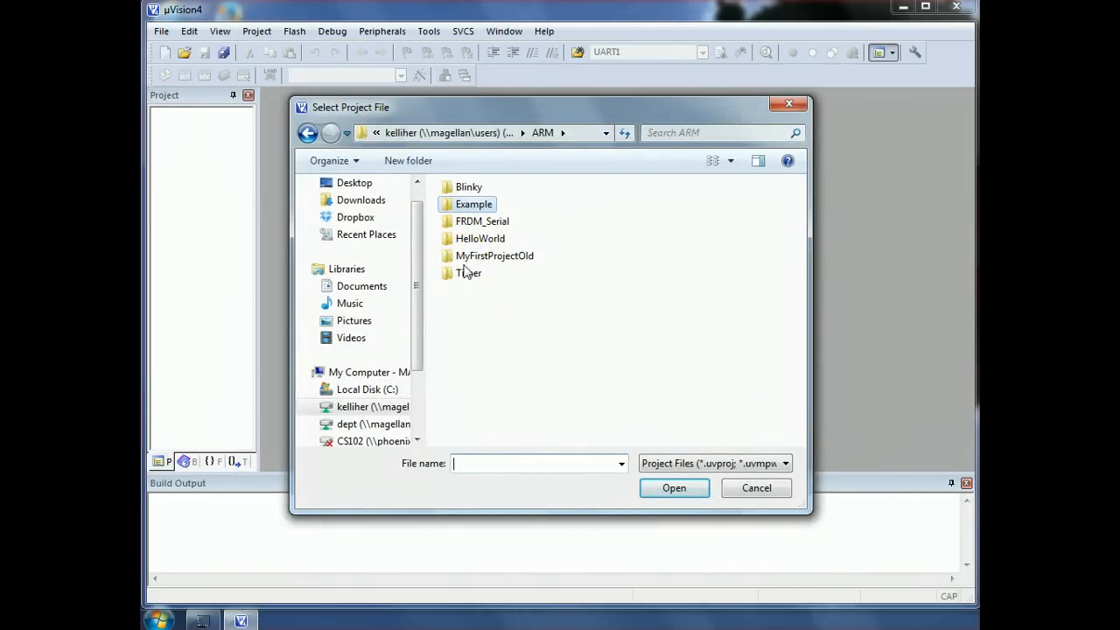
Step: Enter the Example folder and reopen example.uvproj
click(473, 203)
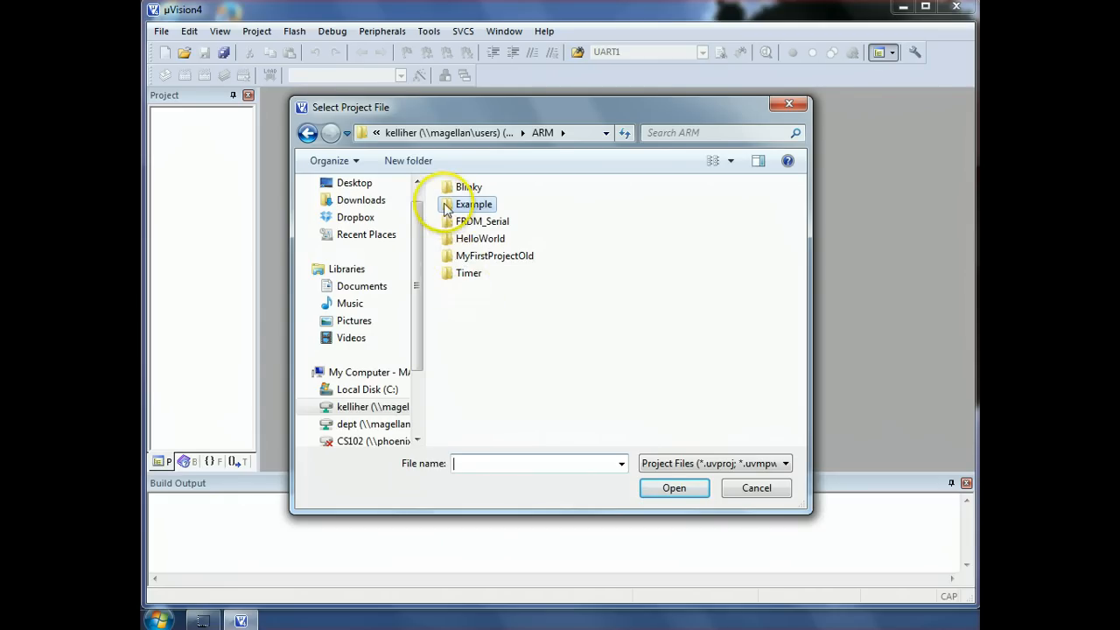
double_click(472, 203)
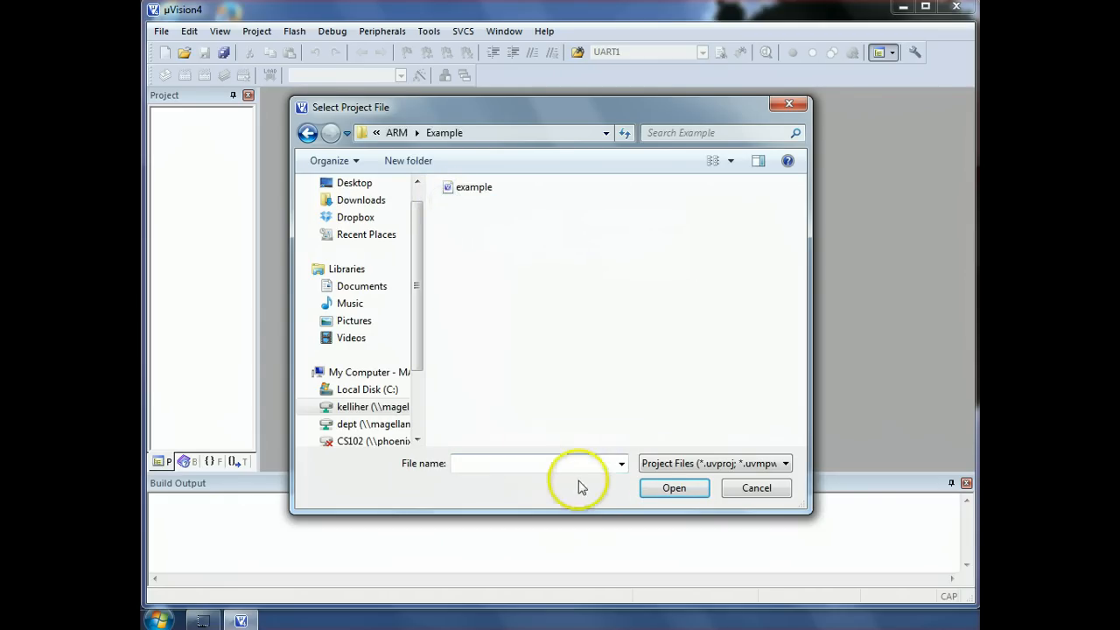
mouse_move(726, 478)
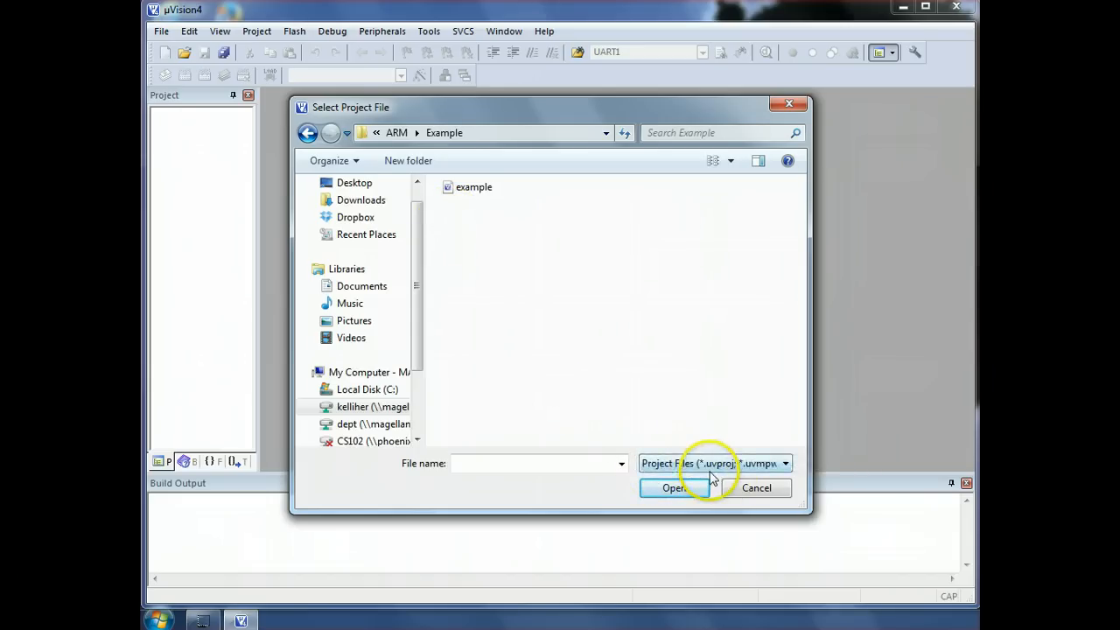
click(466, 188)
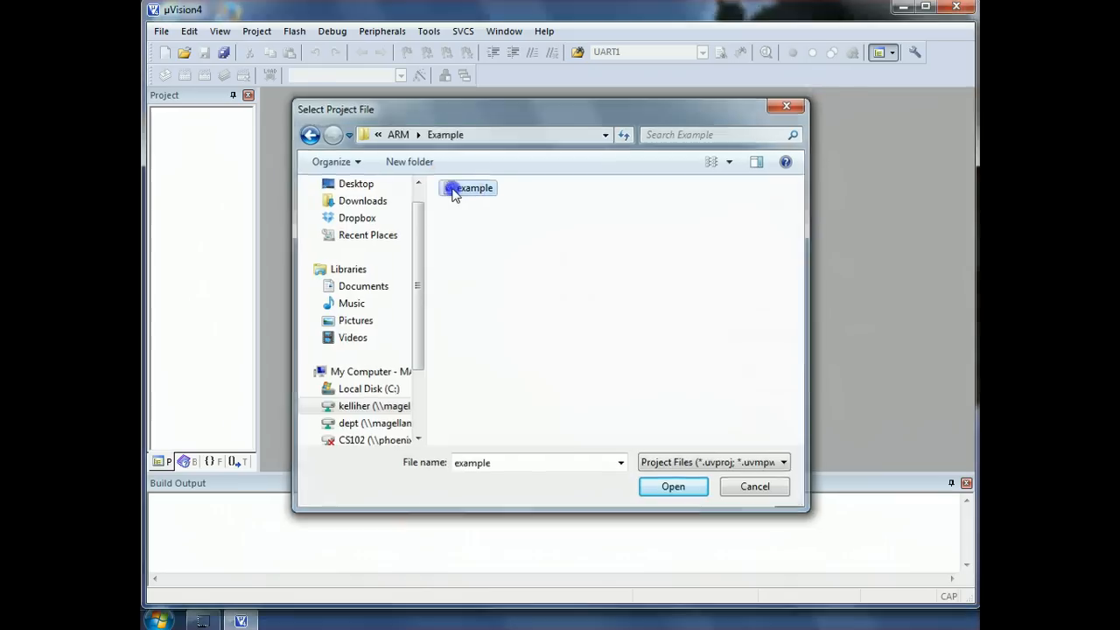
click(672, 486)
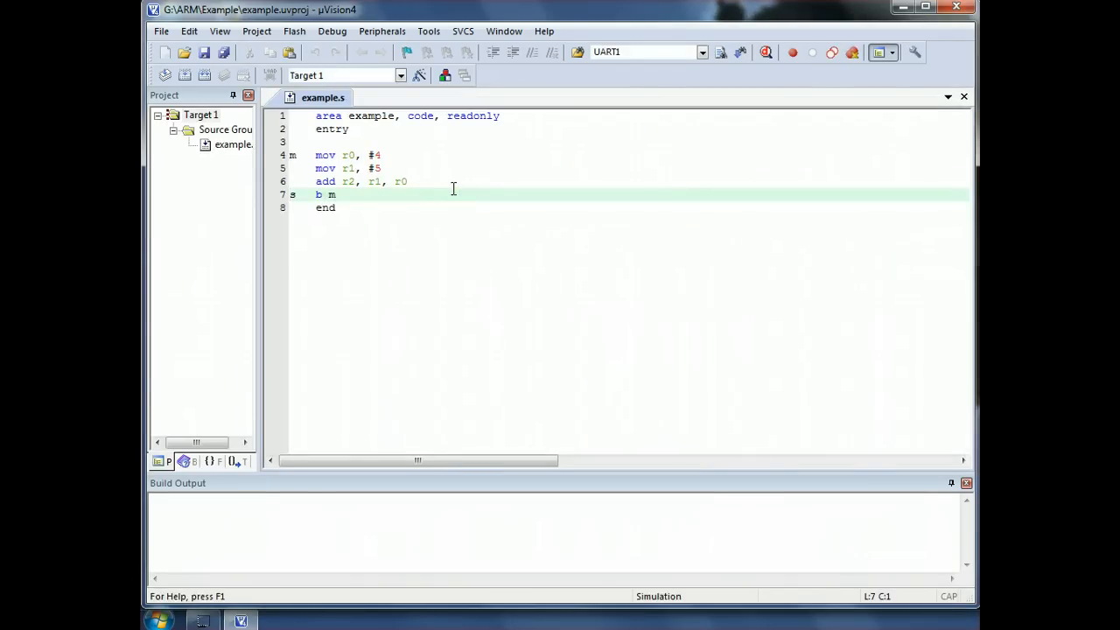